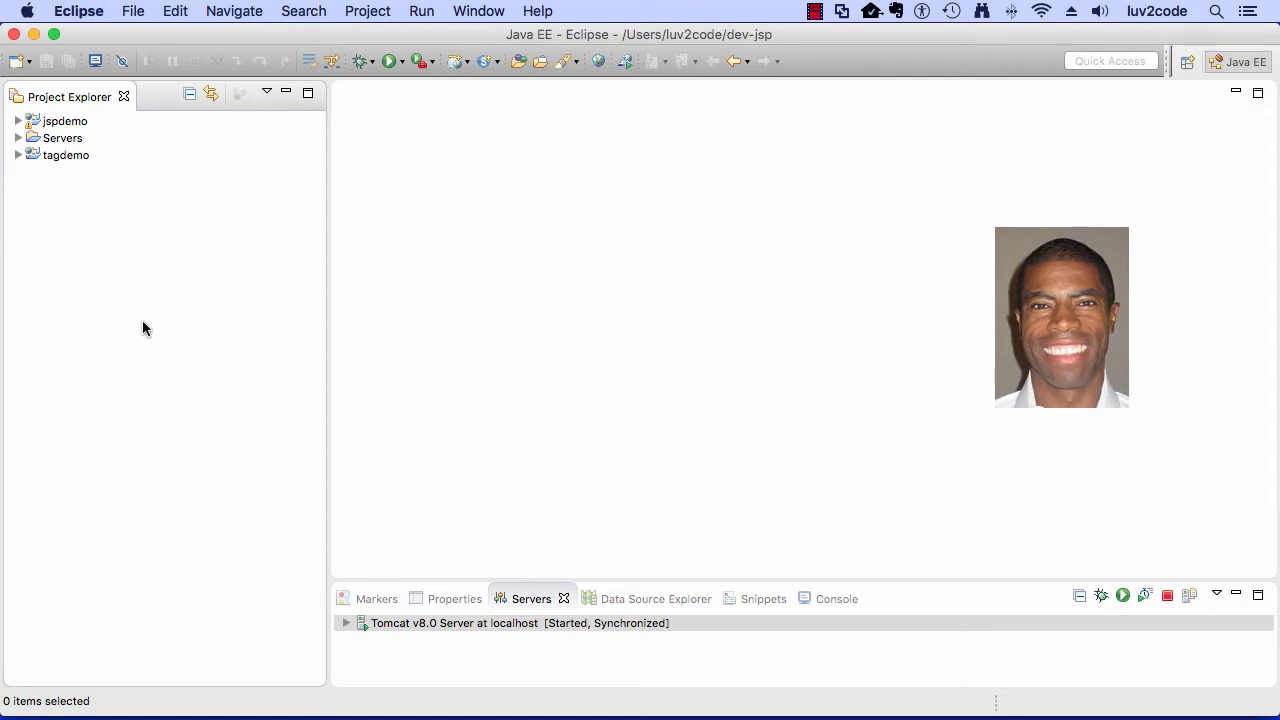
mouse_move(170, 65)
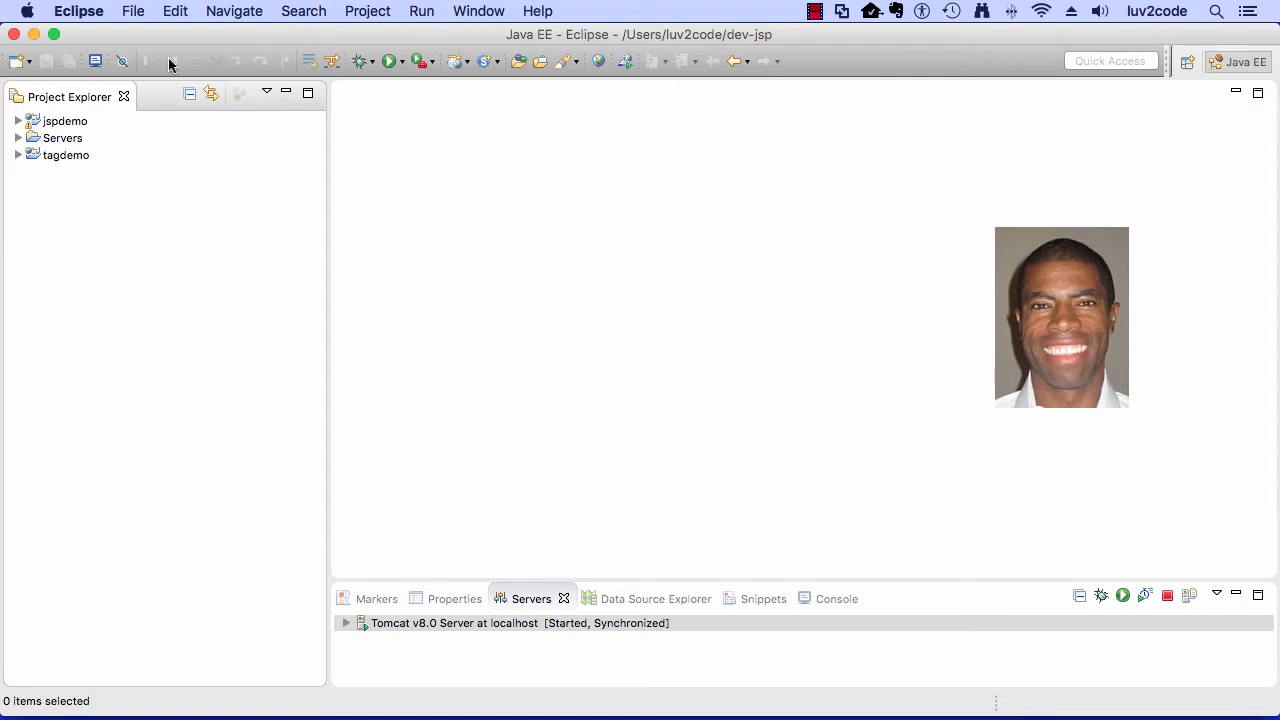
Open the File menu's New submenu listing project types such as Dynamic Web Project
click(132, 11)
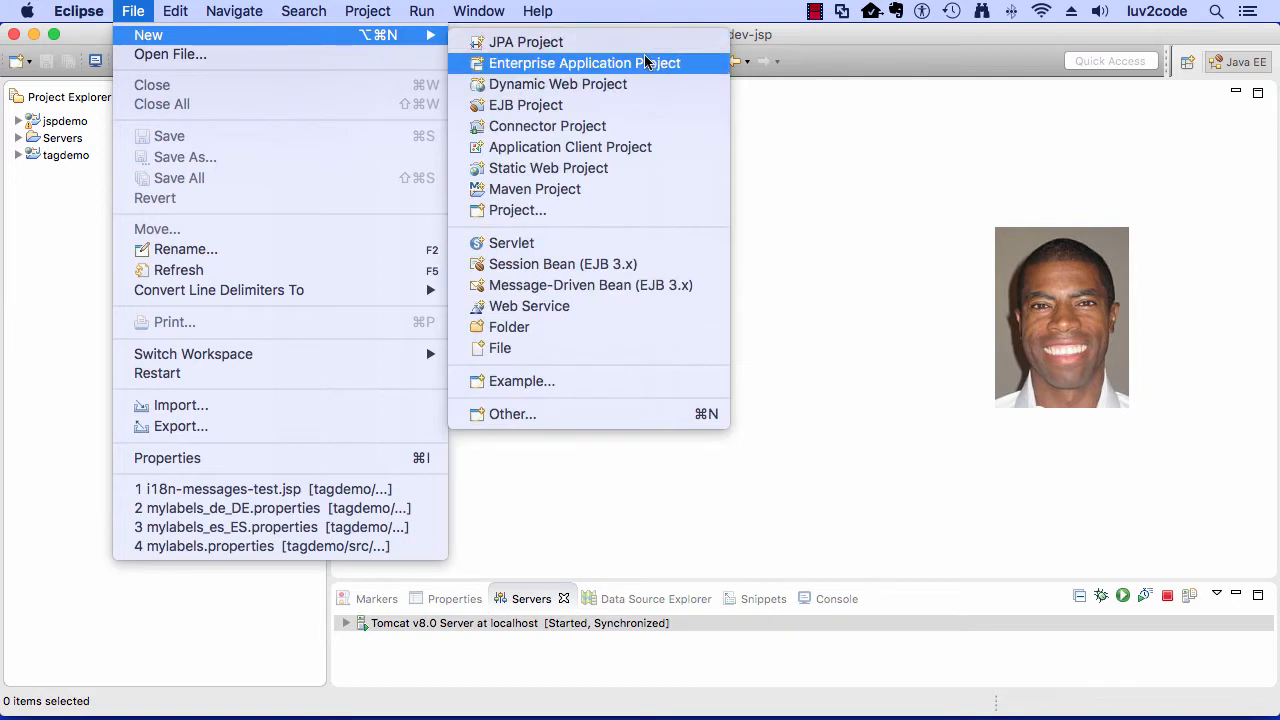
mouse_move(557, 84)
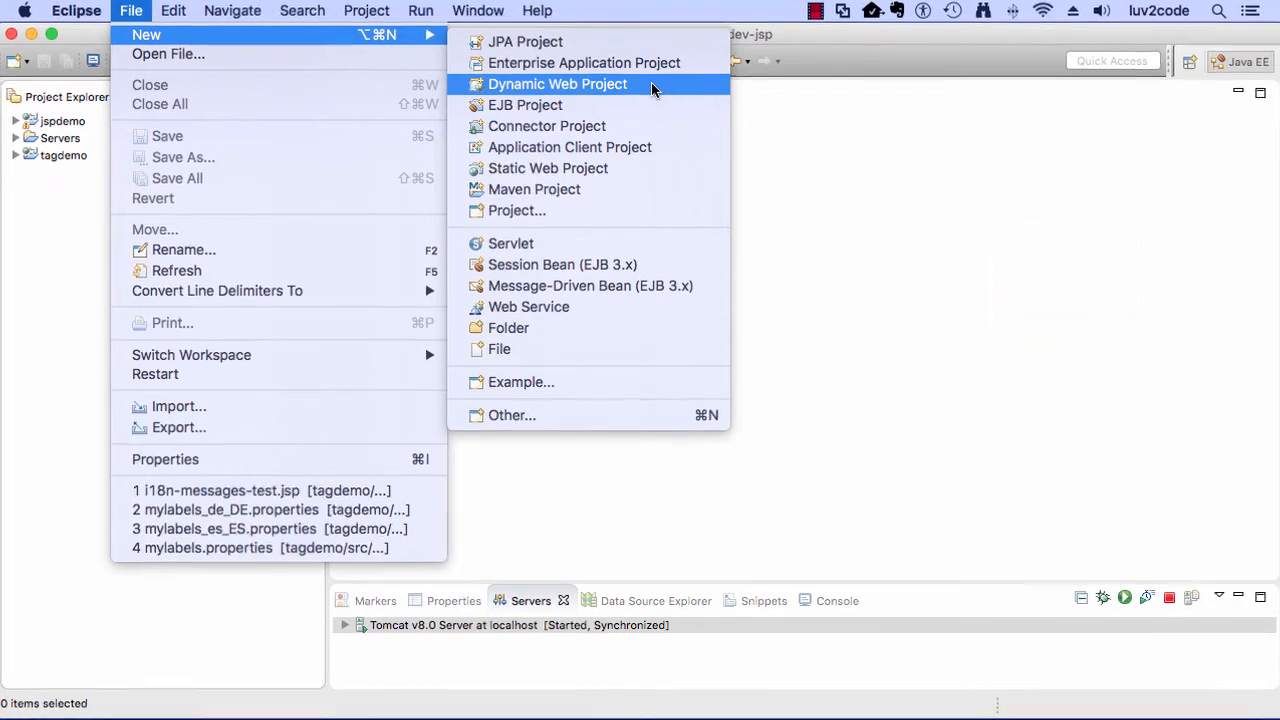
Create the Dynamic Web Project 'servletdemo' with web.xml deployment descriptor generation enabled
click(557, 84)
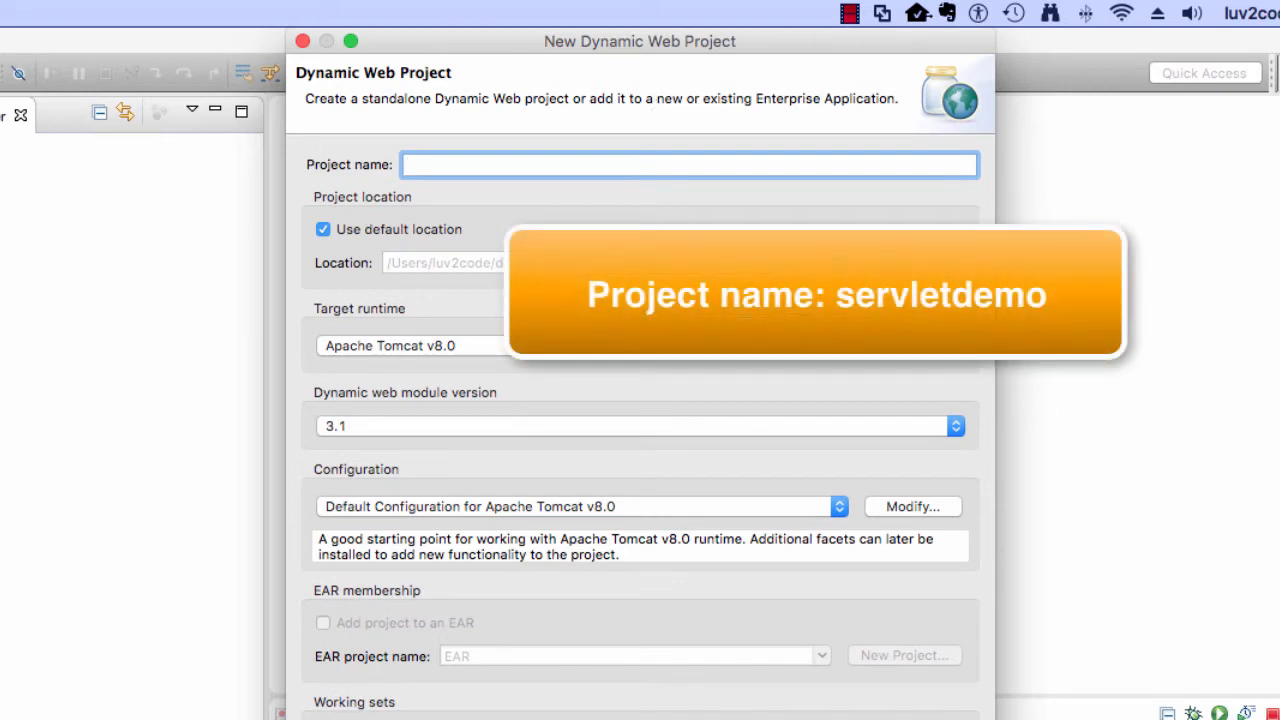
text(servletdemo)
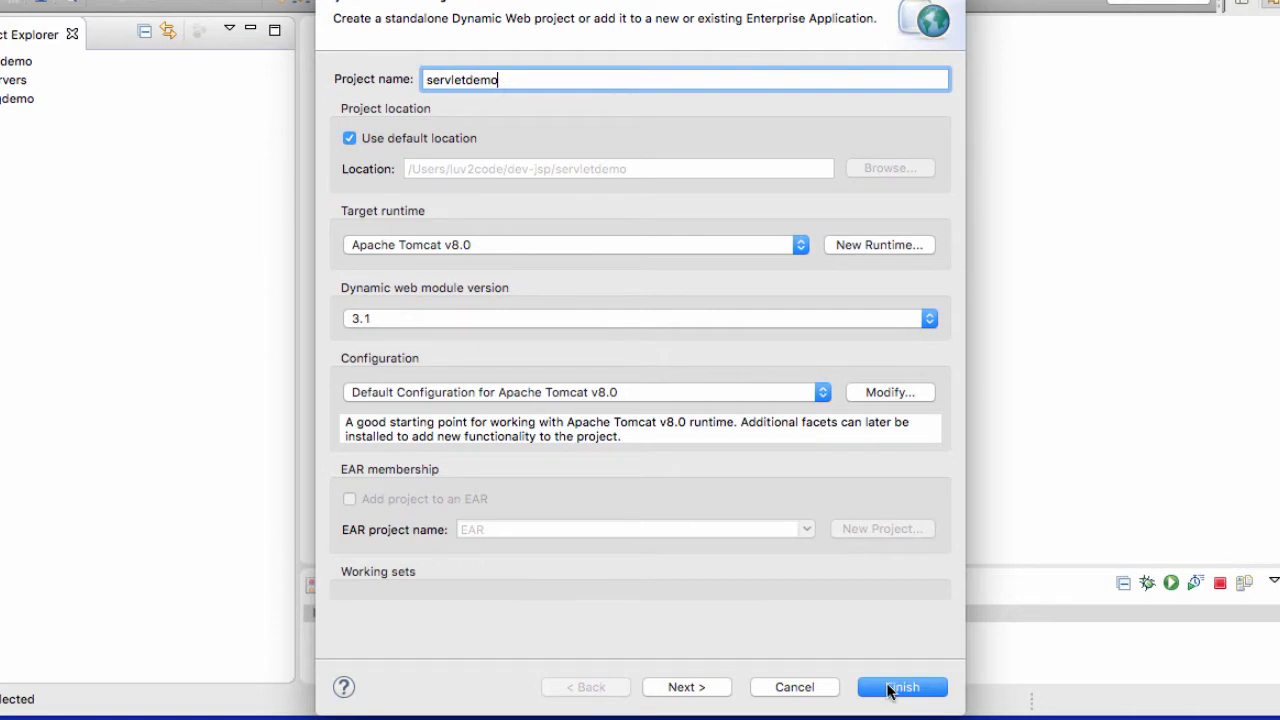
click(687, 687)
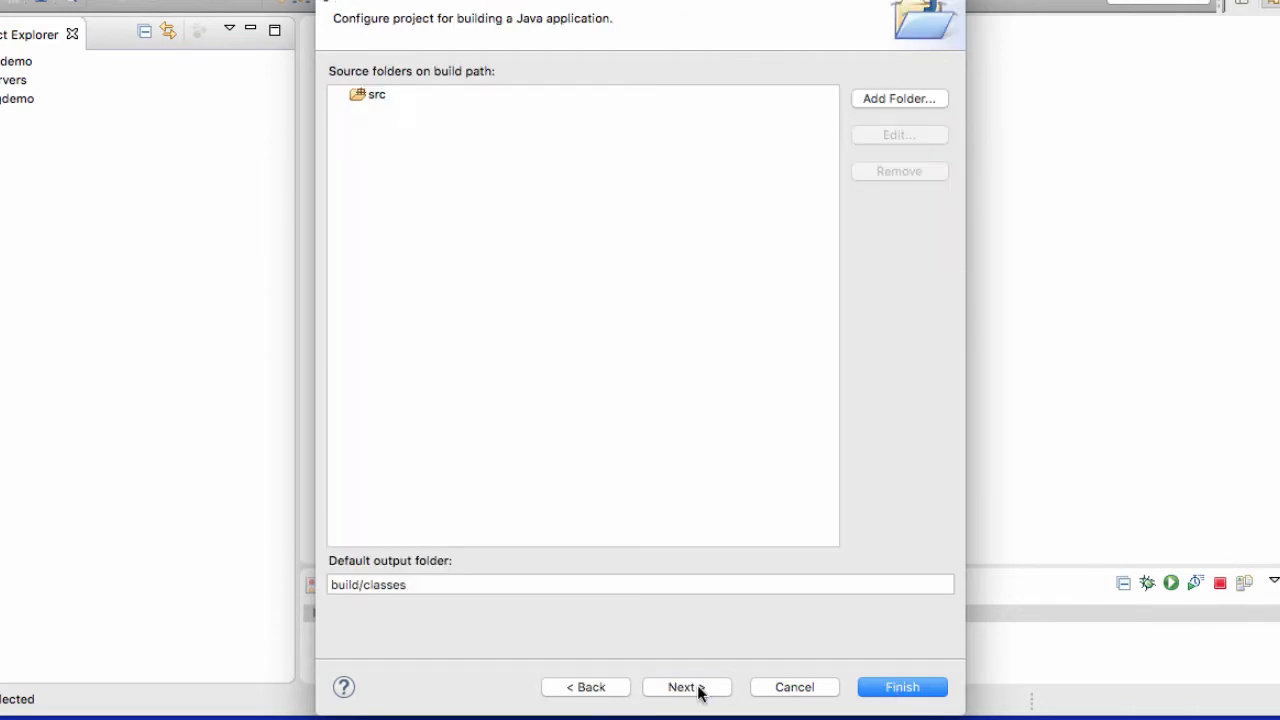
click(681, 687)
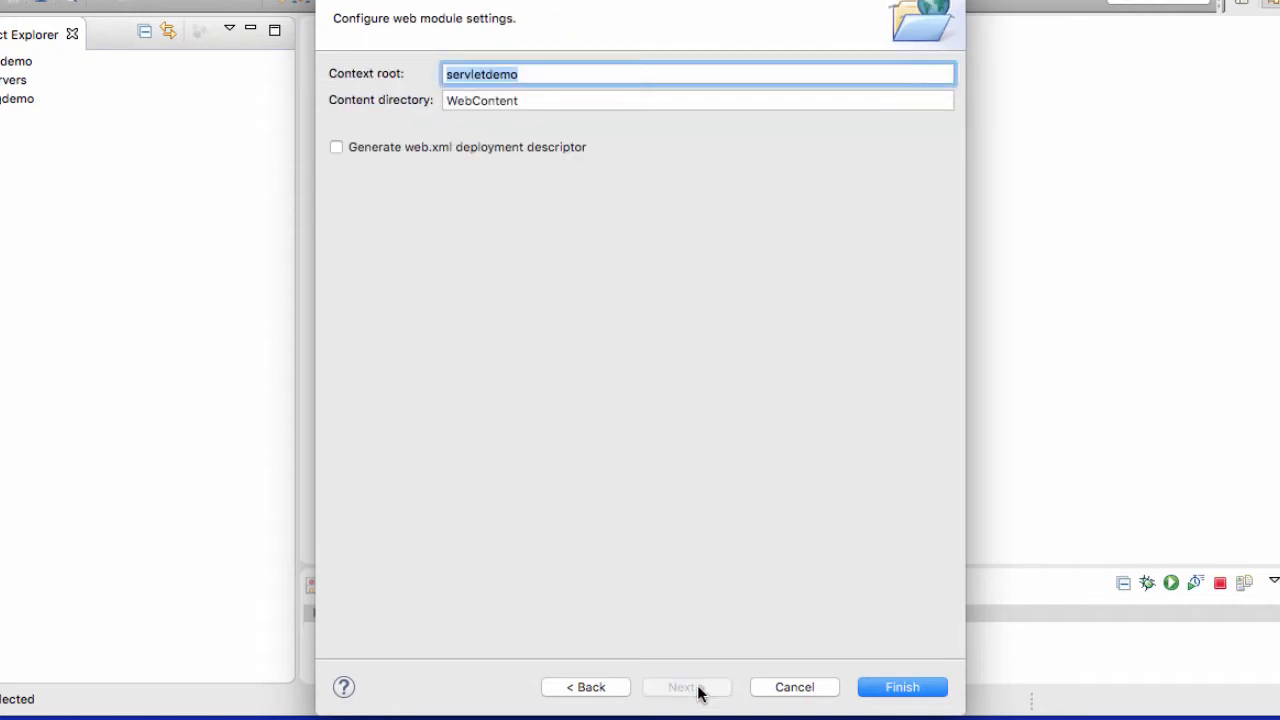
click(336, 147)
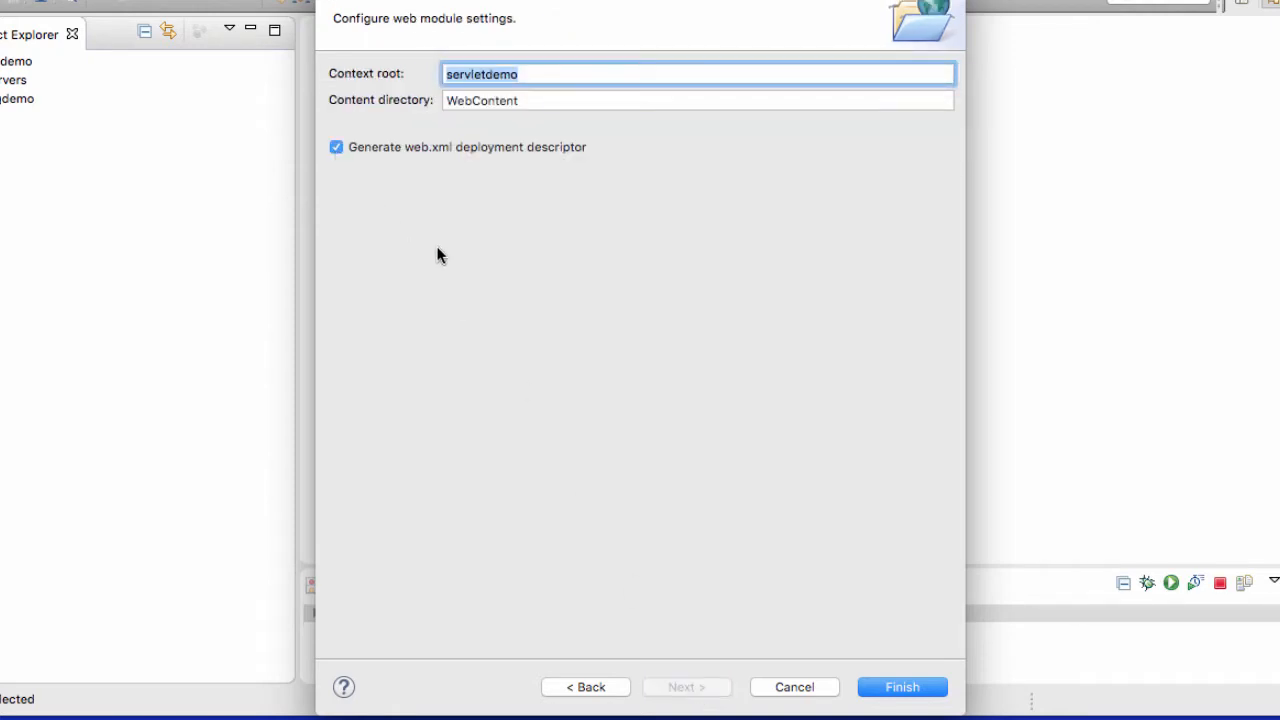
mouse_move(517, 307)
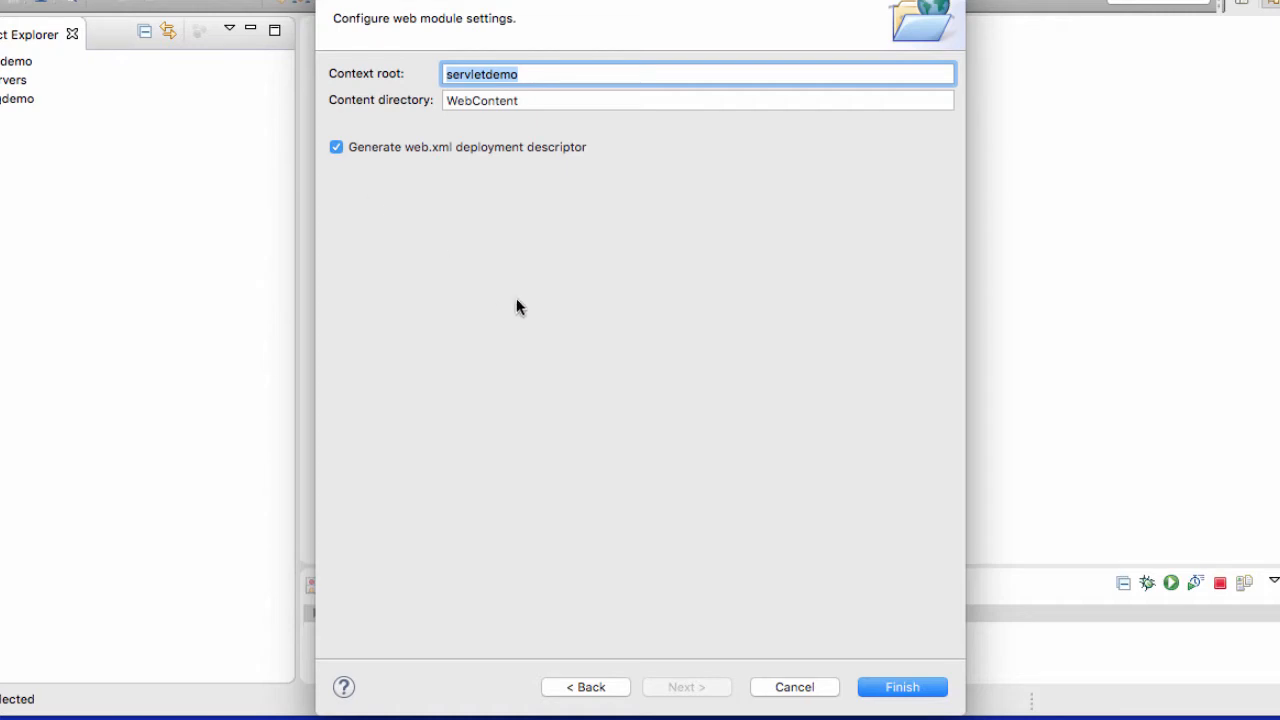
click(901, 687)
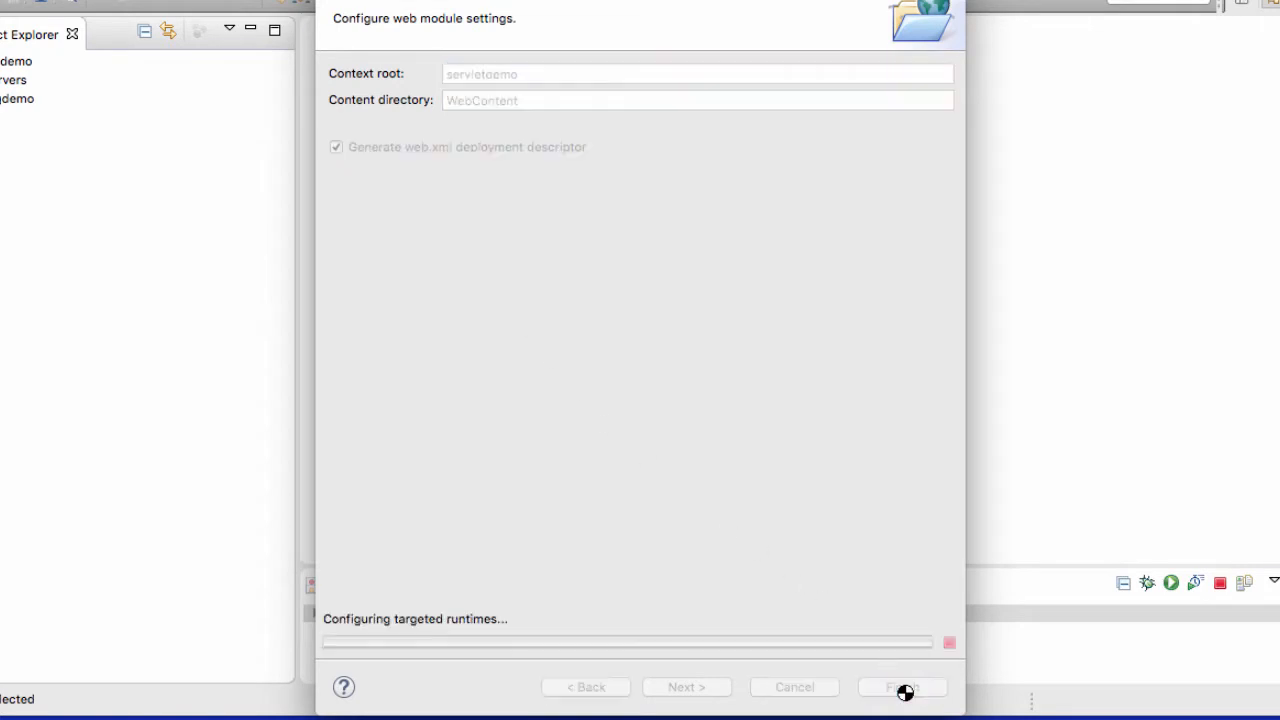
Select and expand servletdemo in Project Explorer to show its WebContent and resource folders
click(901, 687)
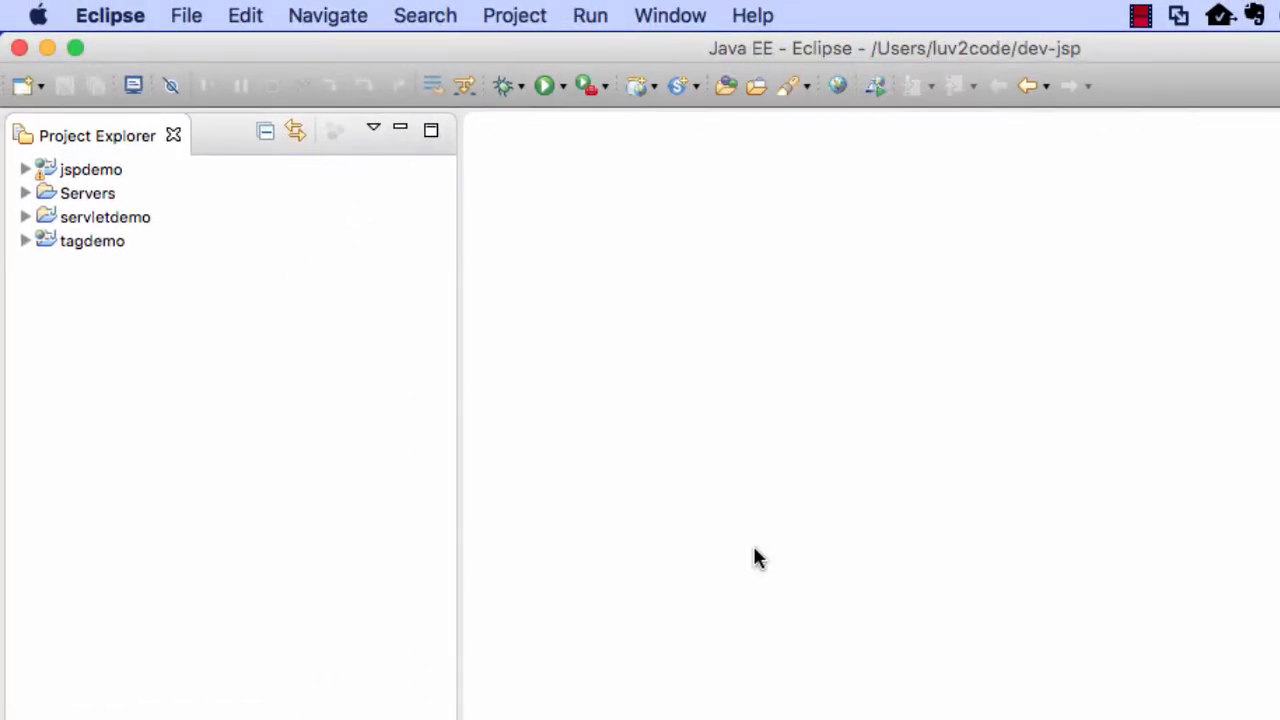
click(105, 217)
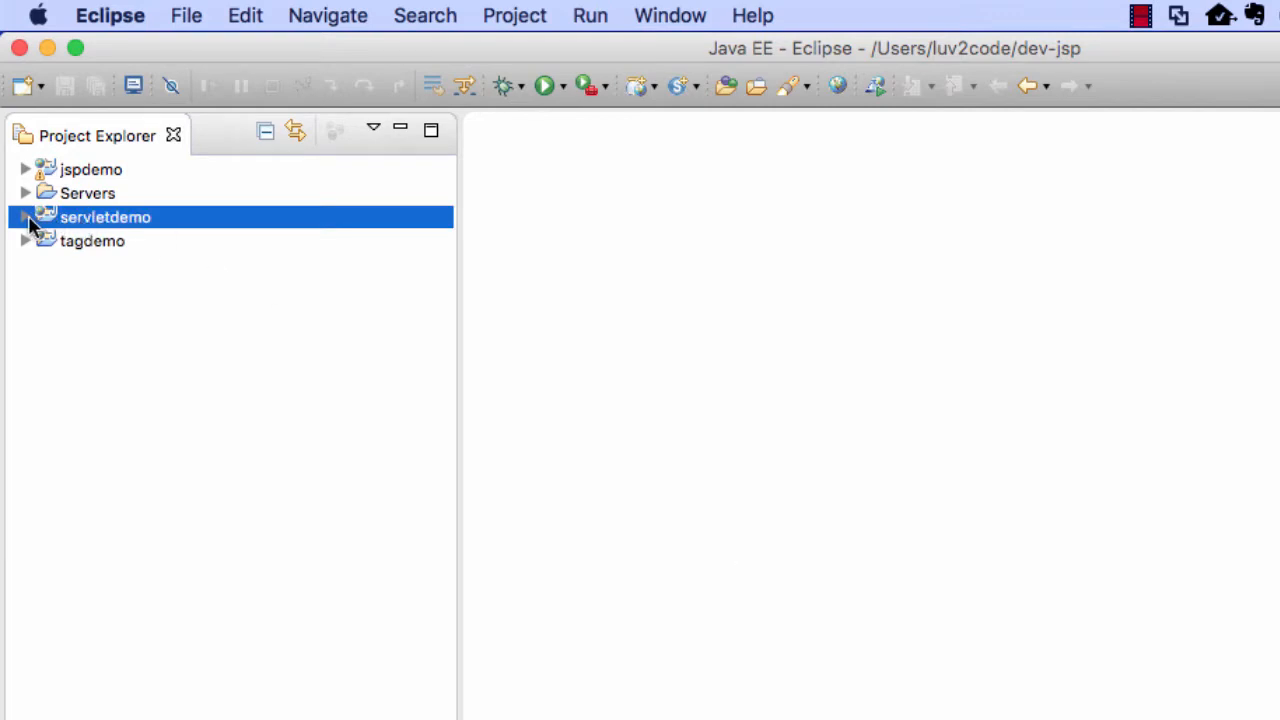
mouse_move(33, 227)
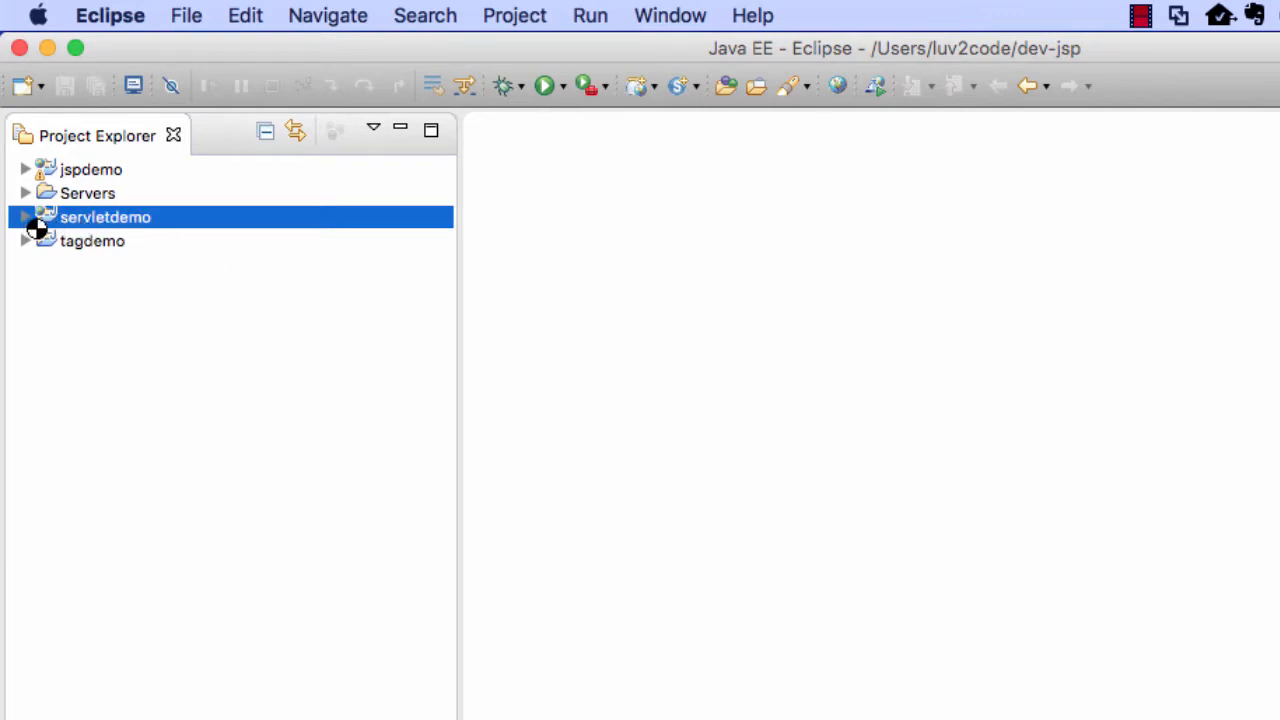
click(24, 217)
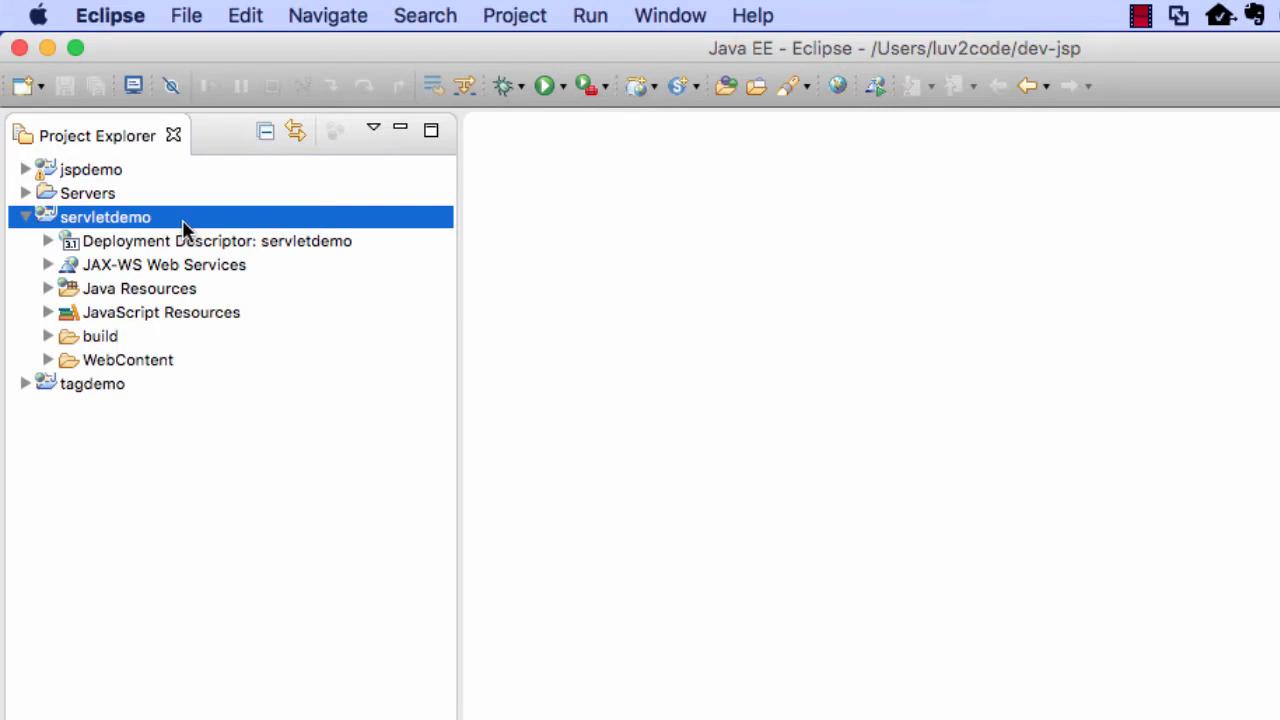
mouse_move(82, 326)
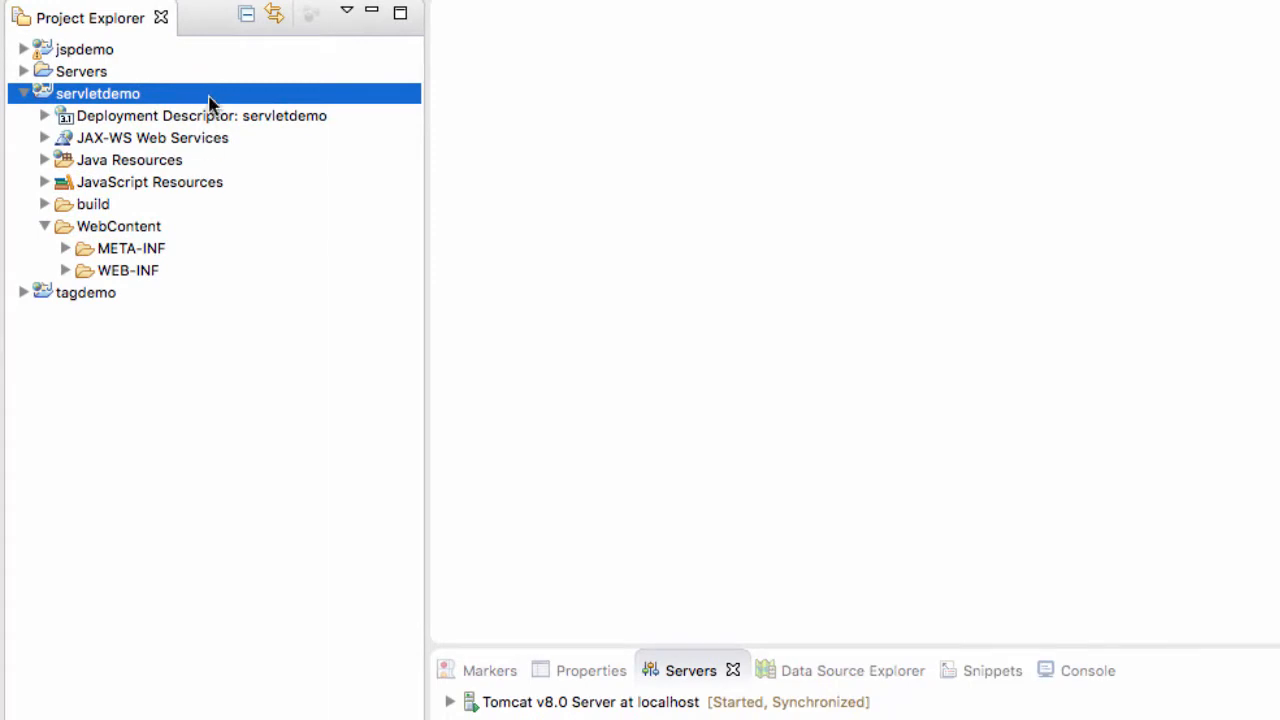
Open the Create Servlet wizard from servletdemo's context menu via New > Servlet
right_click(98, 93)
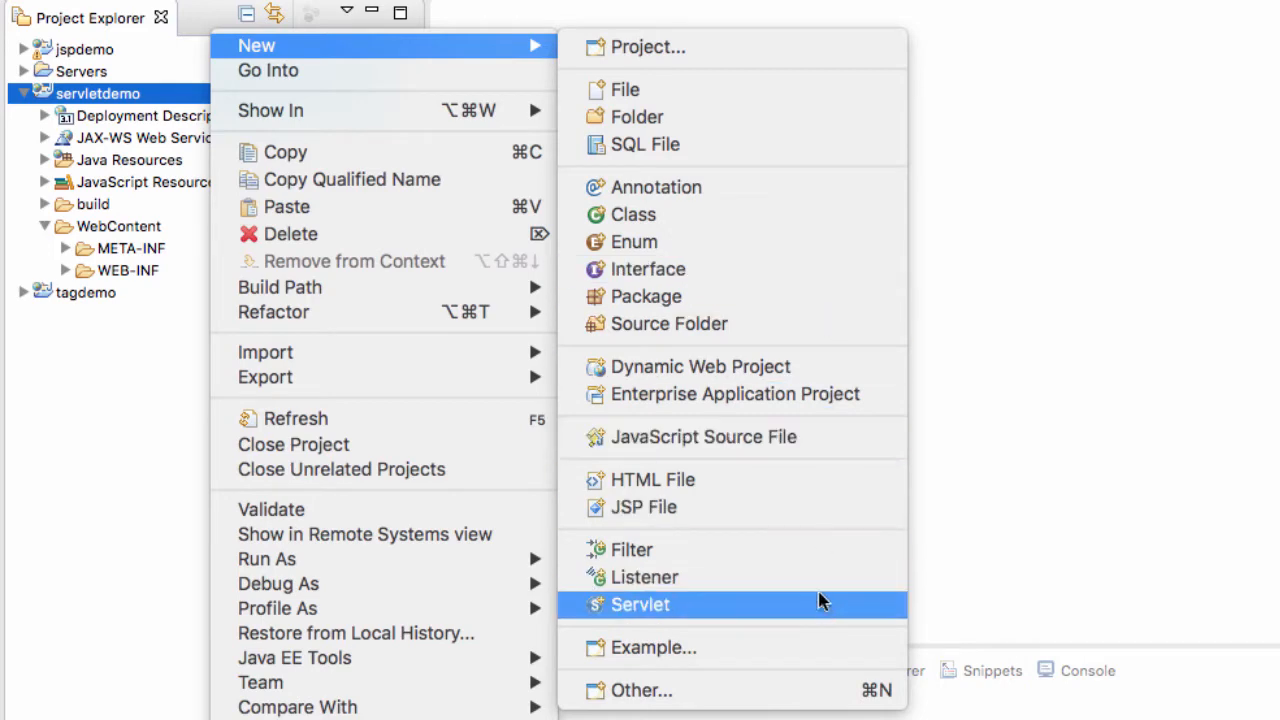
mouse_move(822, 612)
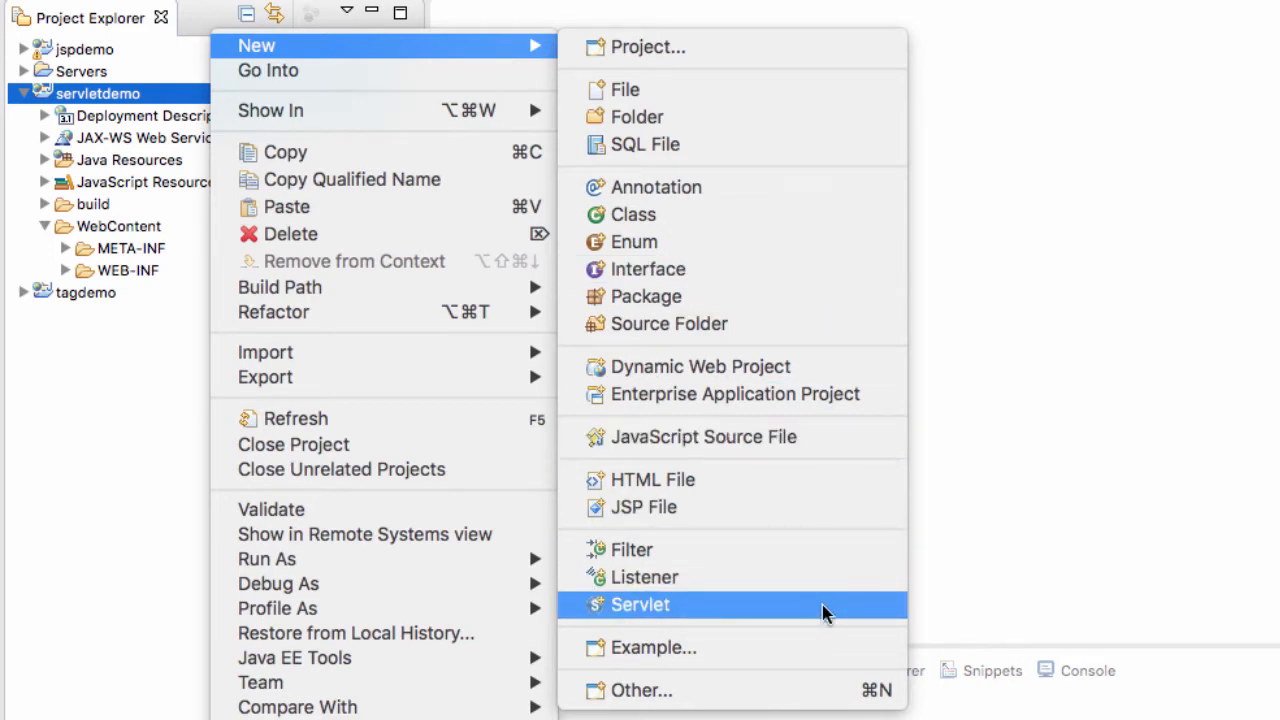
click(640, 604)
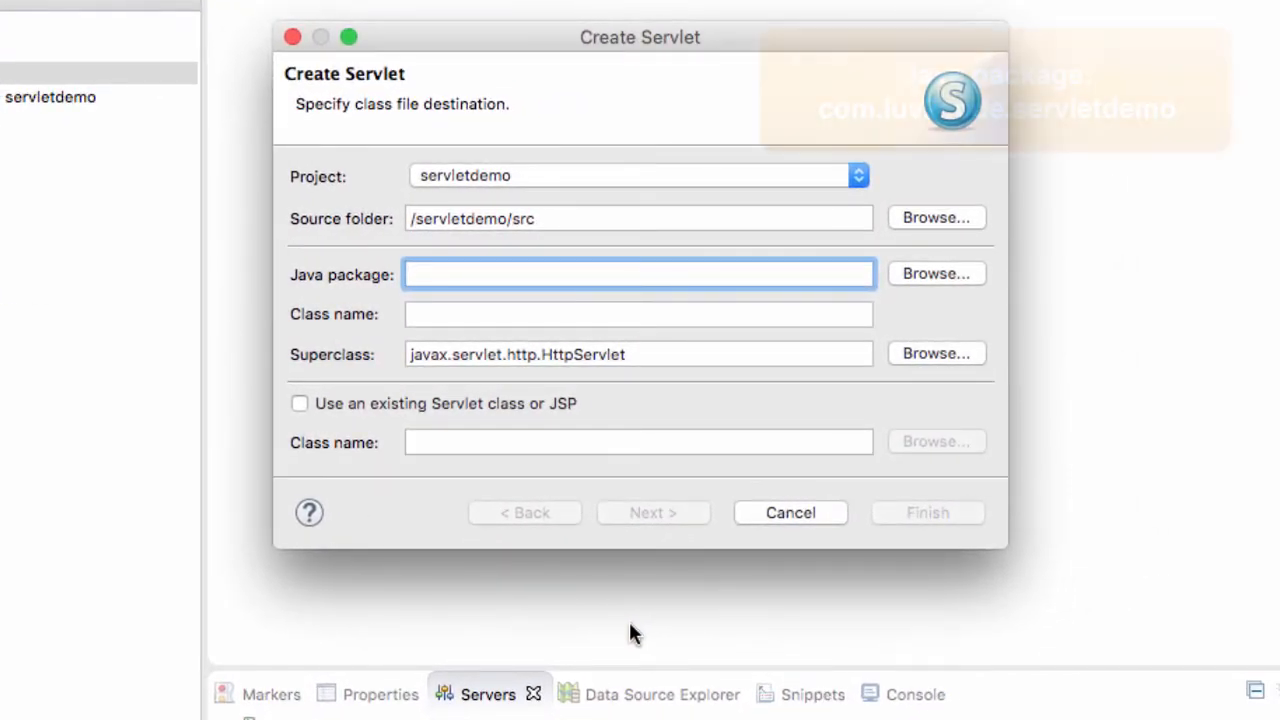
Create servlet HelloWorldServlet in package com.luv2code.servletdemo with doGet and doPost stubs
text(com.luv2code.)
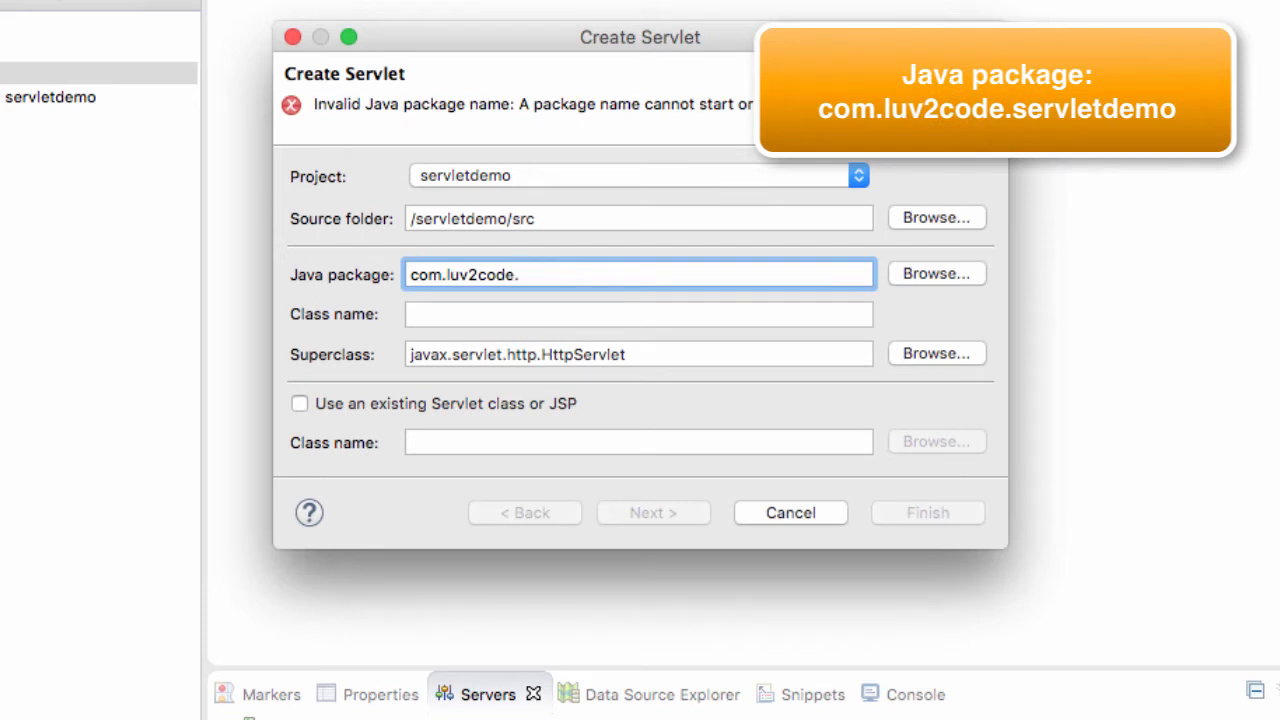
text(servletdemo)
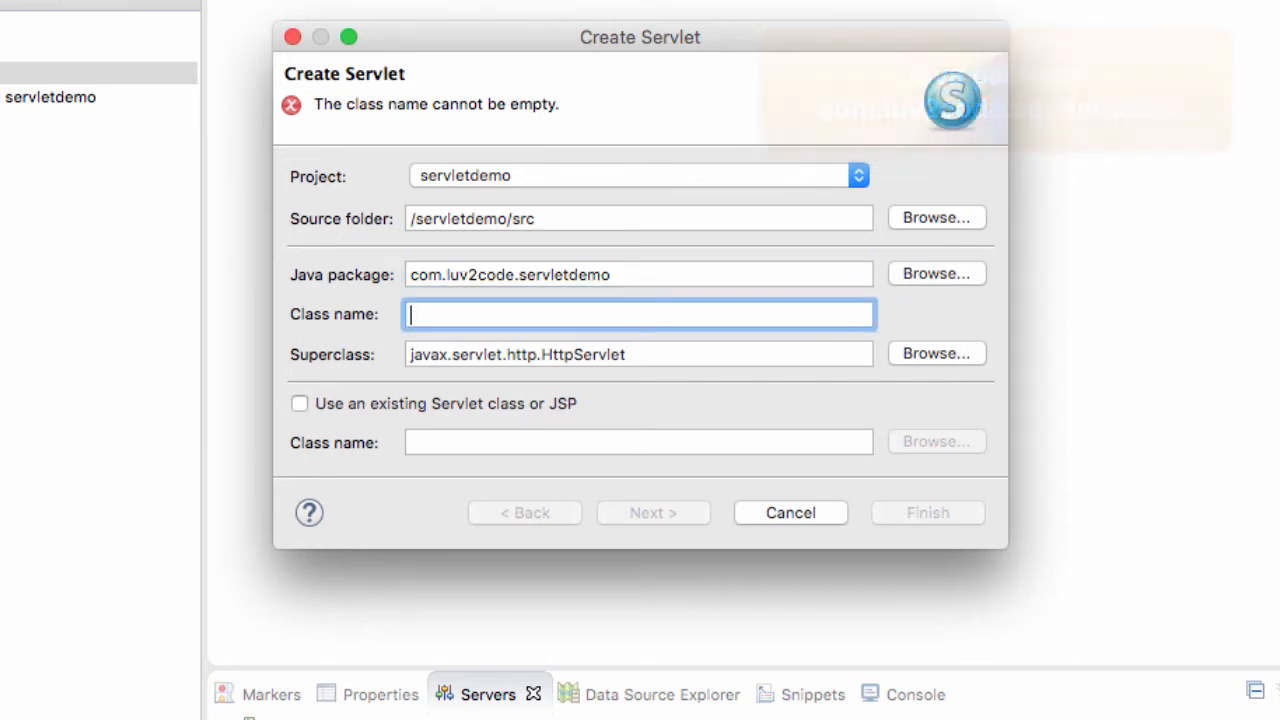
text(HelloWorldServlet)
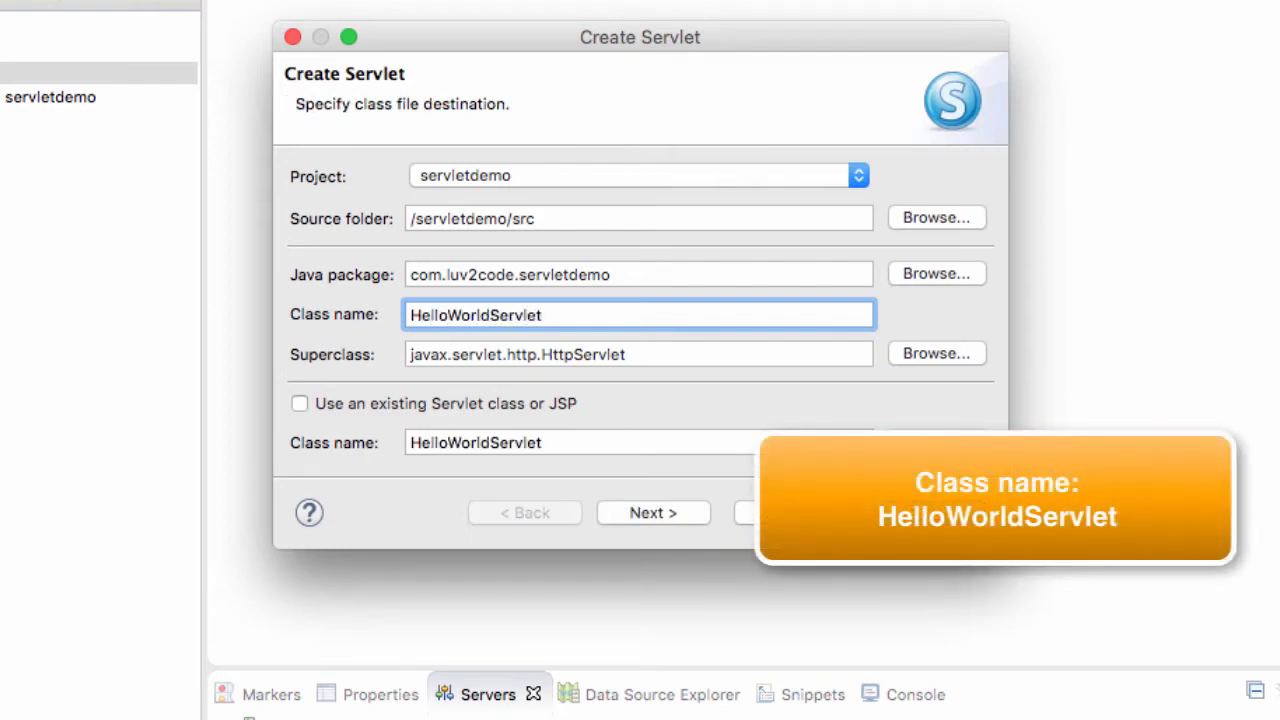
mouse_move(540, 318)
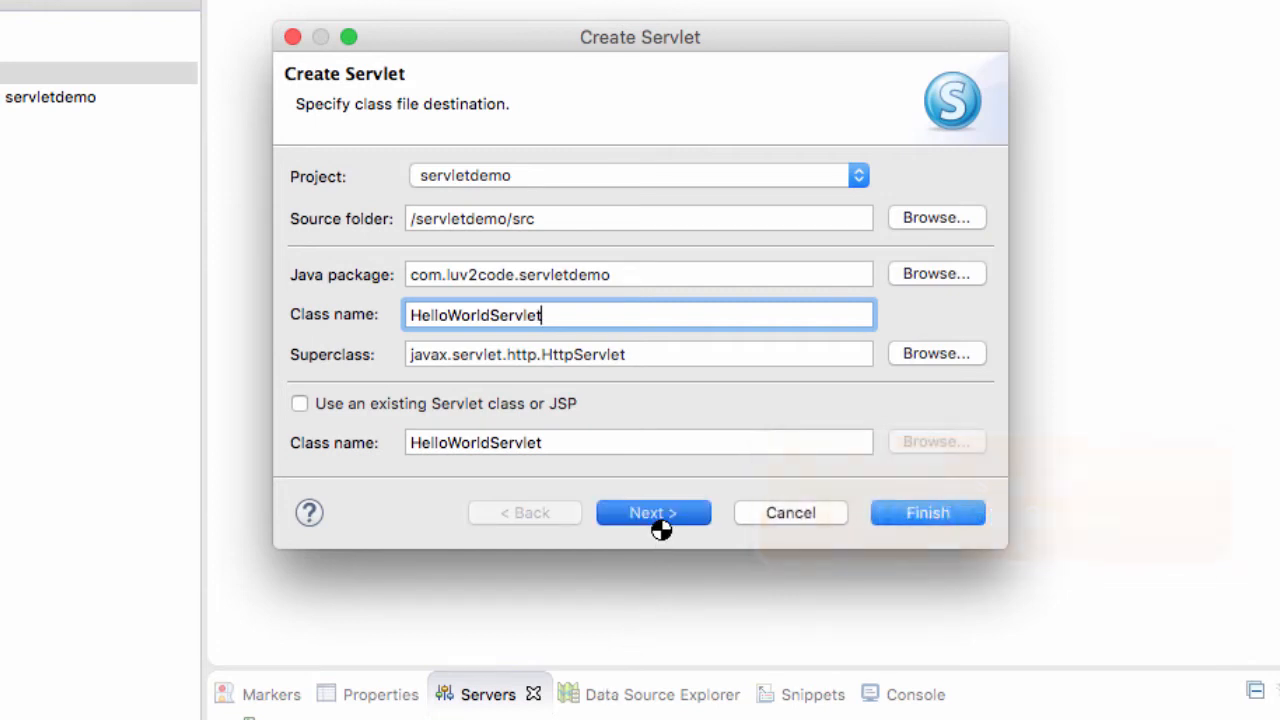
click(653, 512)
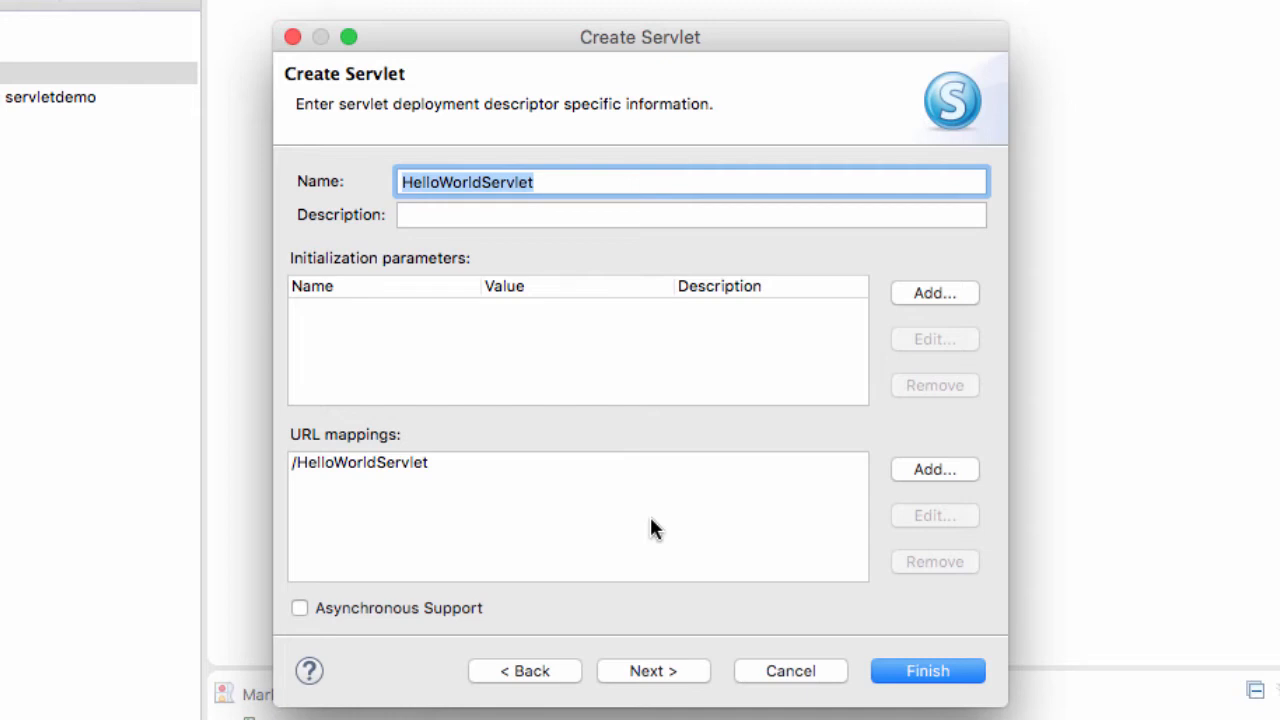
mouse_move(642, 630)
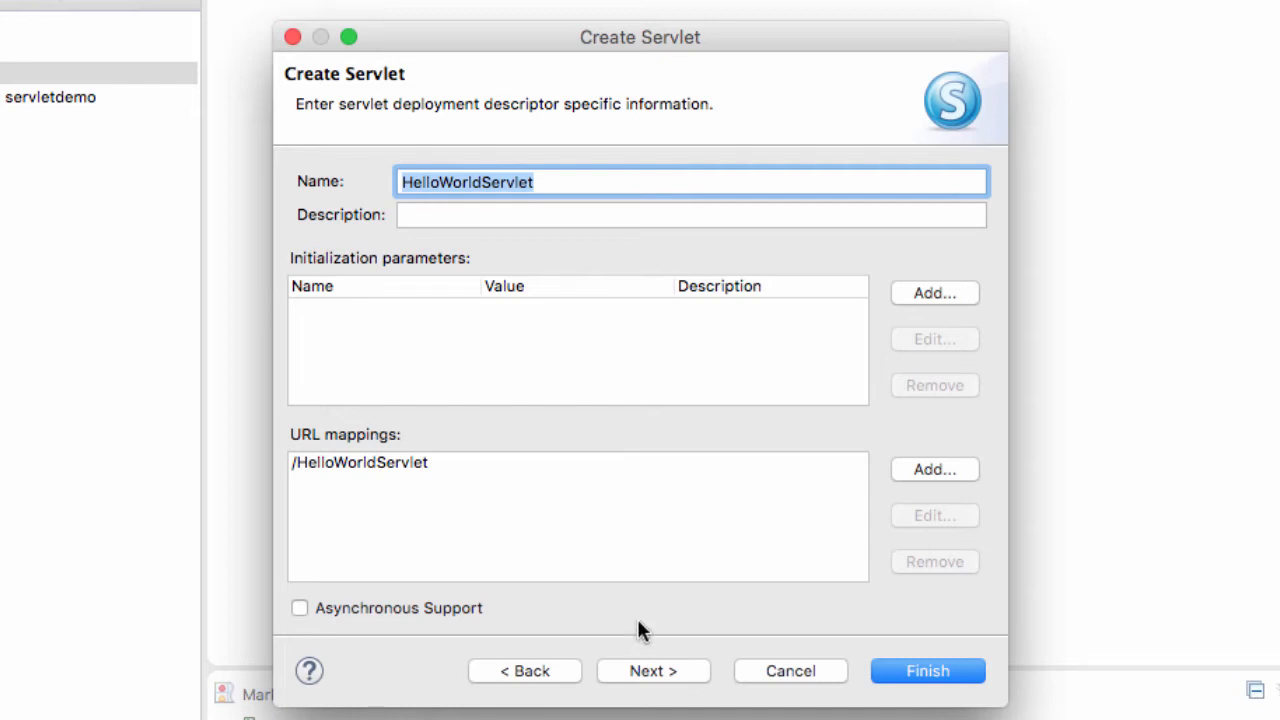
click(653, 670)
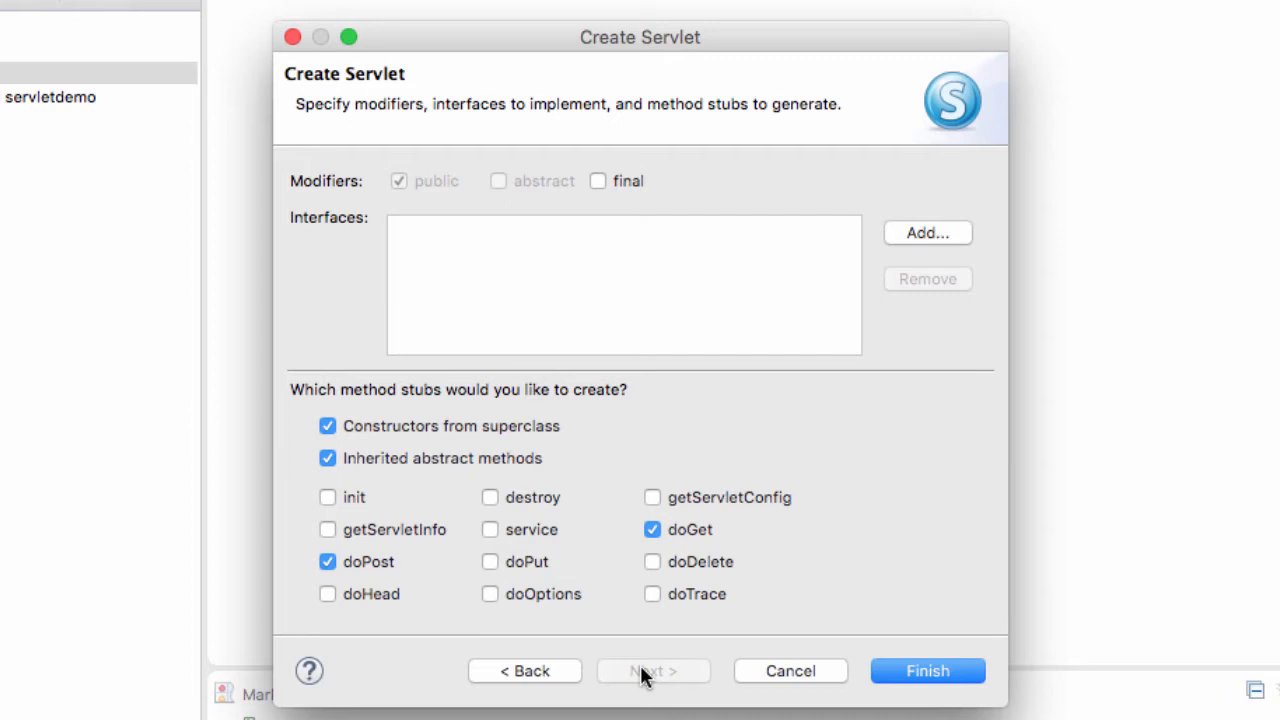
mouse_move(1030, 672)
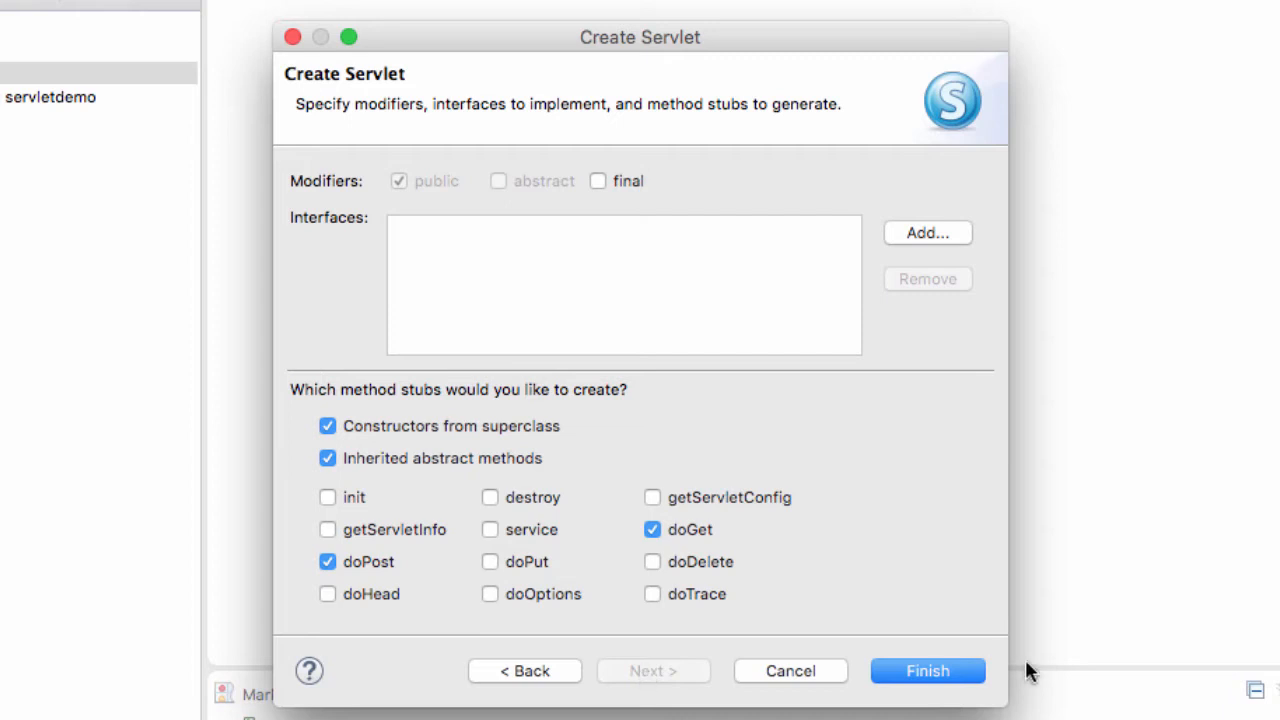
click(927, 670)
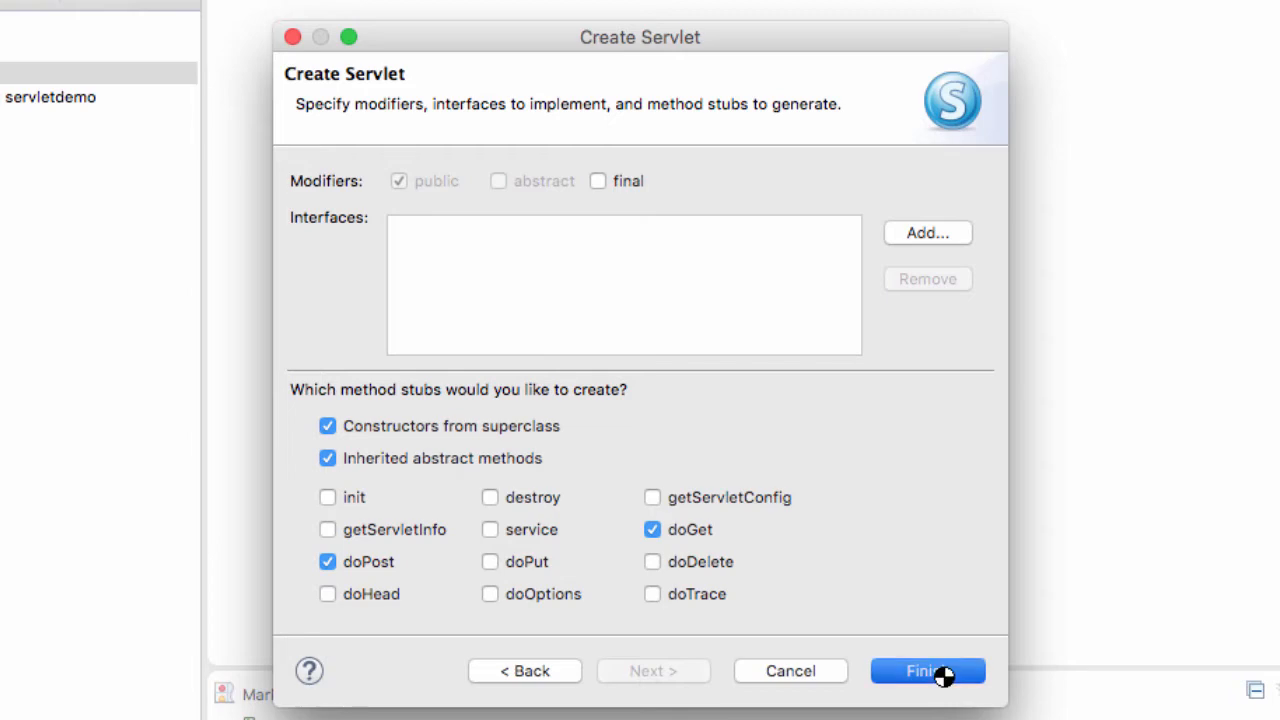
Expand the com.luv2code.servletdemo package and open HelloWorldServlet.java
click(927, 670)
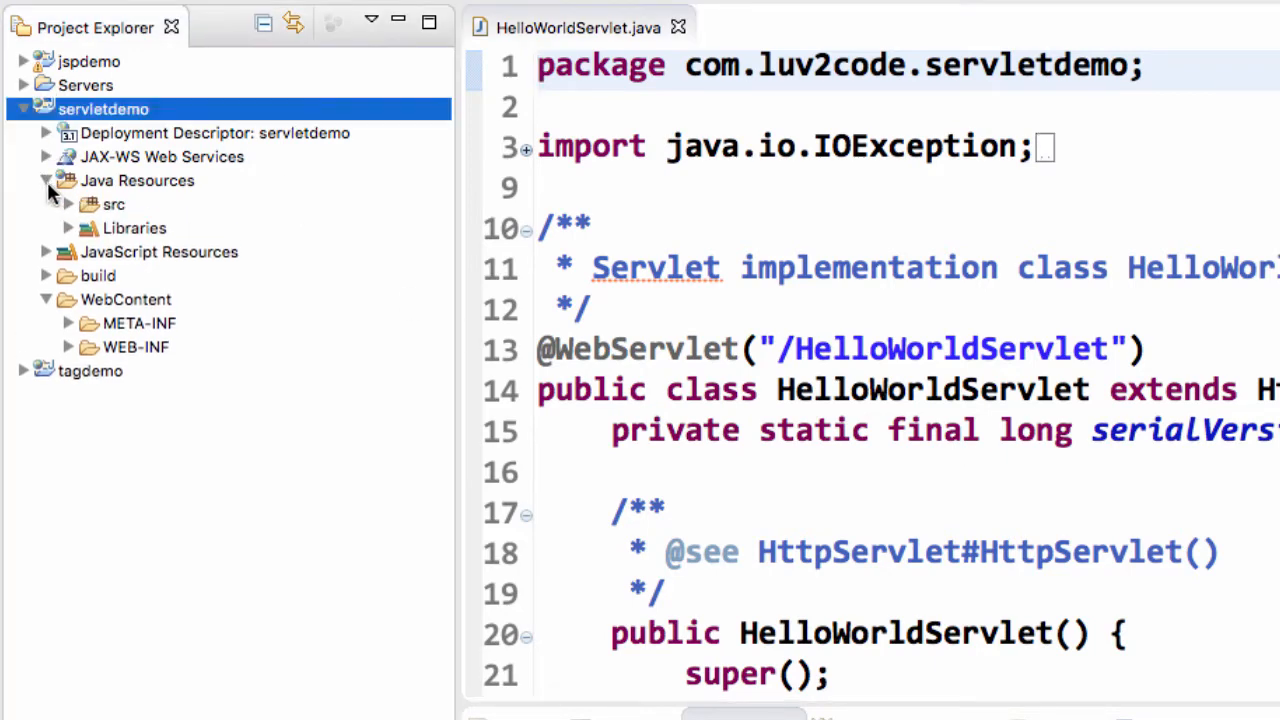
click(68, 204)
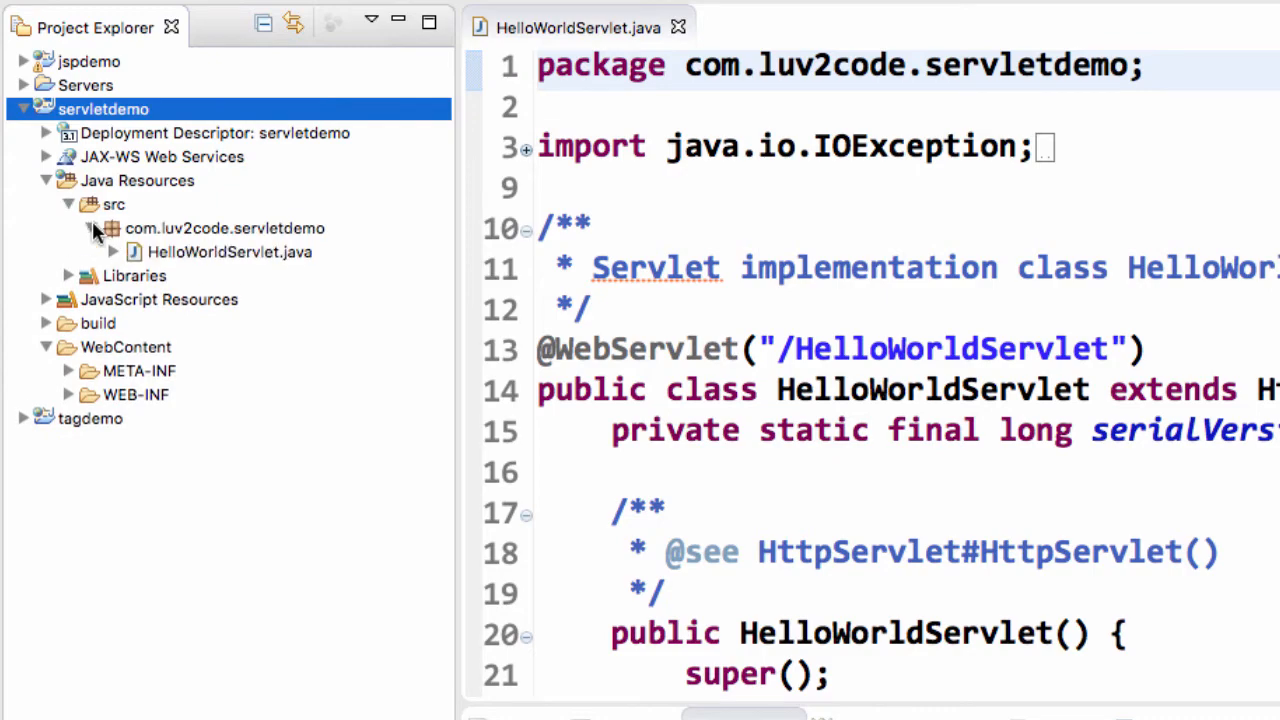
click(113, 252)
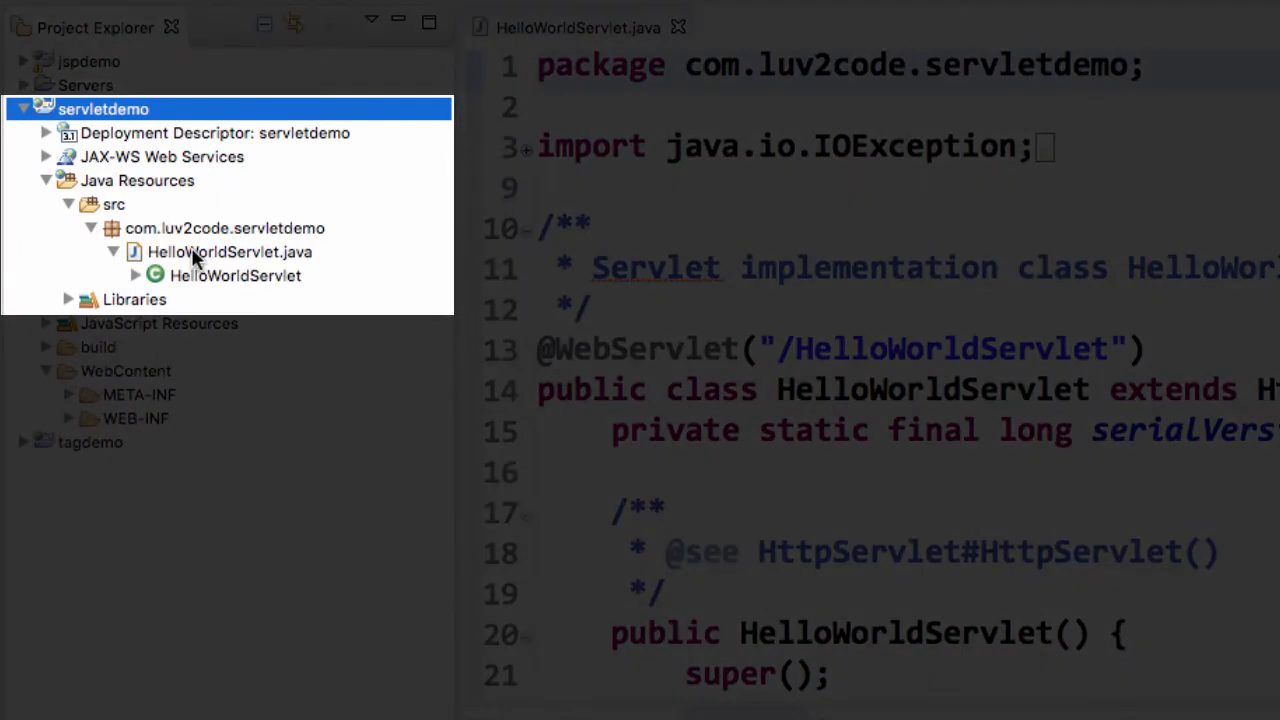
click(228, 252)
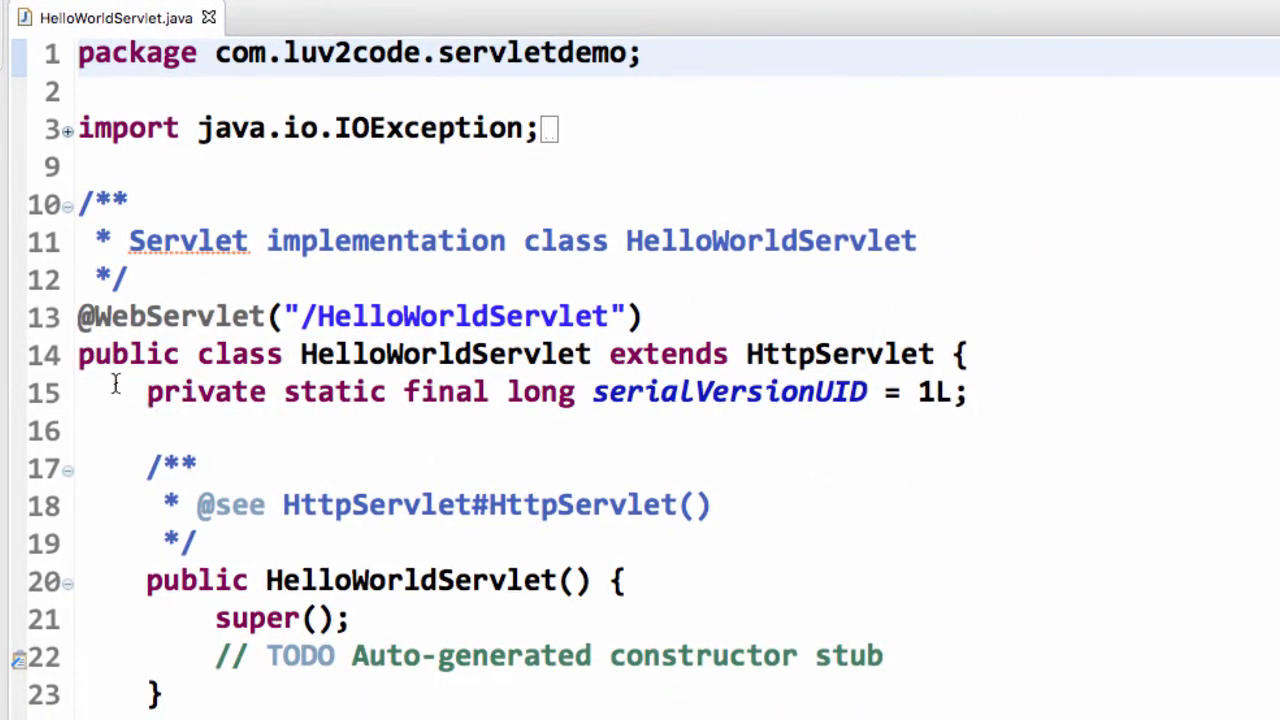
mouse_move(838, 353)
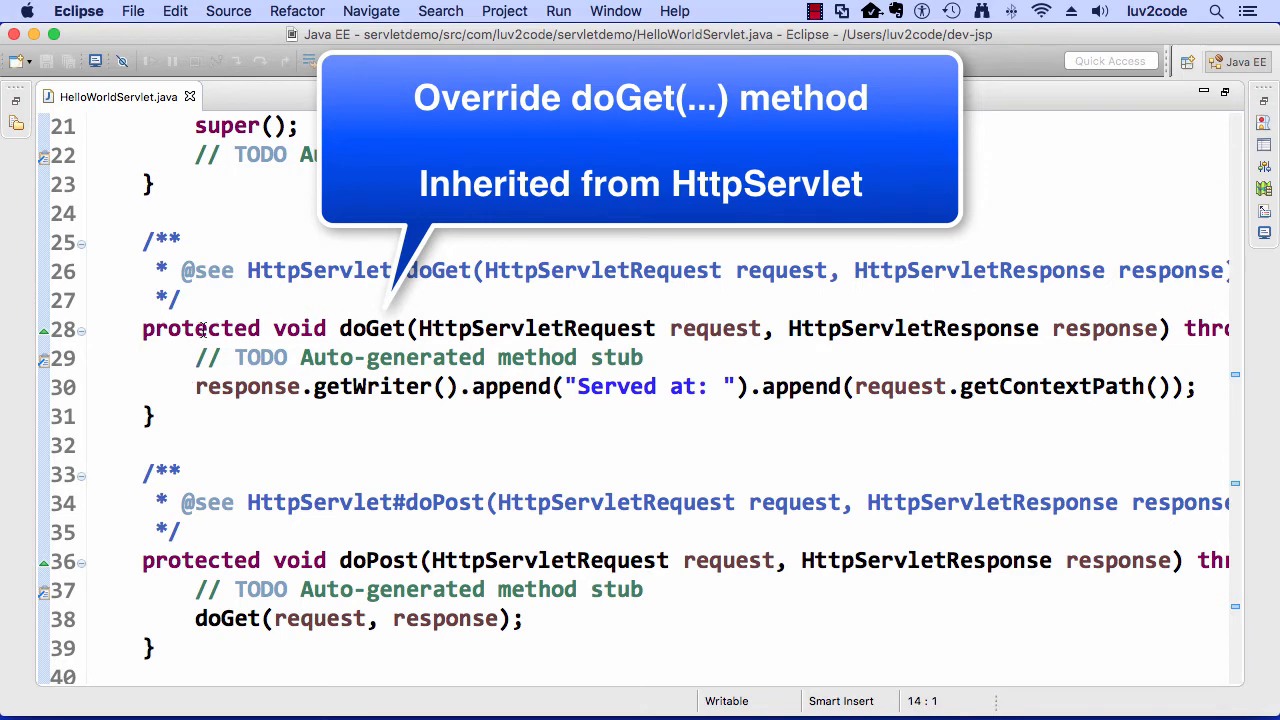
Delete the TODO comment and response.getWriter().append line from doGet
click(183, 301)
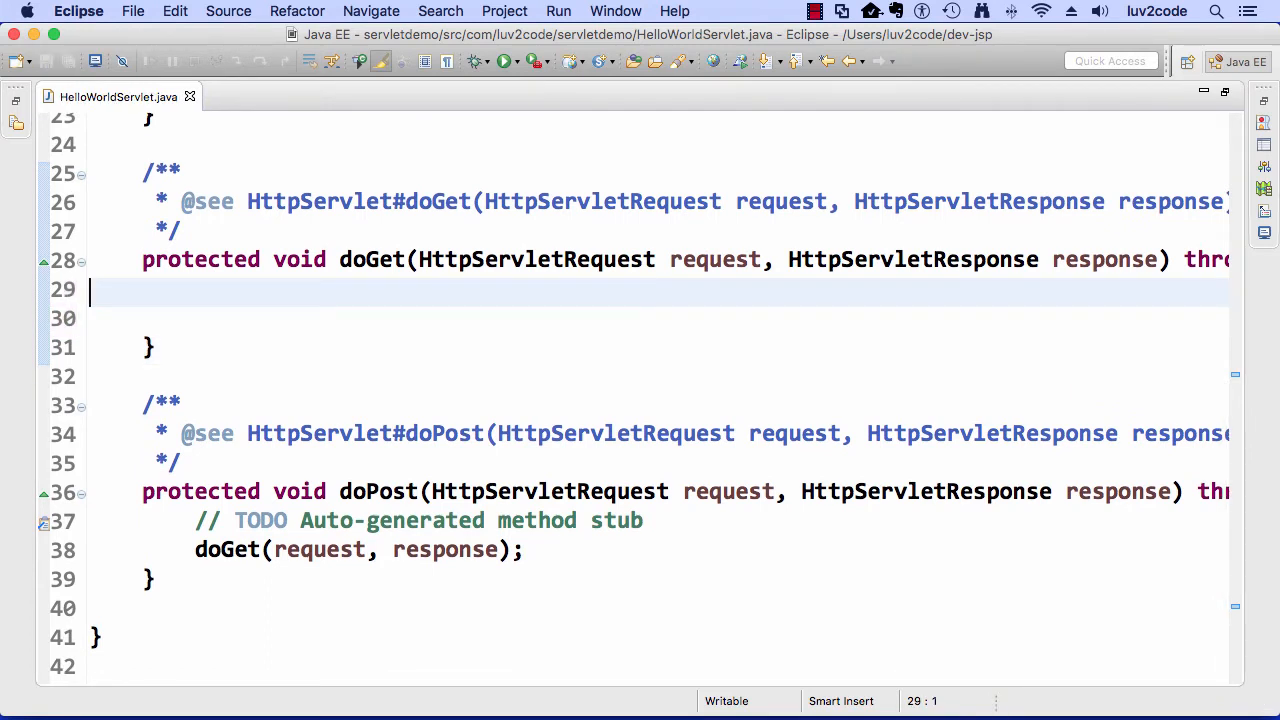
Write comments '// Step 1: set the content type' and '// Step 2: get the printwriter' in doGet
text(//)
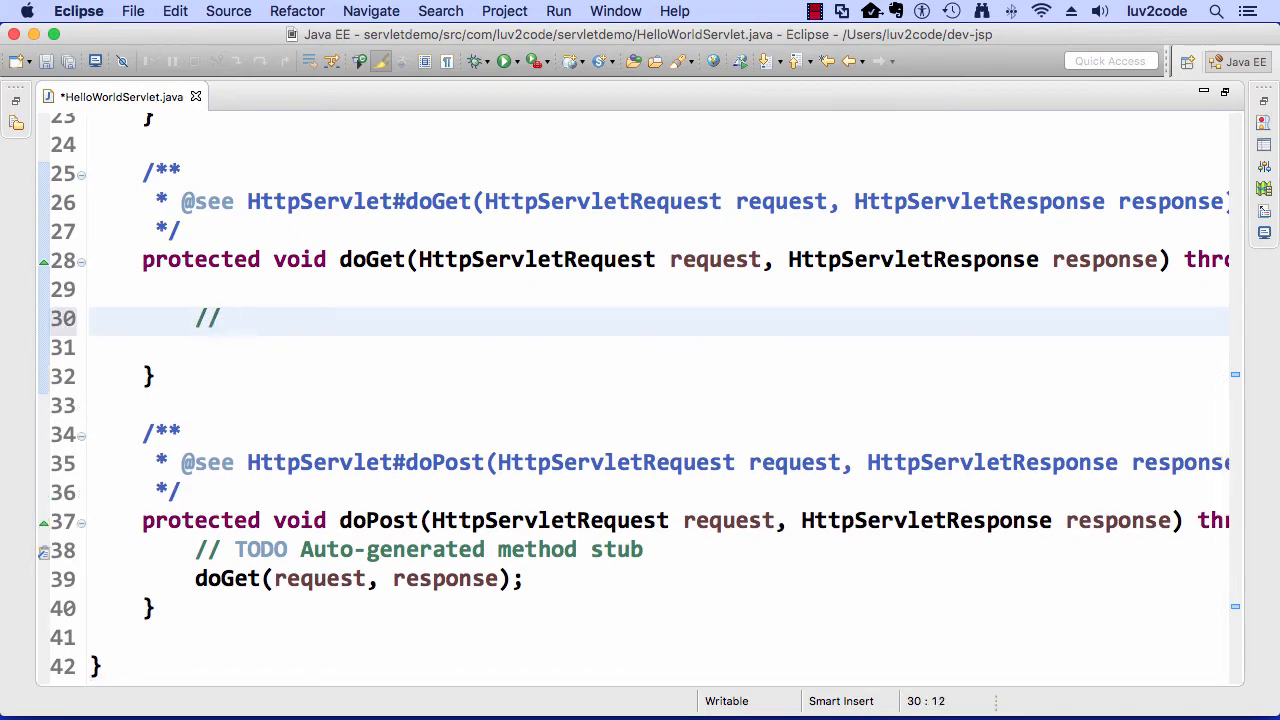
text(s)
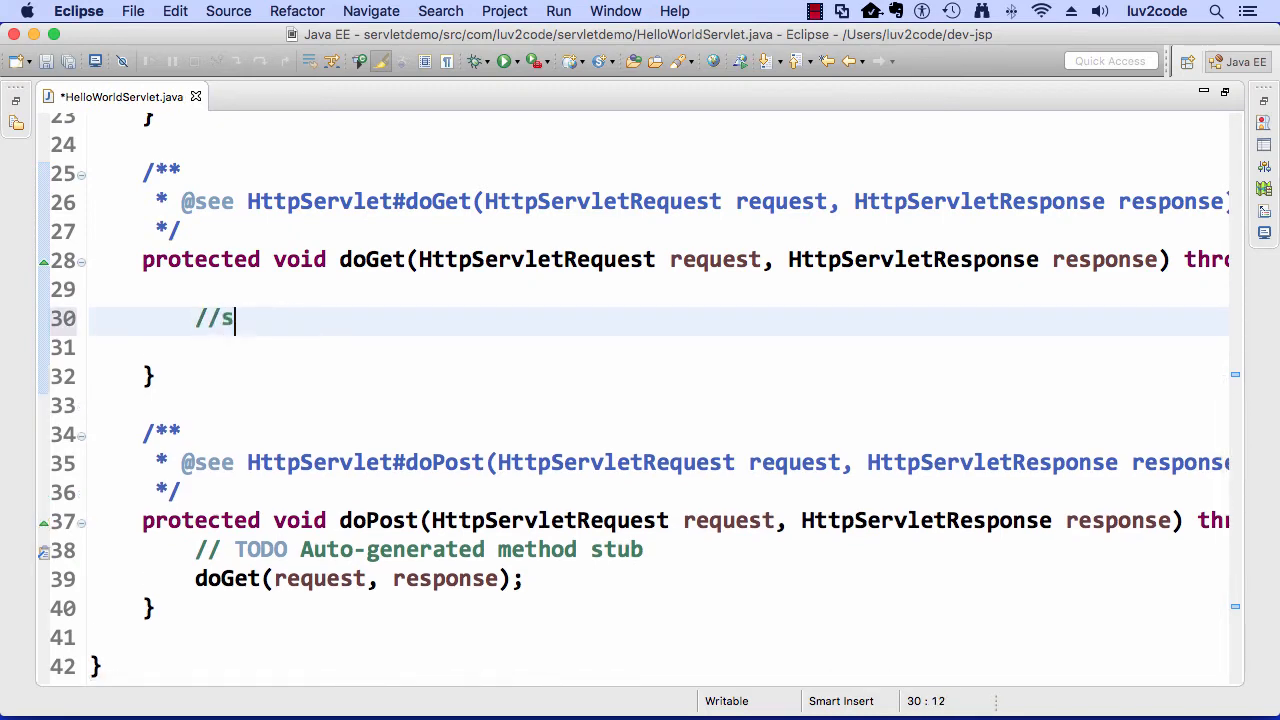
text(Step 1:)
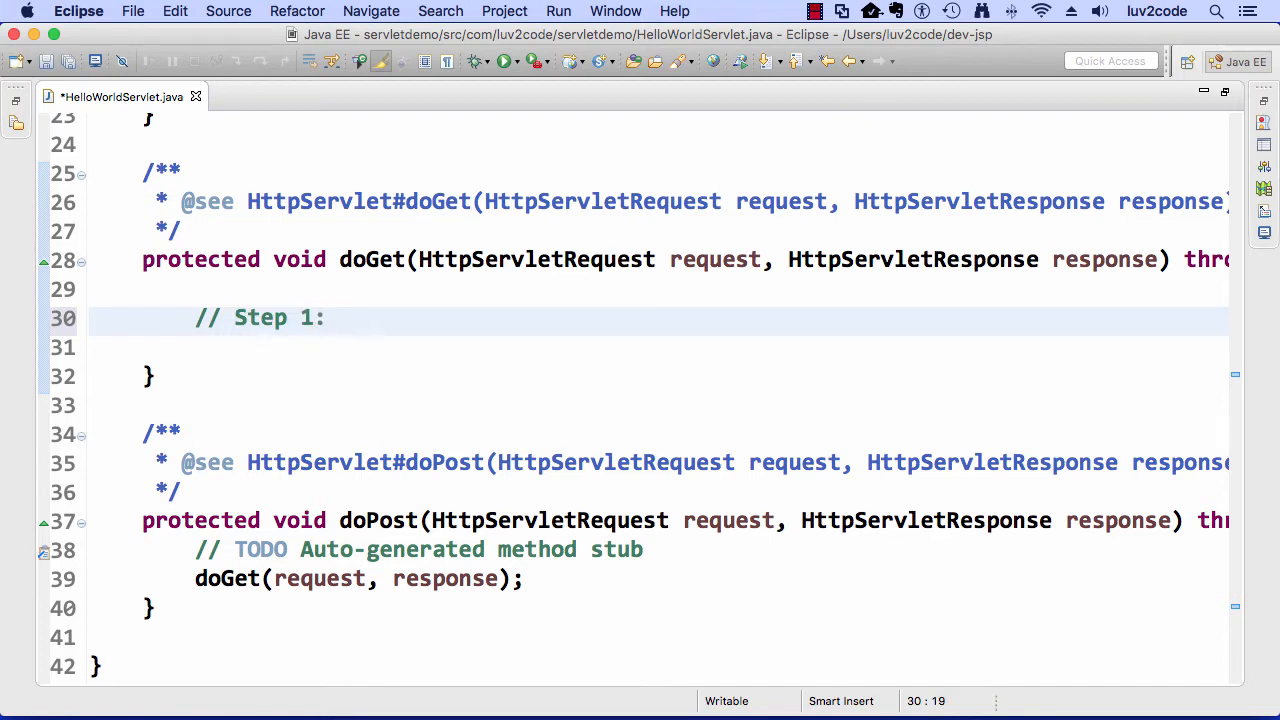
text(set the content type)
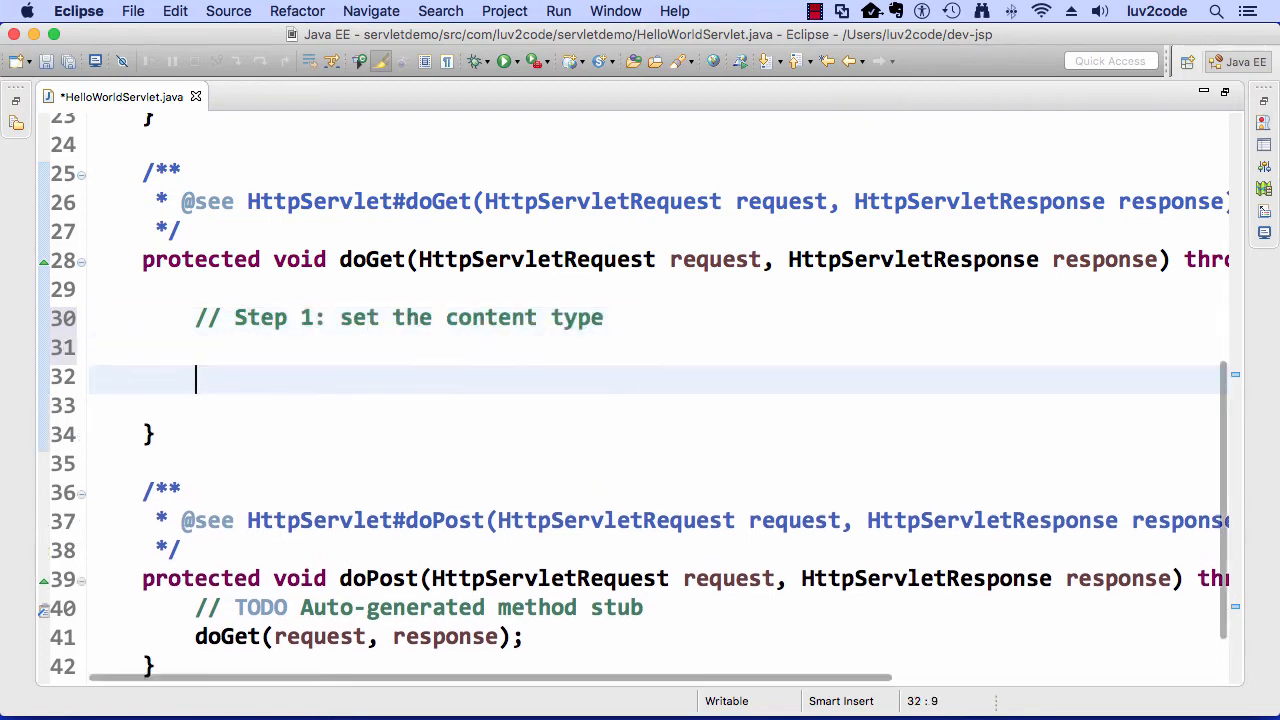
text(// Step 2:)
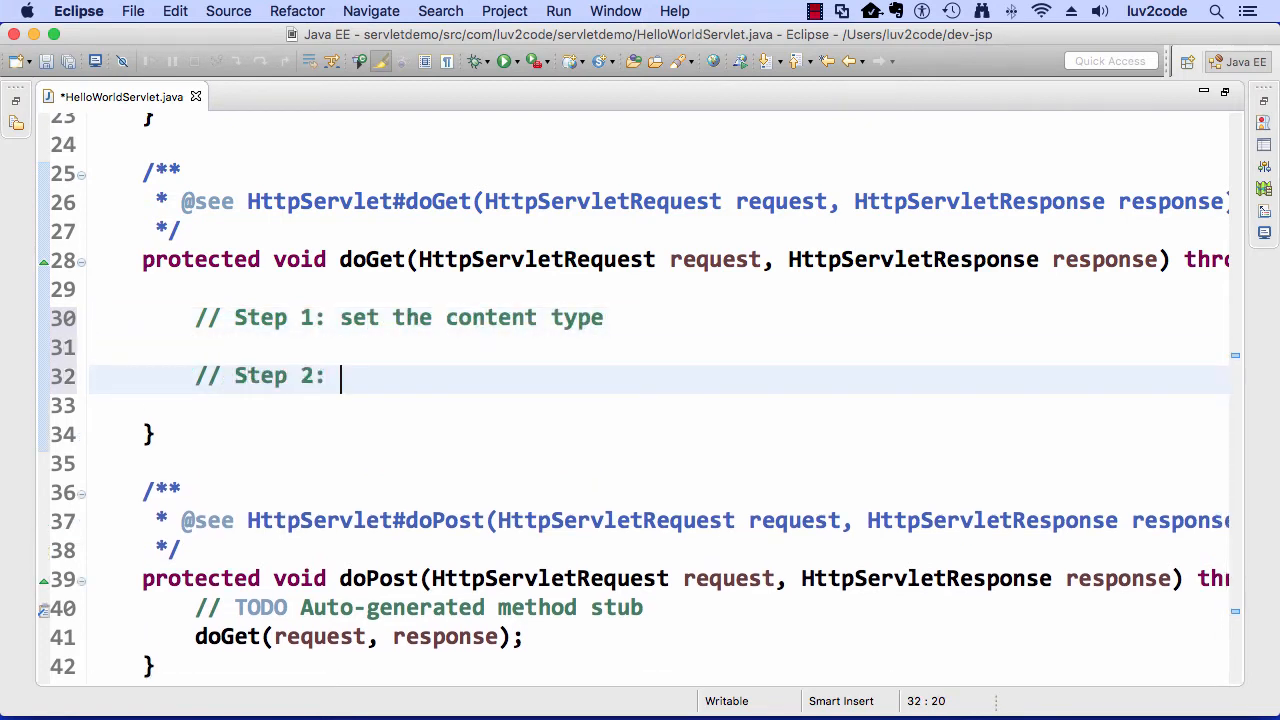
text(g)
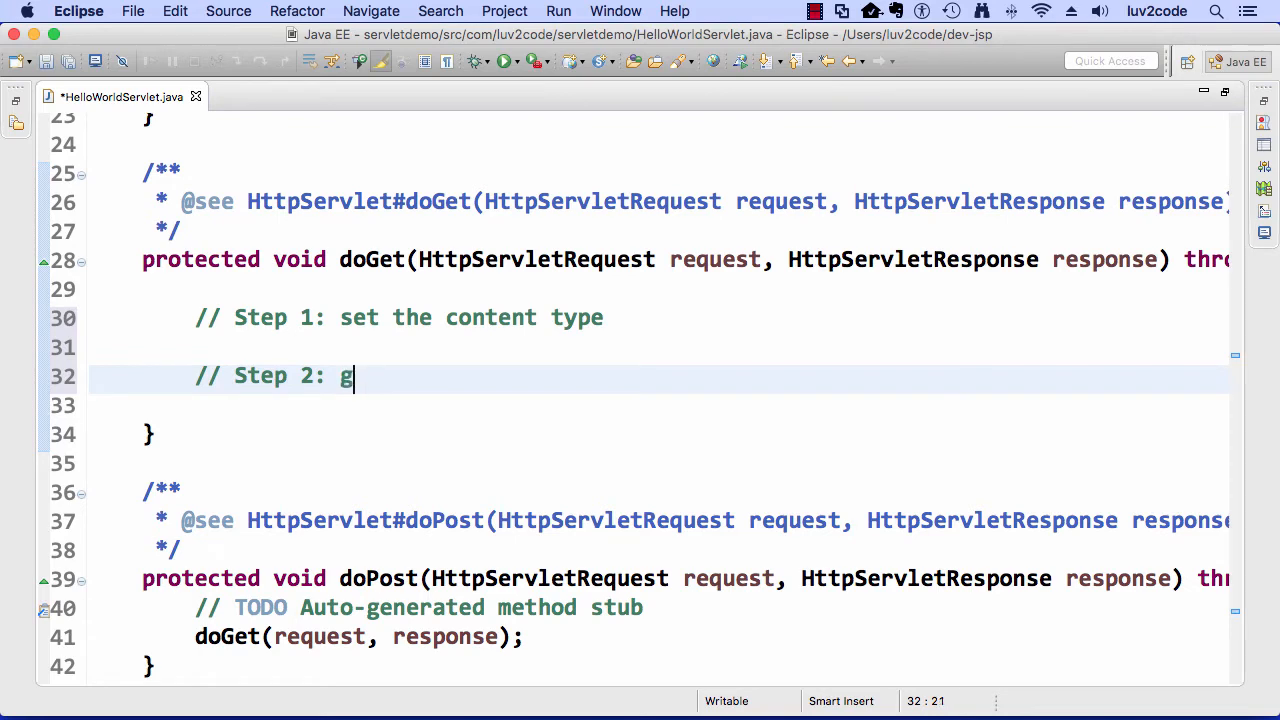
text(et the printwrit)
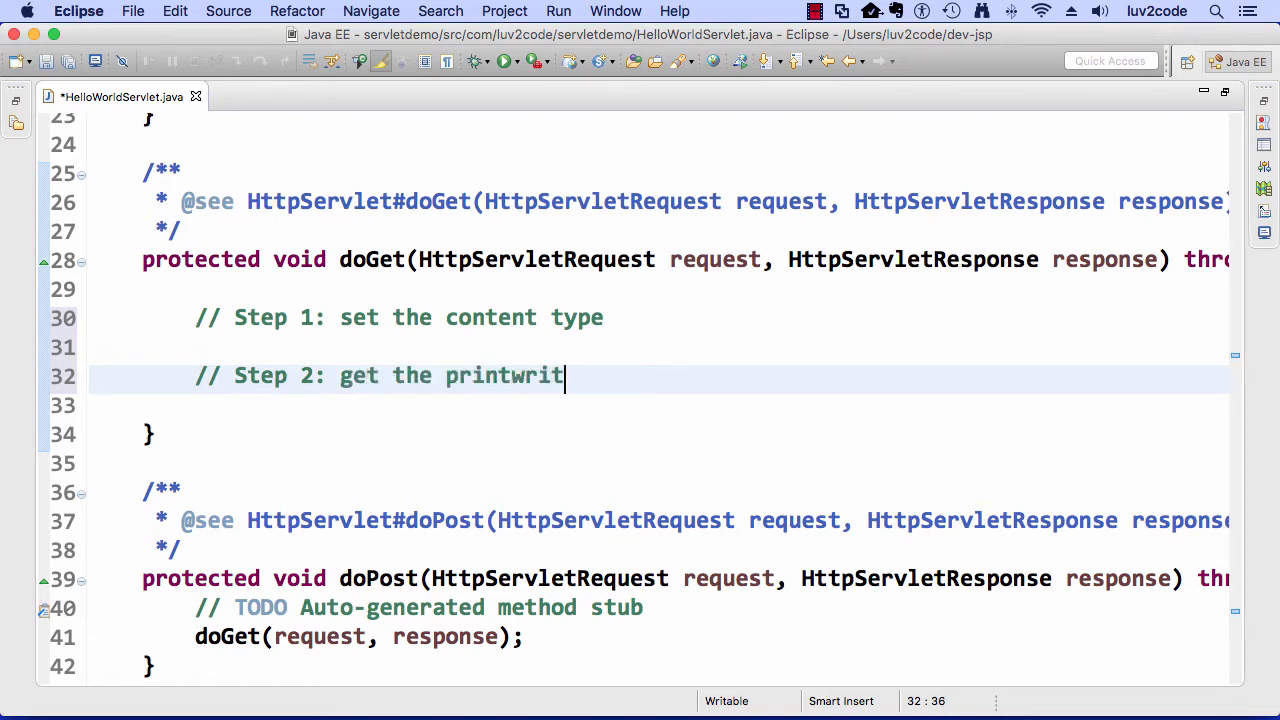
text(er)
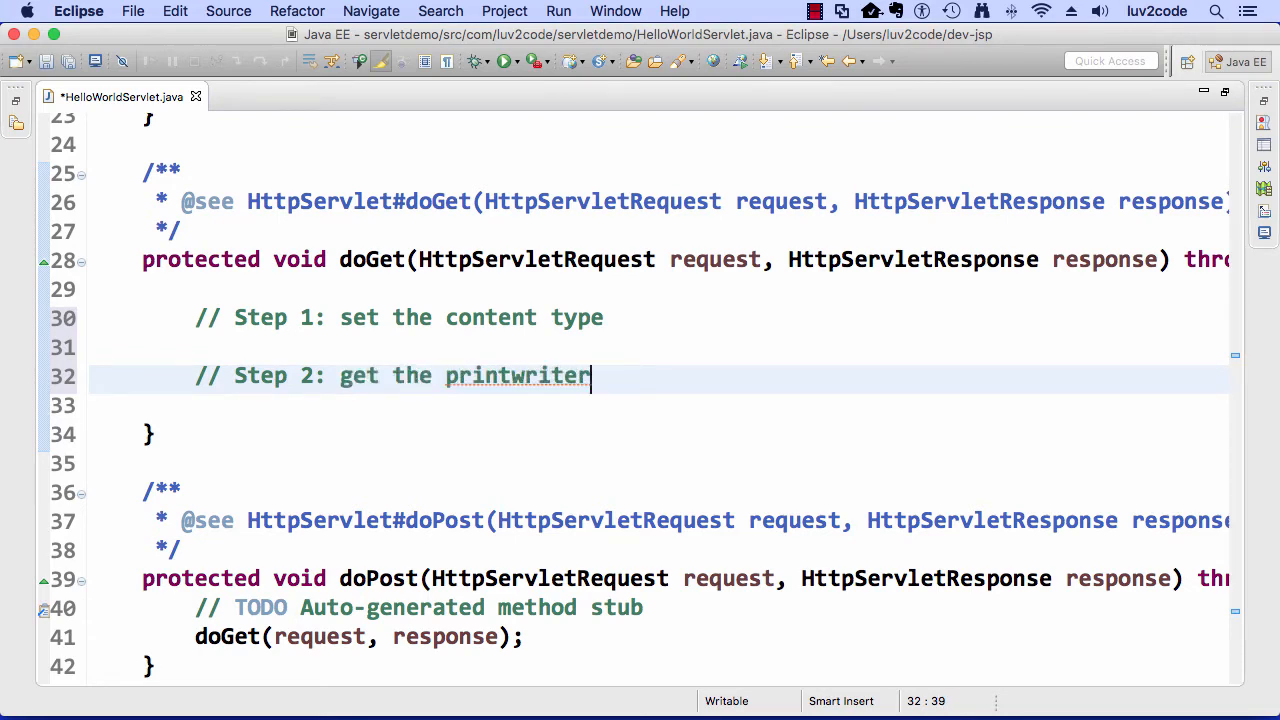
Add the '// Step 3: generate HTML content' comment and save the servlet
text(//)
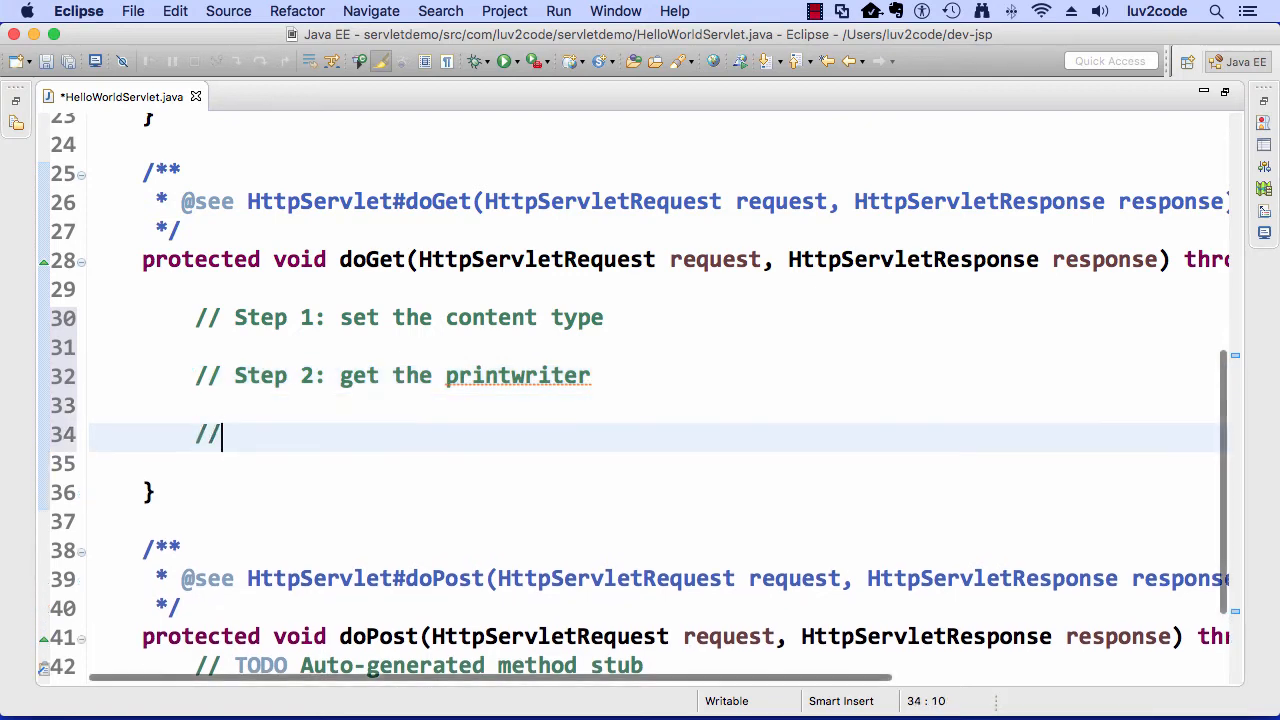
text(Step 3:)
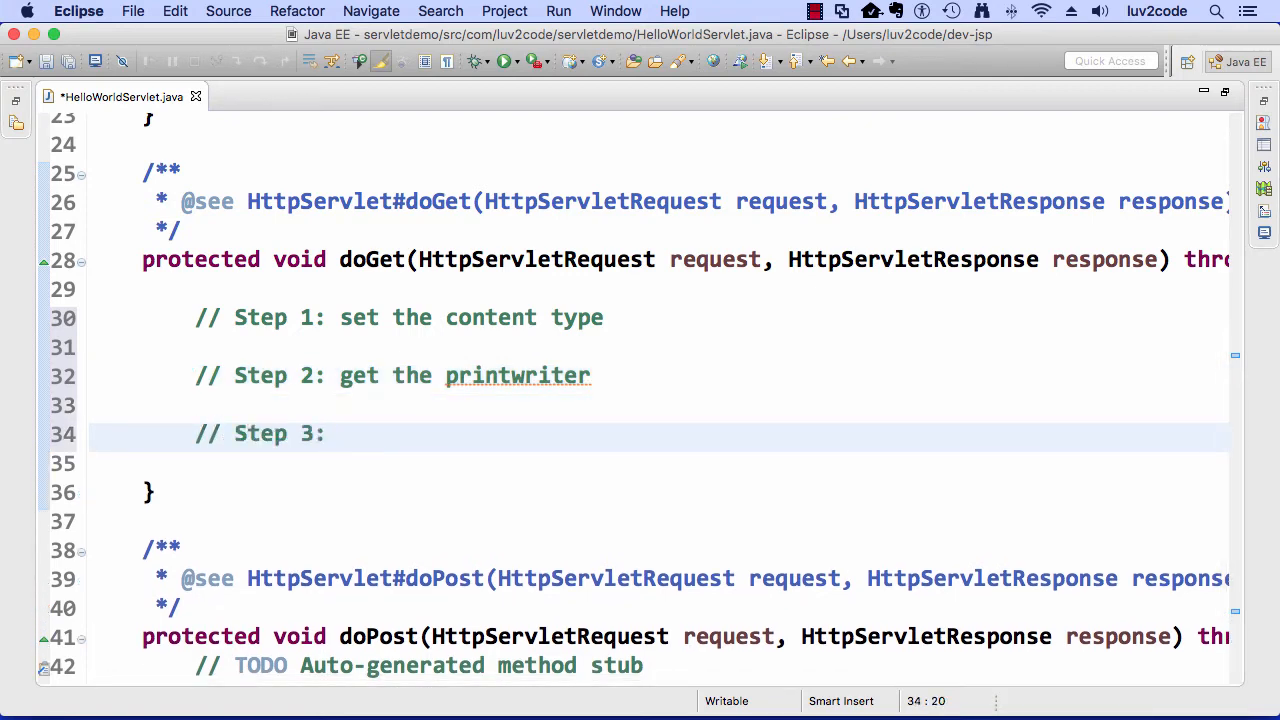
text(generate)
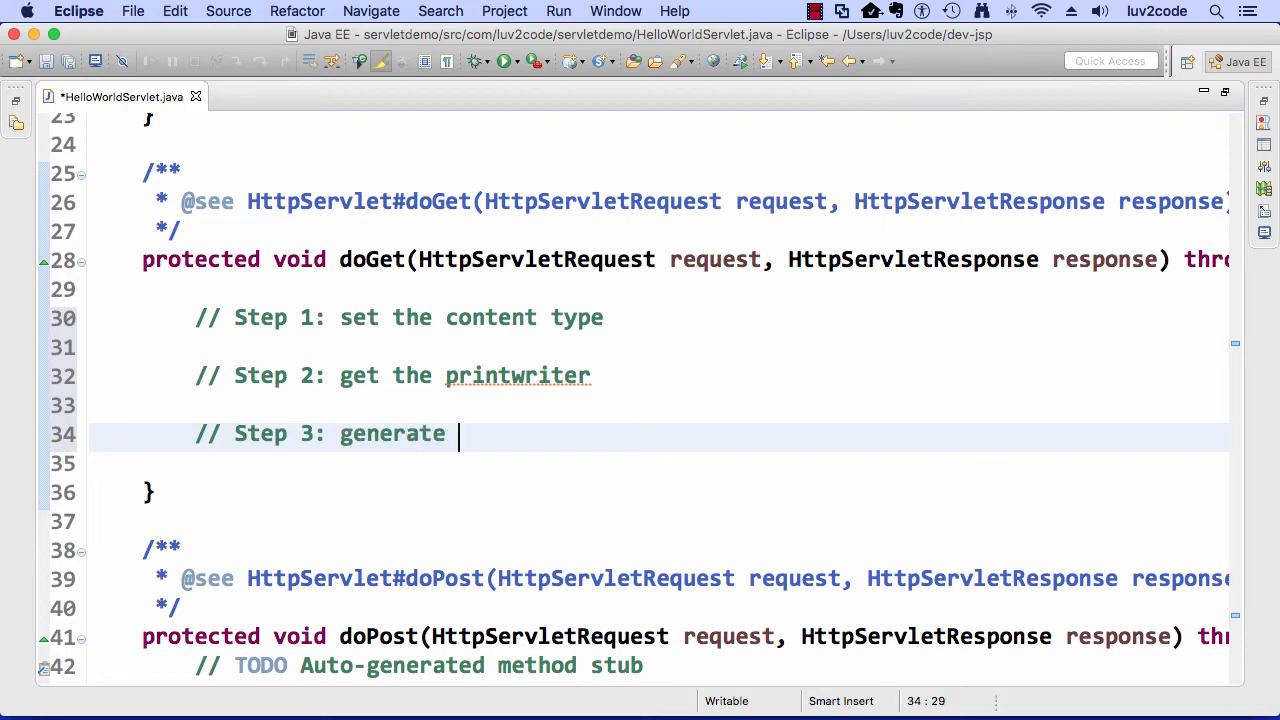
text(HTML content)
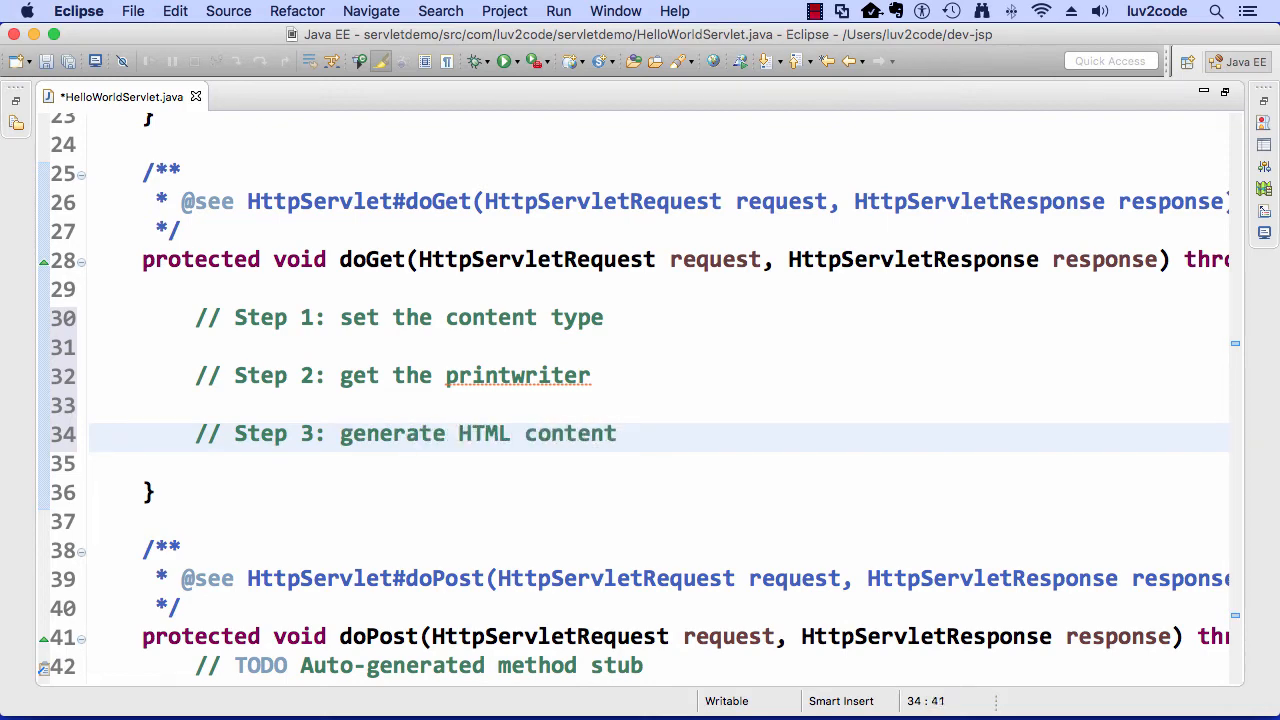
key(cmd+s)
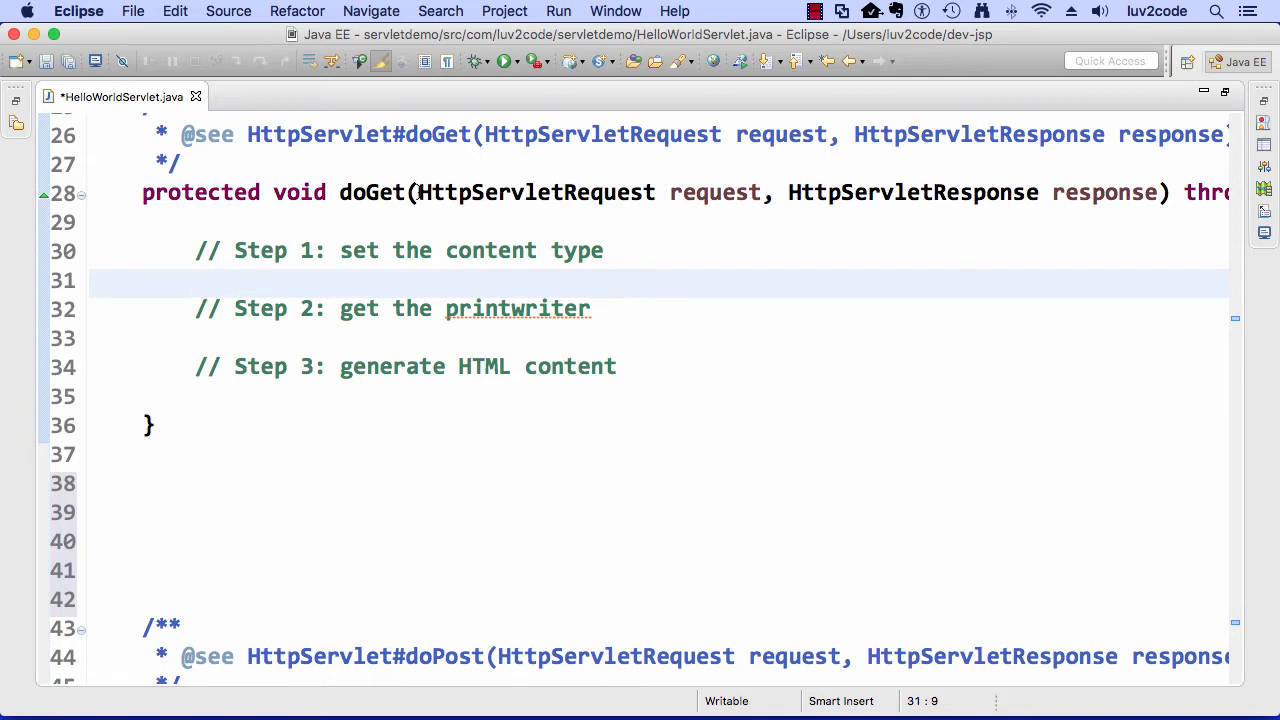
drag(418, 192, 762, 192)
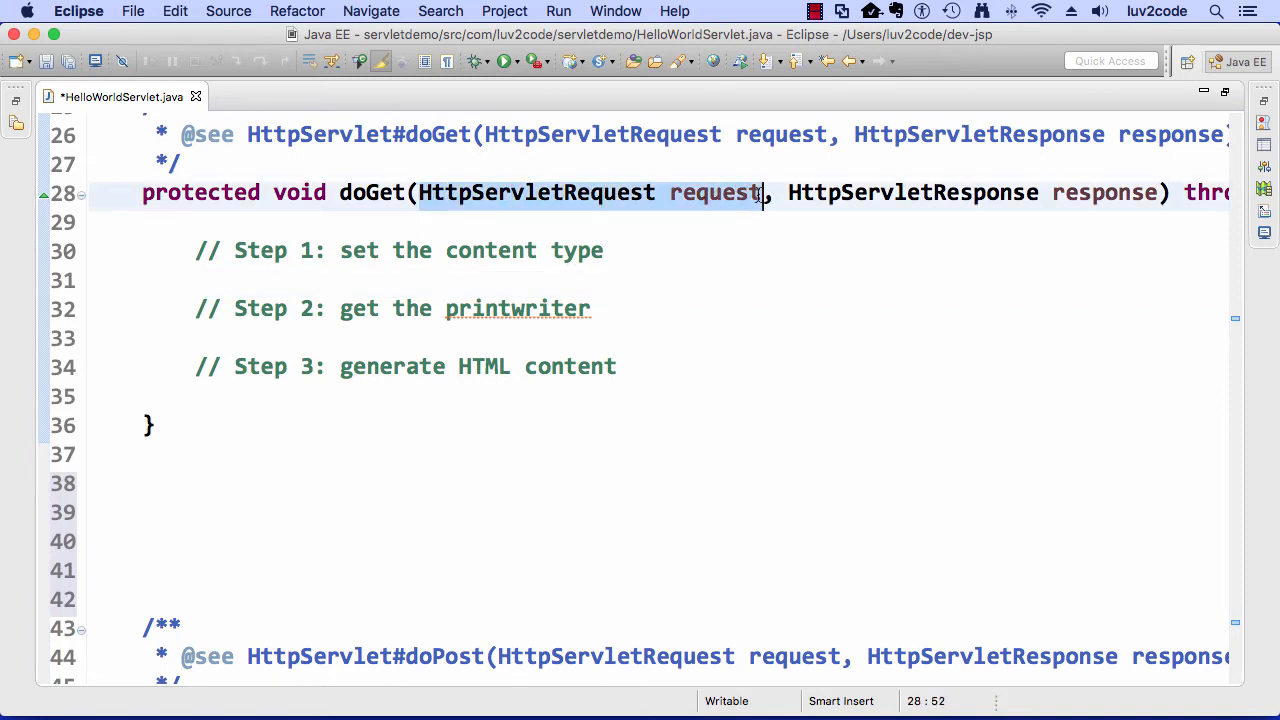
mouse_move(715, 192)
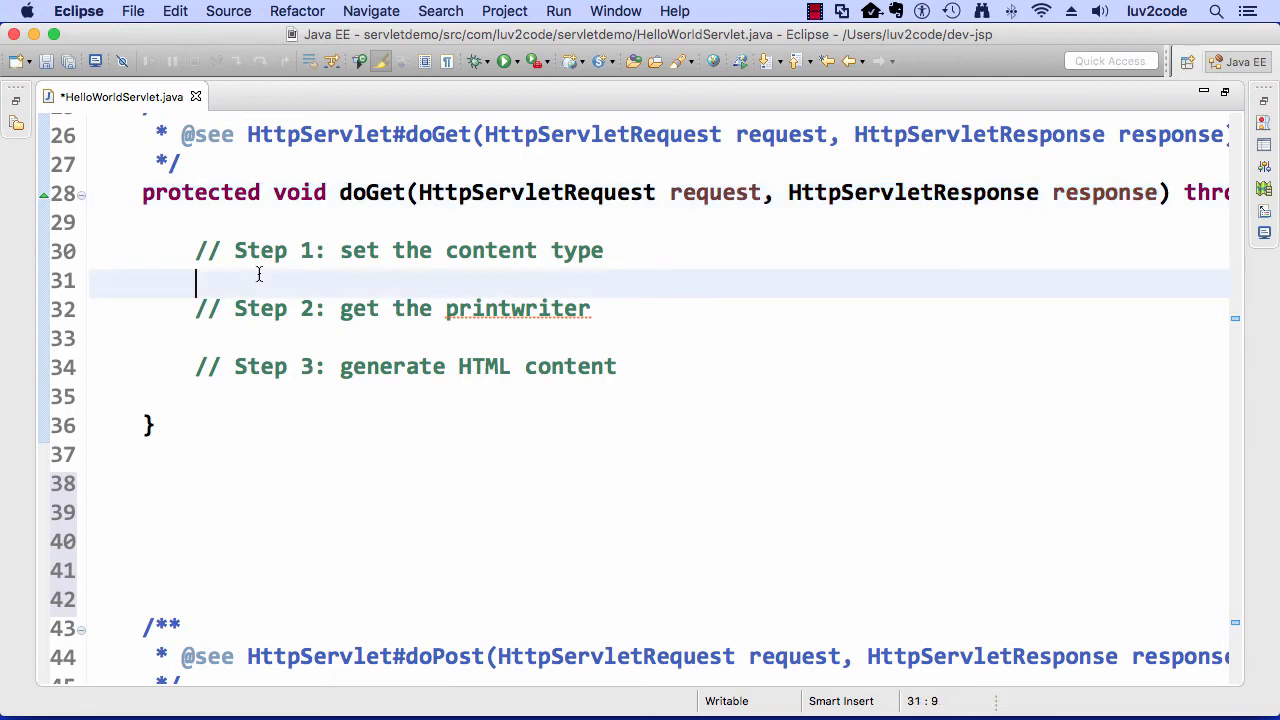
Add response.setContentType("text/html"); under Step 1 and save HelloWorldServlet.java
text(response.)
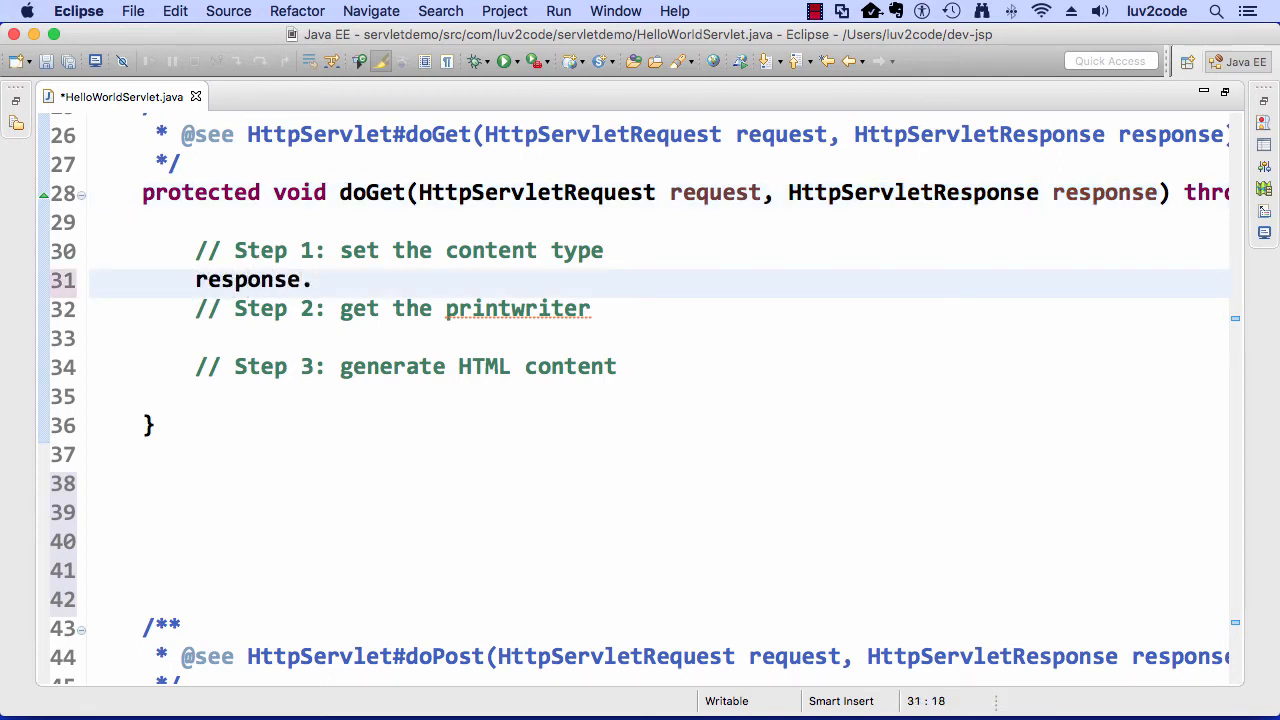
text(setc)
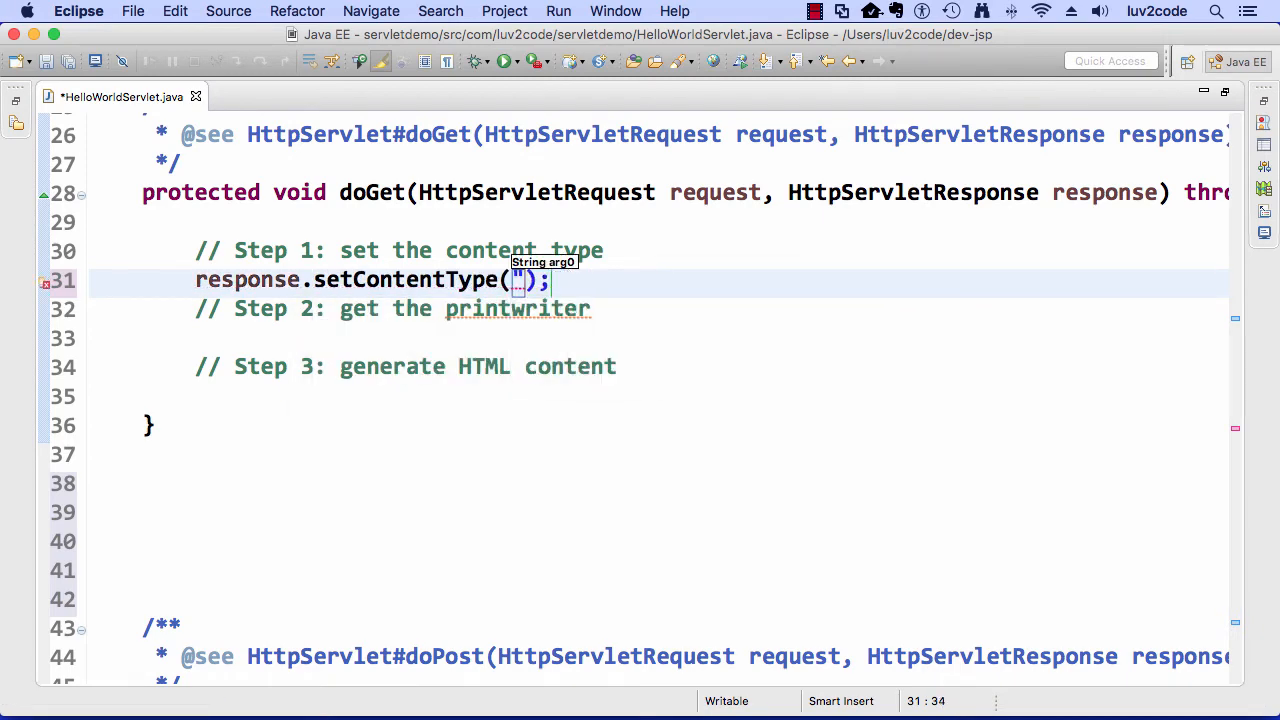
text(text/html)
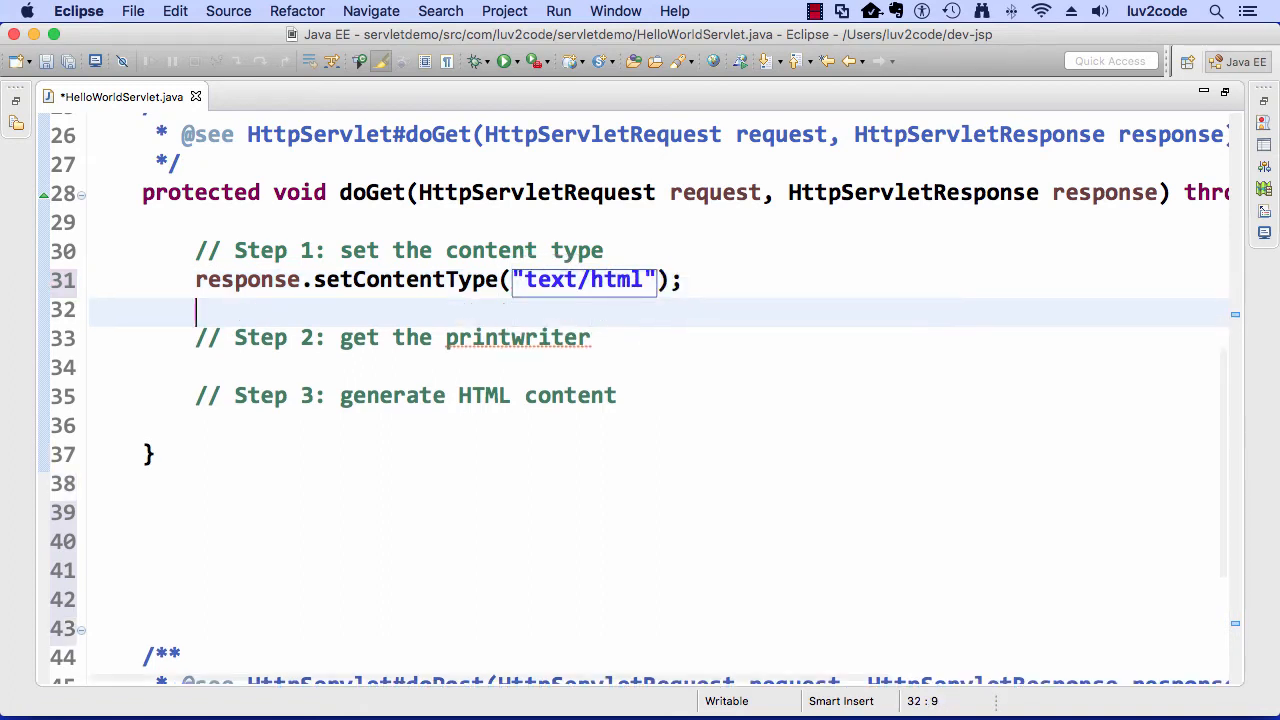
key(cmd+s)
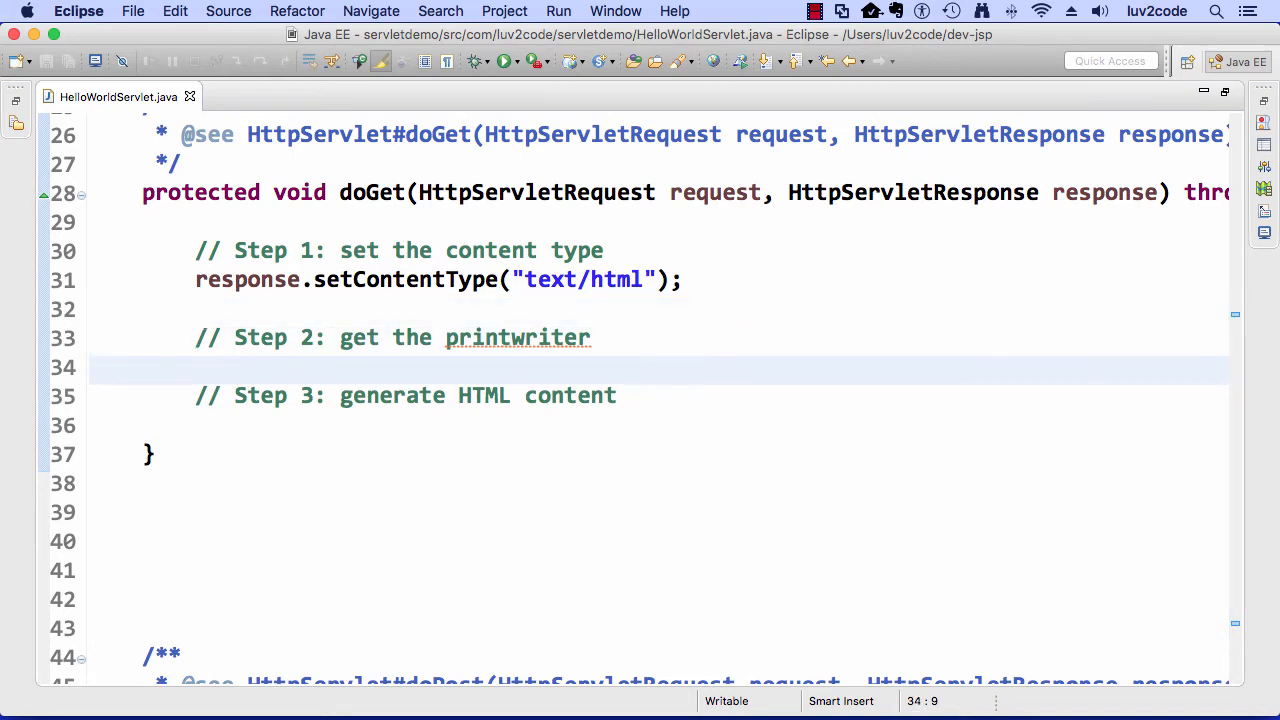
Write PrintWriter out = response.getWriter(); under the Step 2 comment
text(Prin)
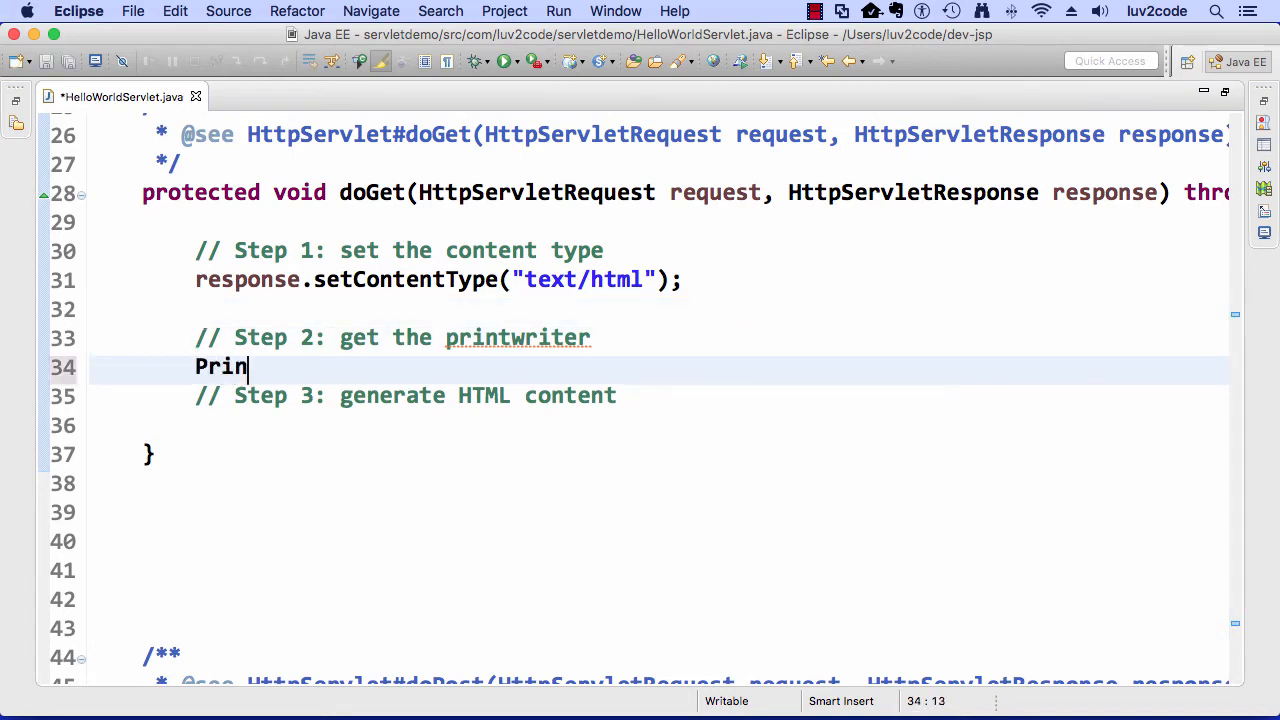
text(tWriter out =)
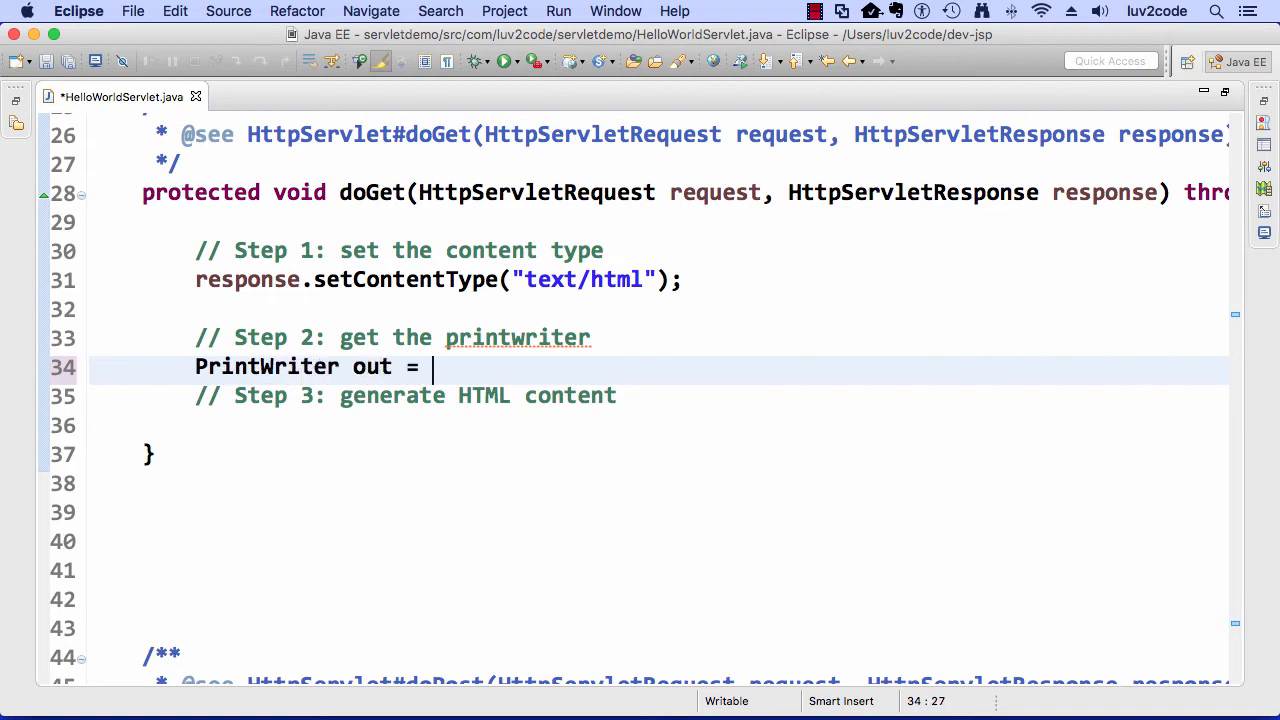
text(response)
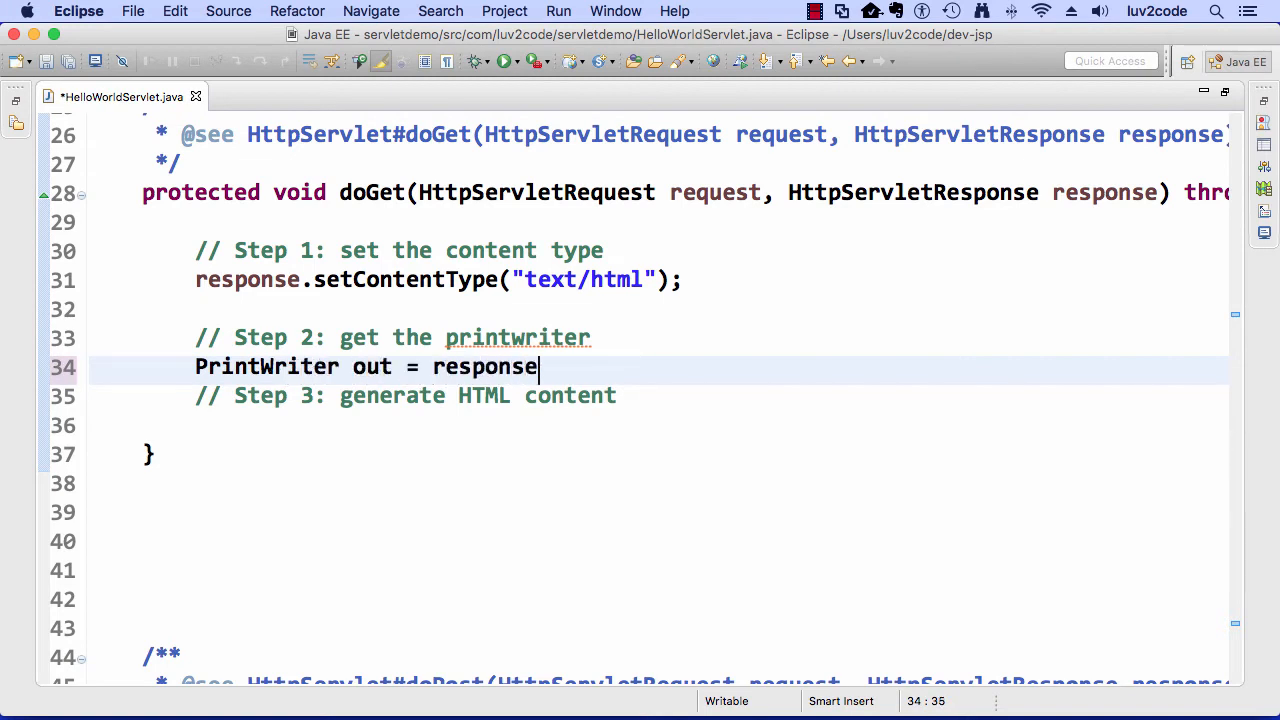
text(.getWriter();)
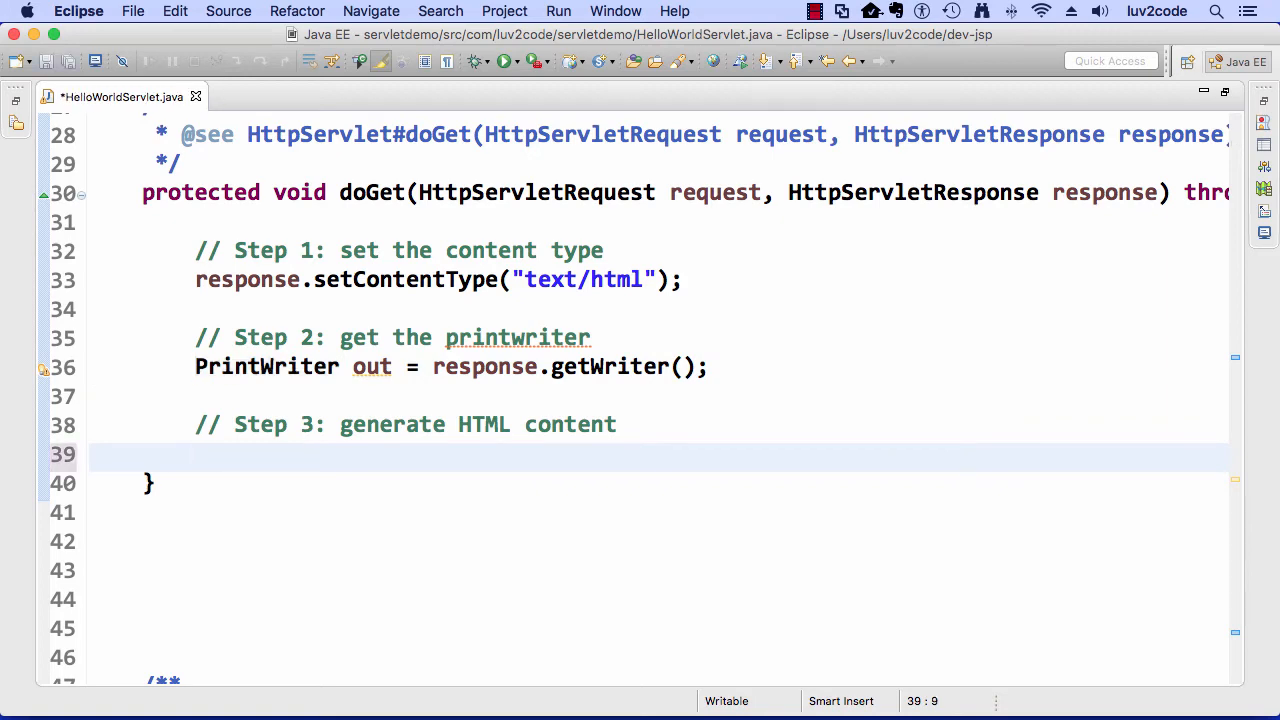
Add out.println("</body></html>") after the opening tags, leave a blank line between, and save
text(out.println("<html)
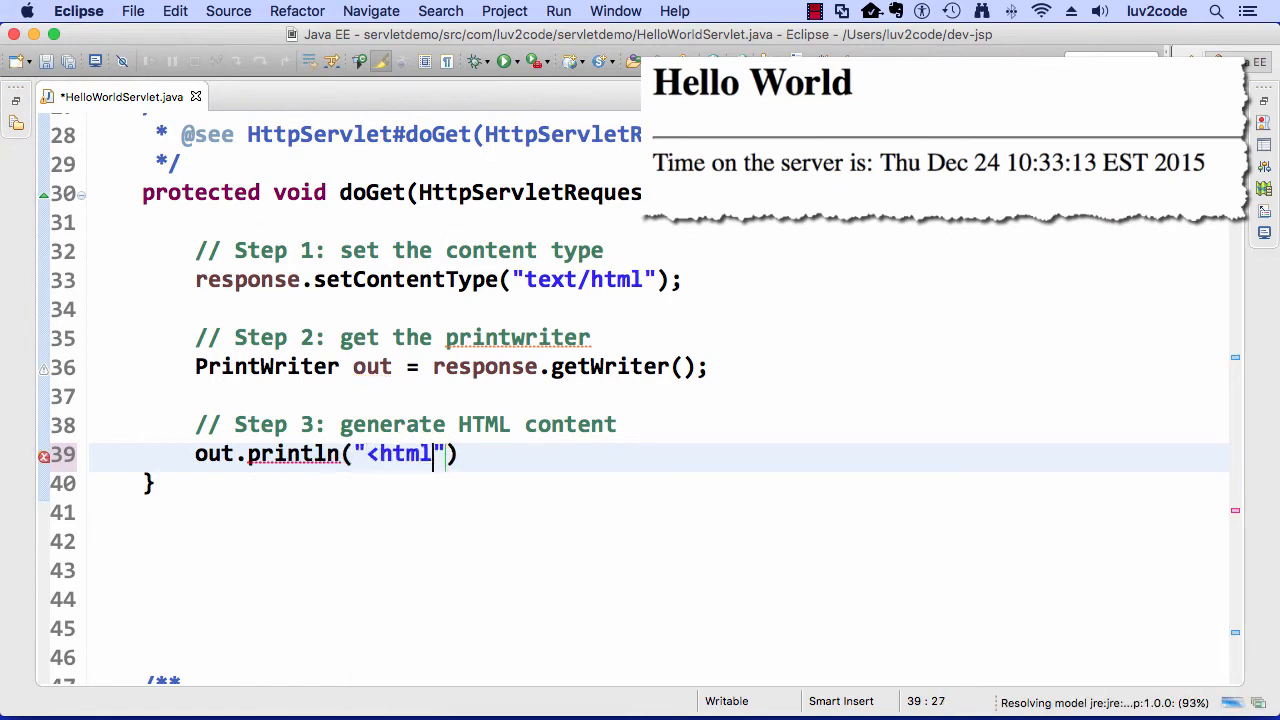
text(<body>)
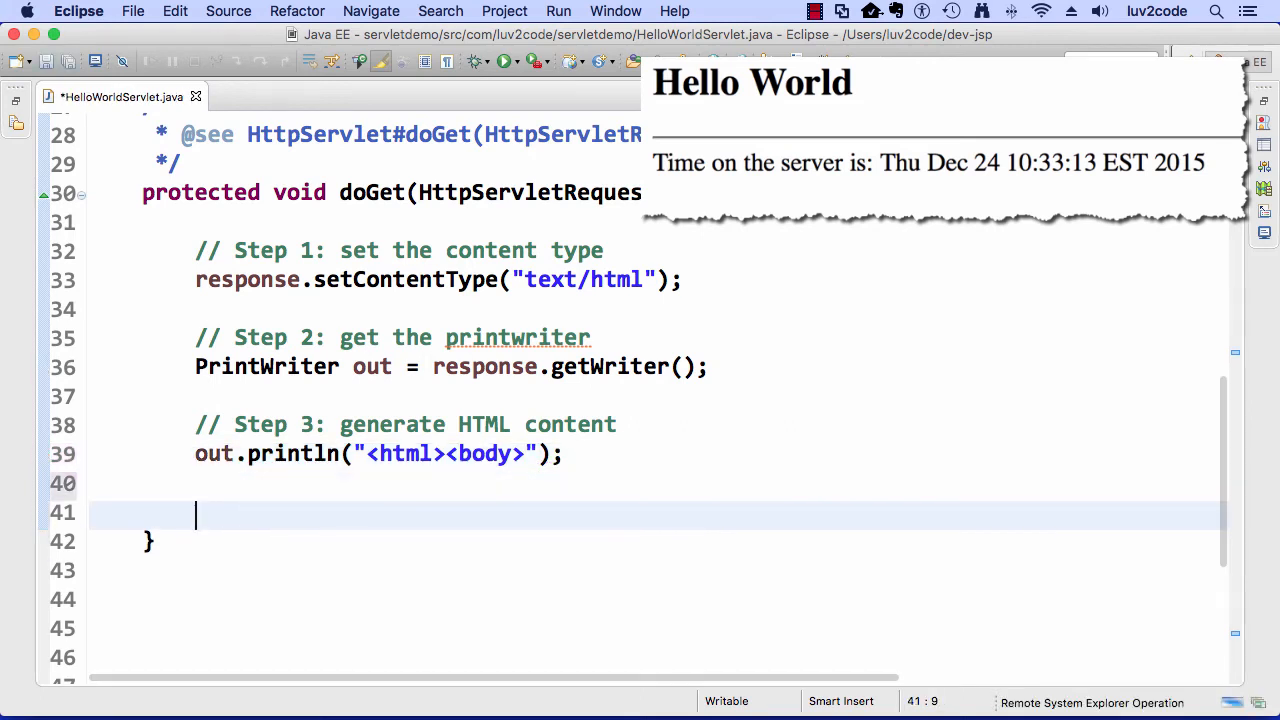
text(out.println)
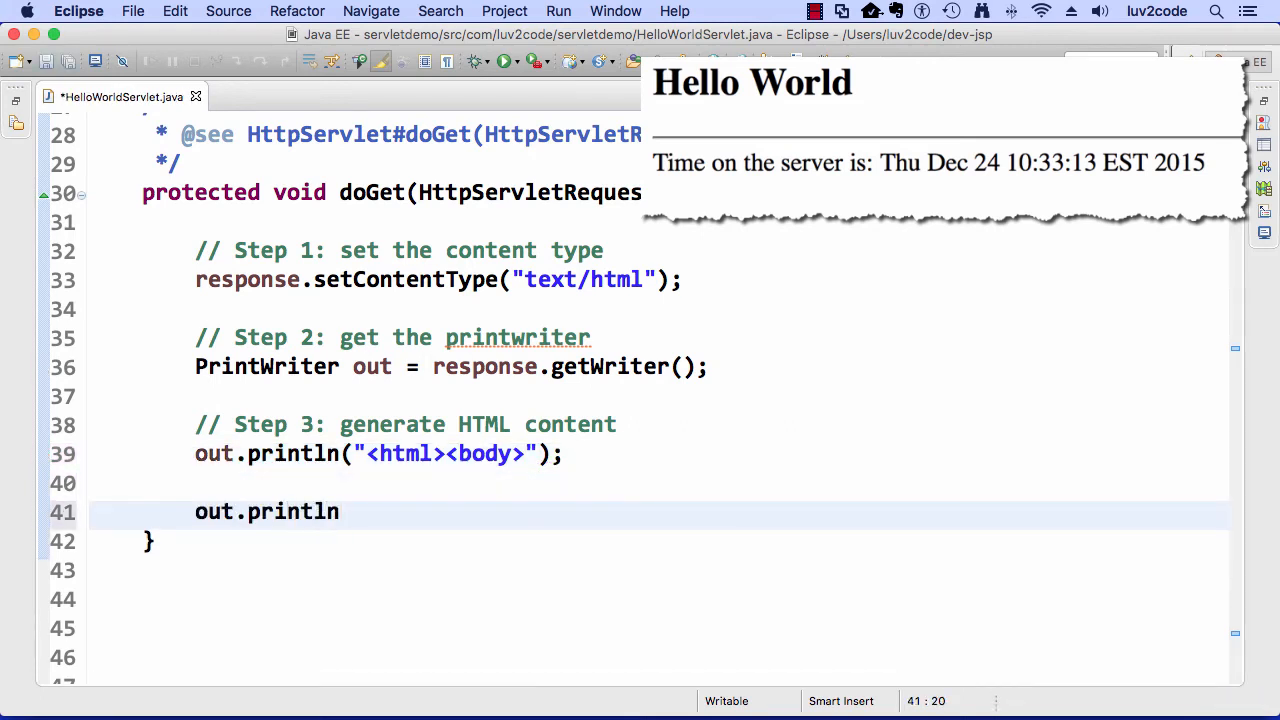
text(("");)
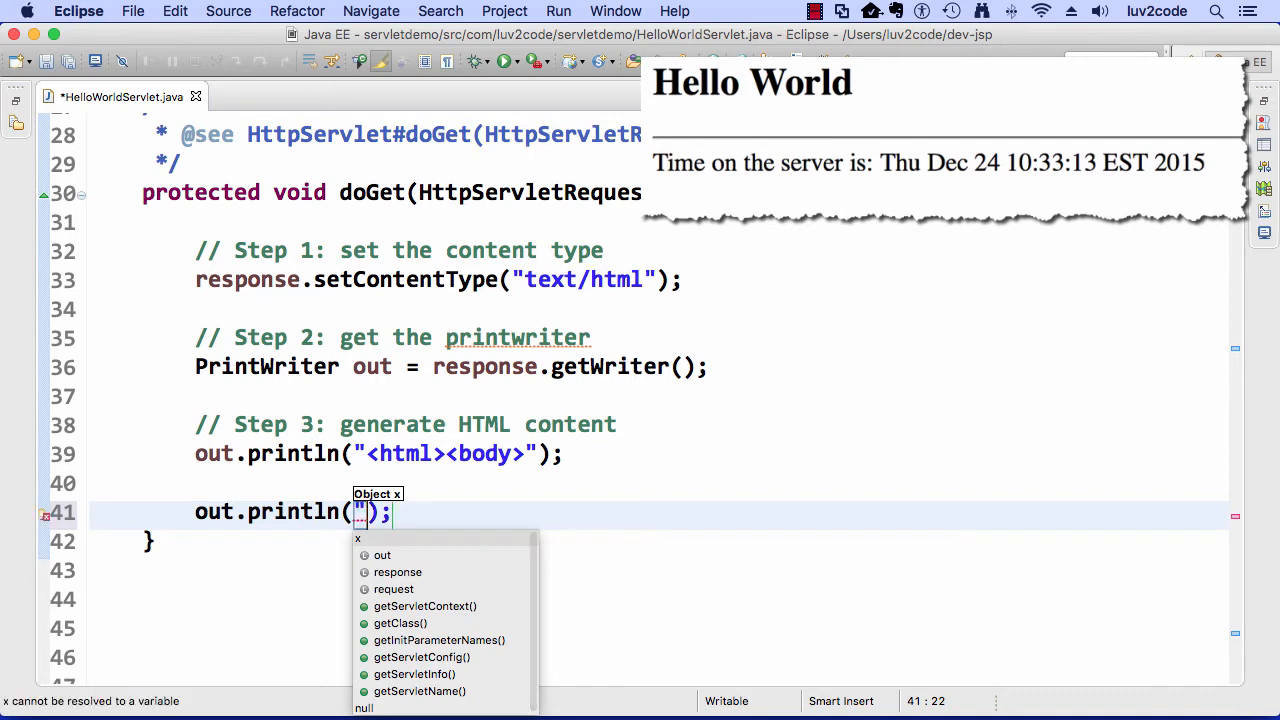
text(html>)
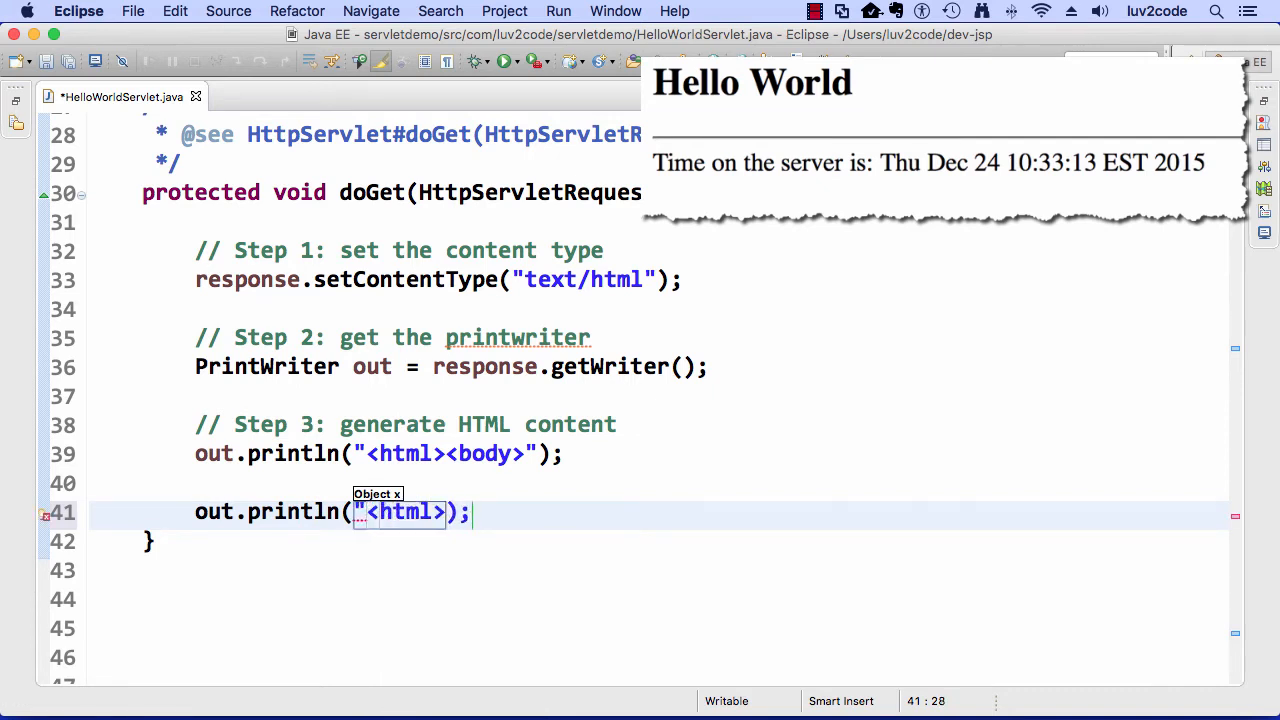
text(</body></)
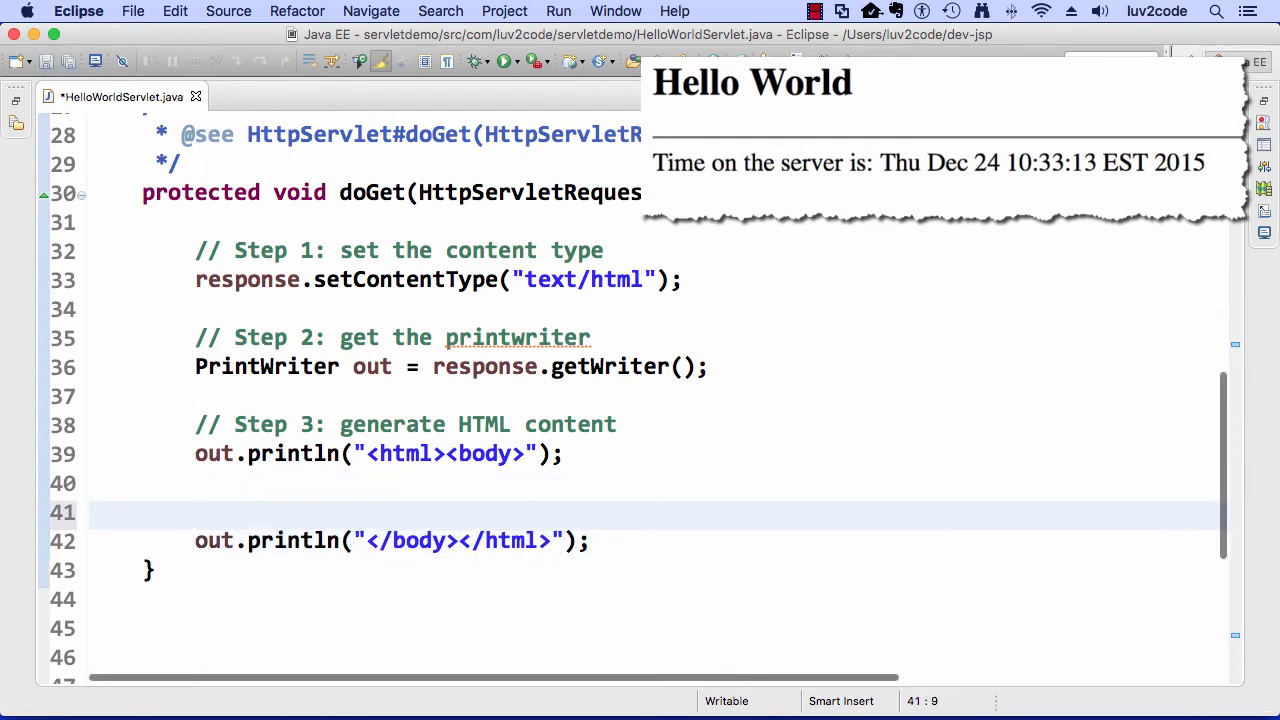
key(Return)
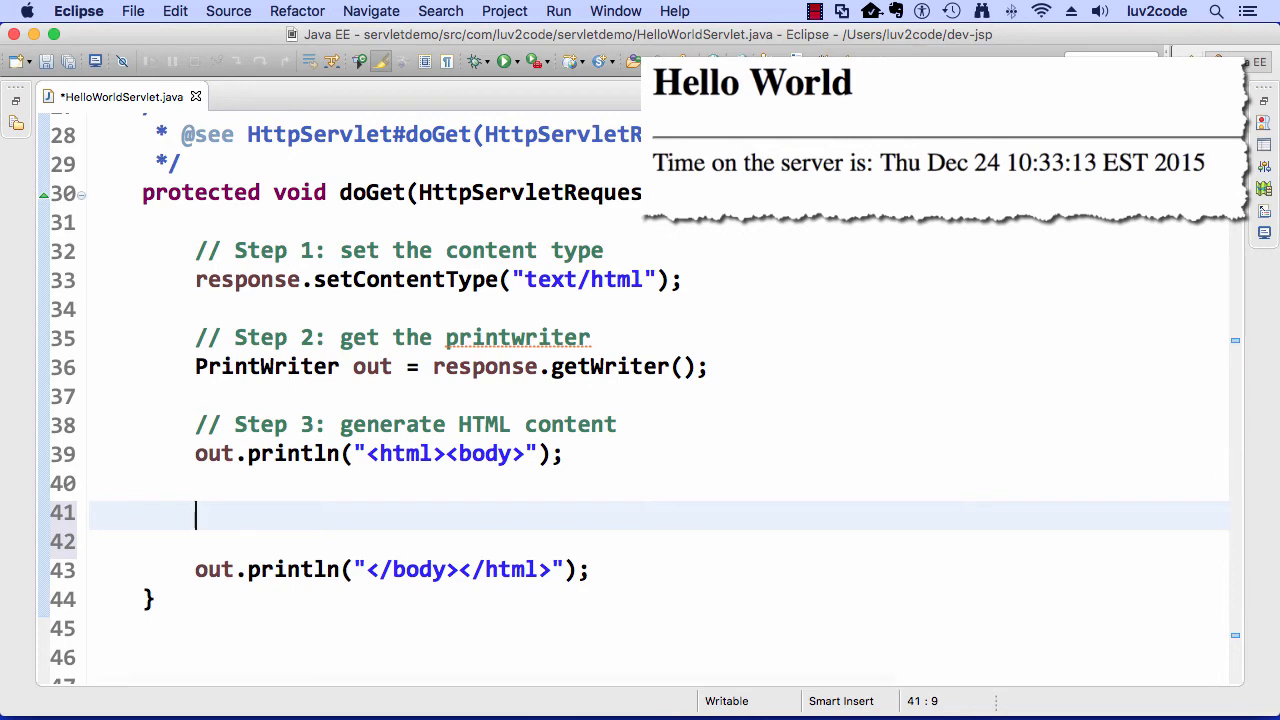
key(cmd+s)
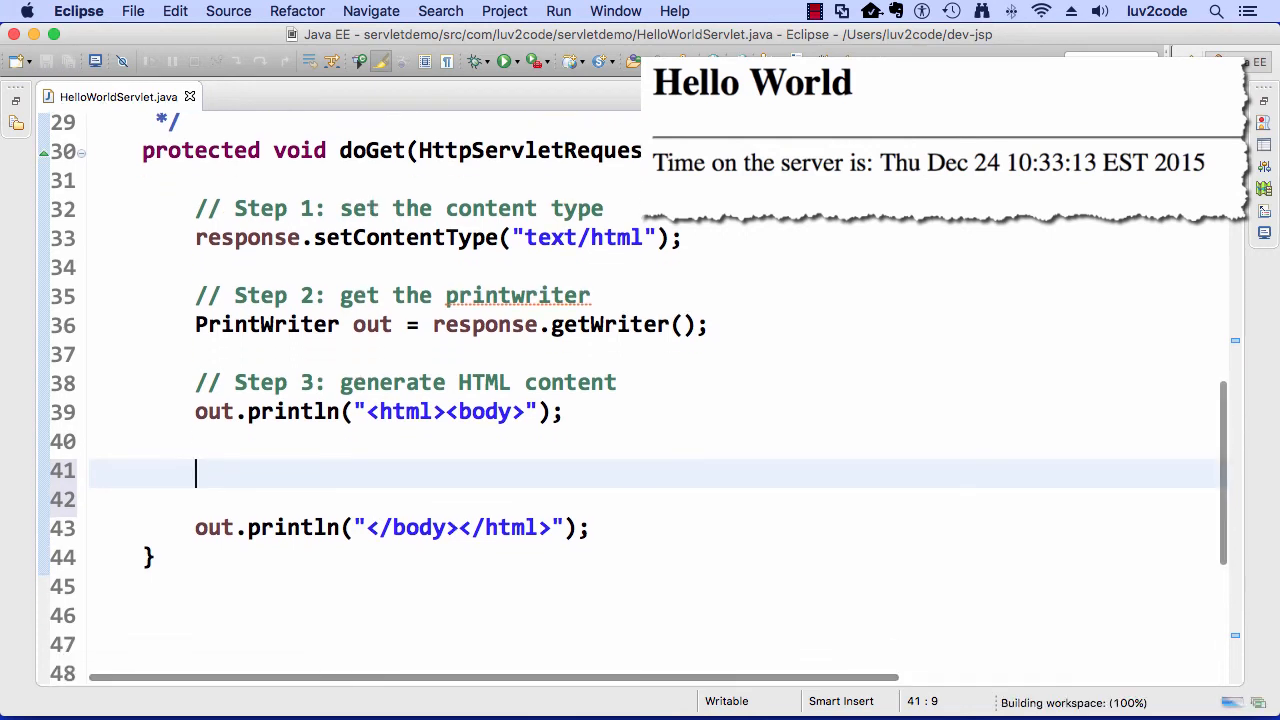
Add println lines for <h2>Hello World</h2>, <hr>, and "Time on the server is: " + new java.util.Date()
text(out.println)
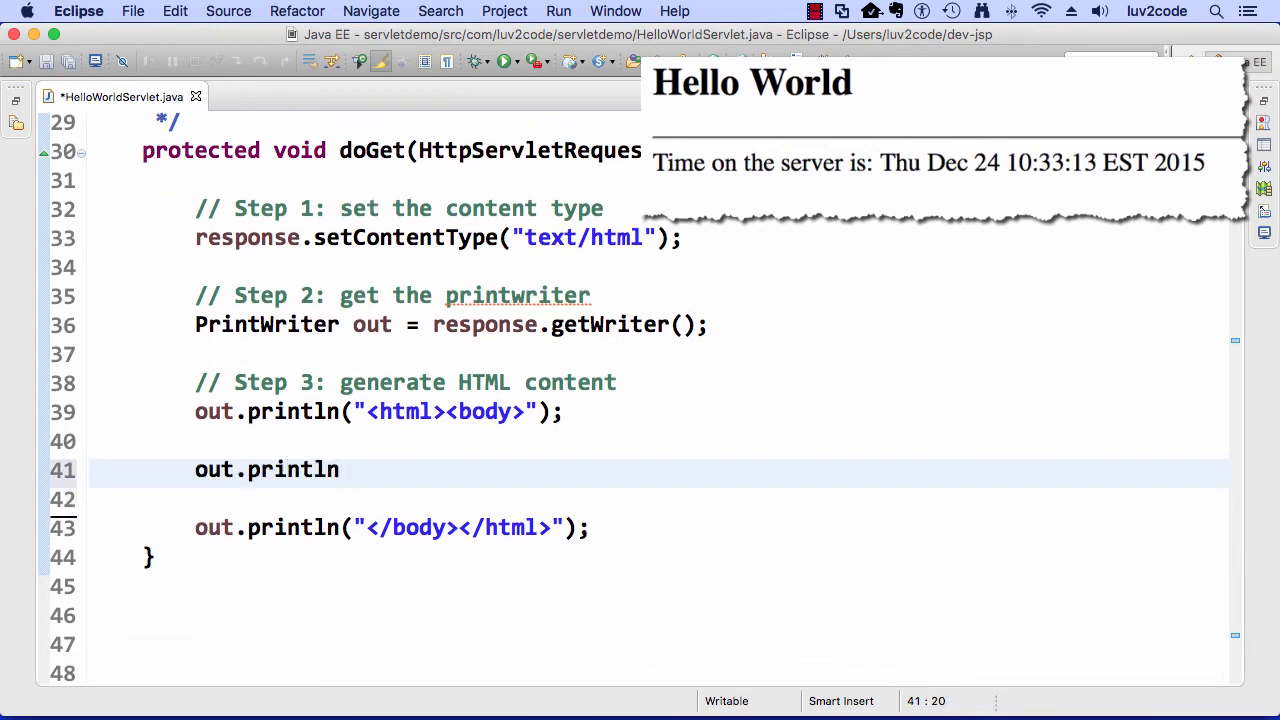
text(("<);)
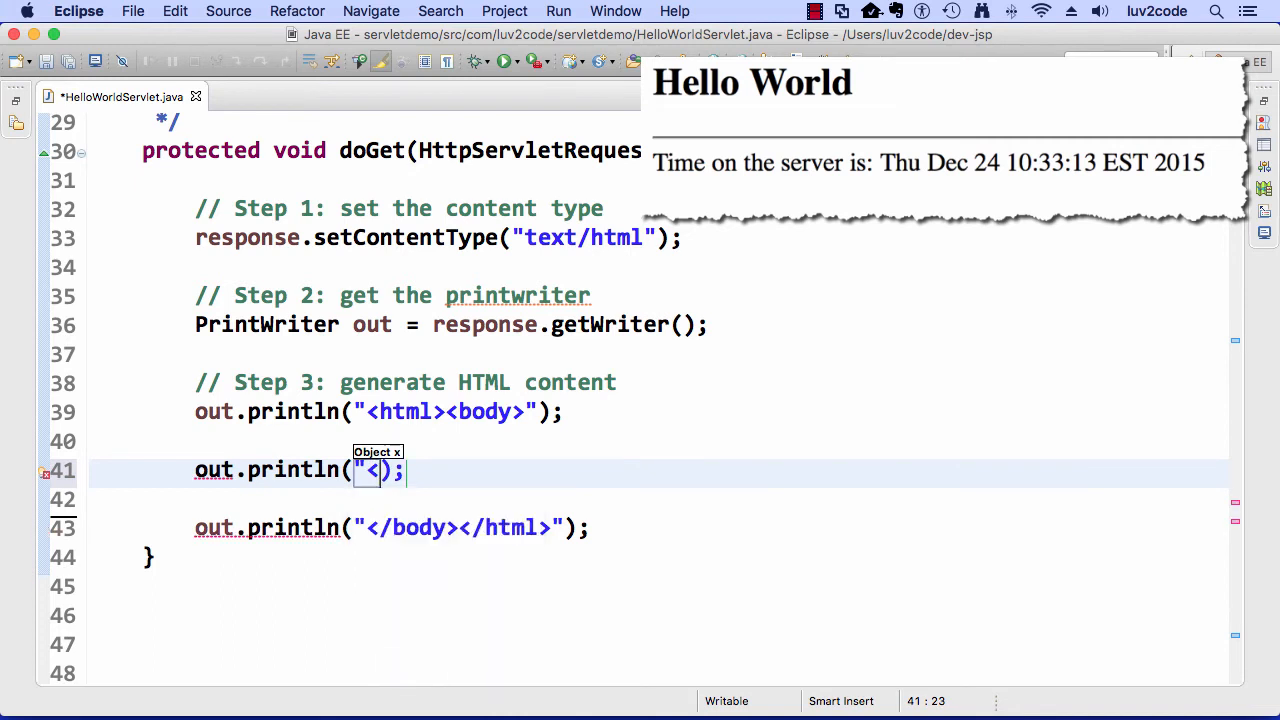
text(h2>)
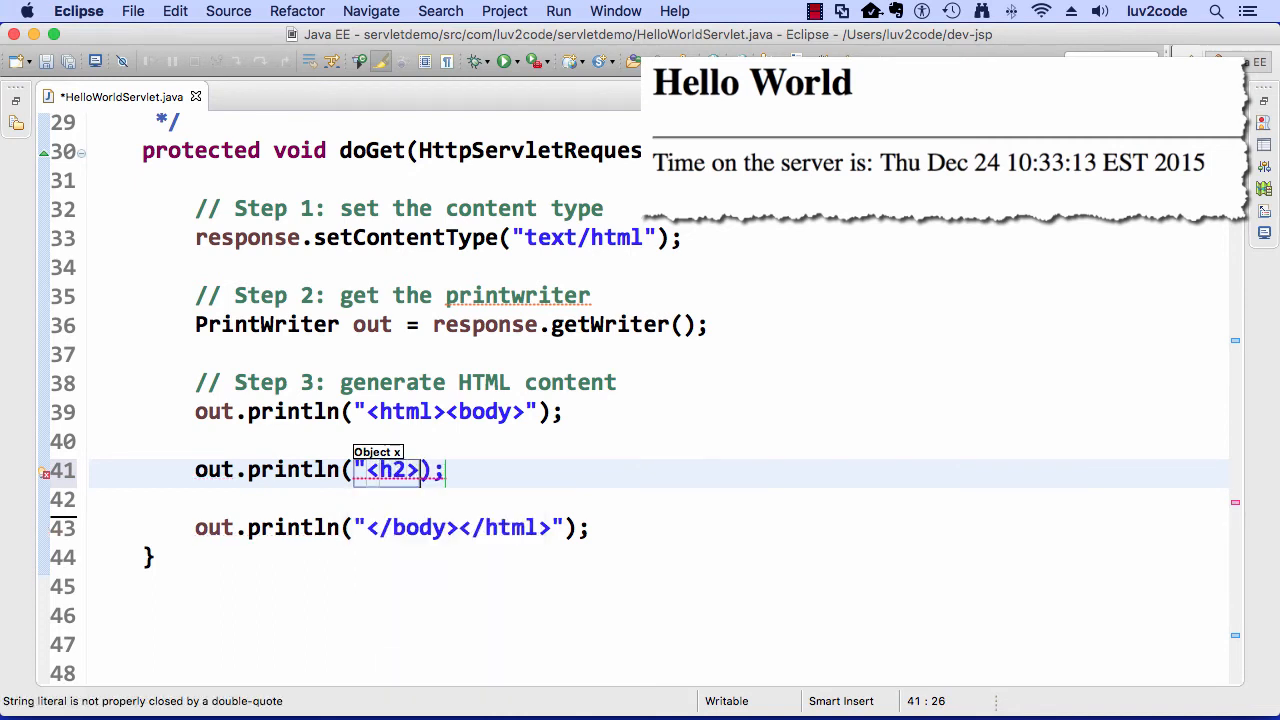
text(Hello W)
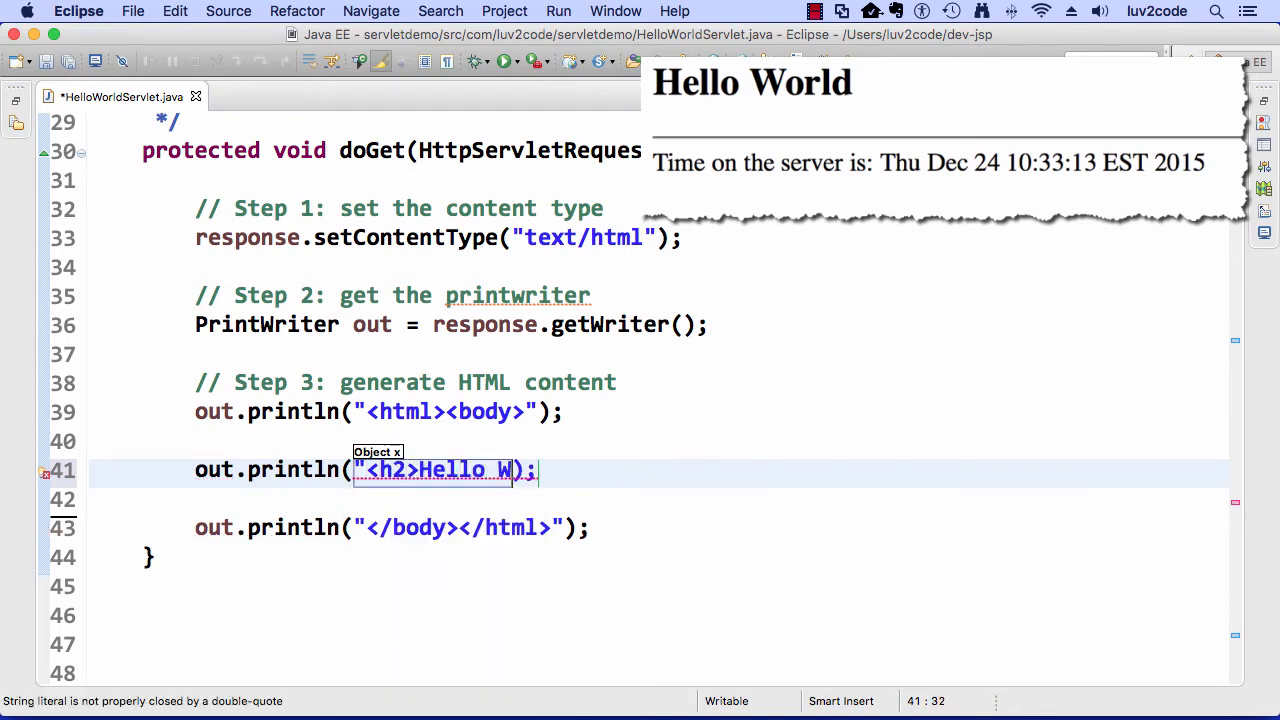
text(orld</h2>)
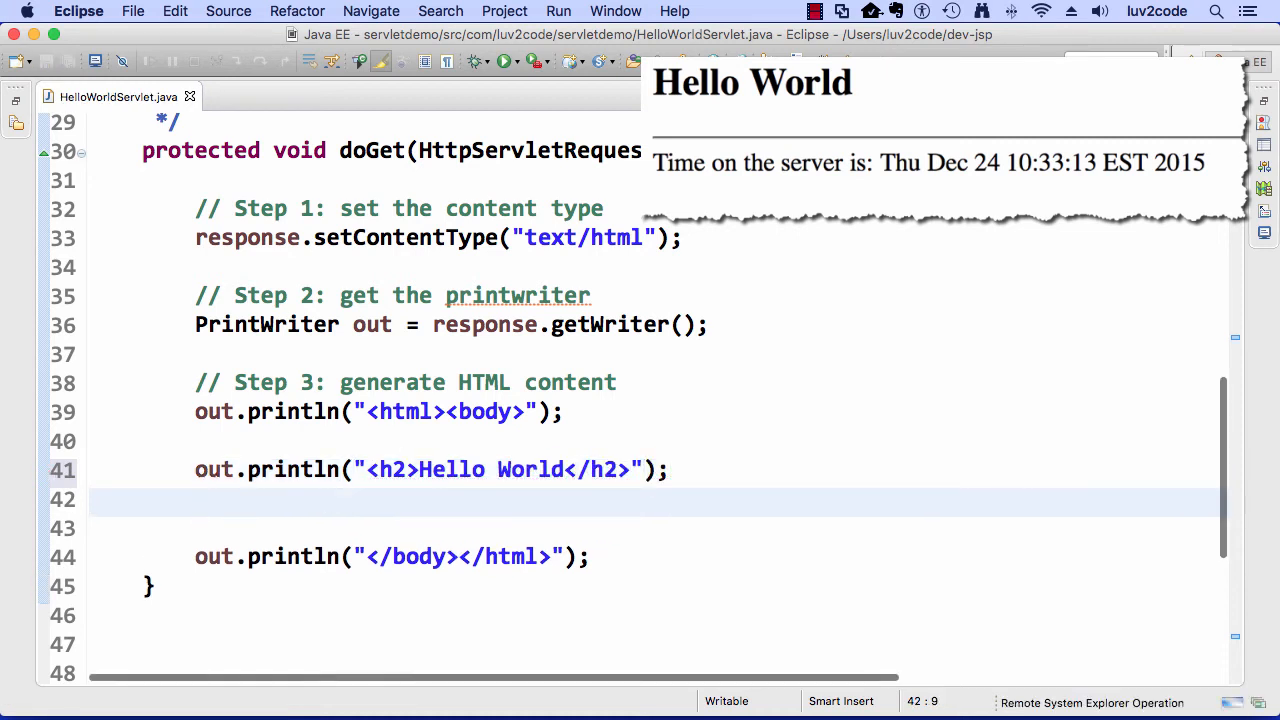
text(out.p)
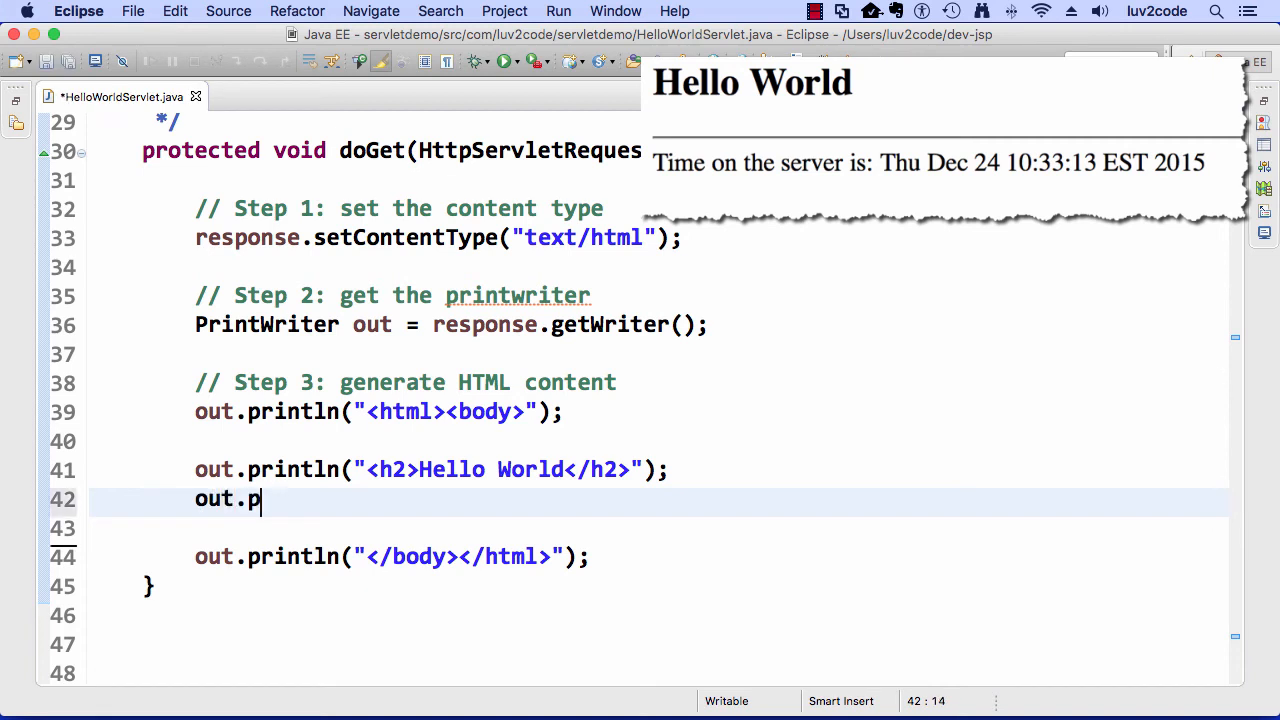
text(rintln("<);)
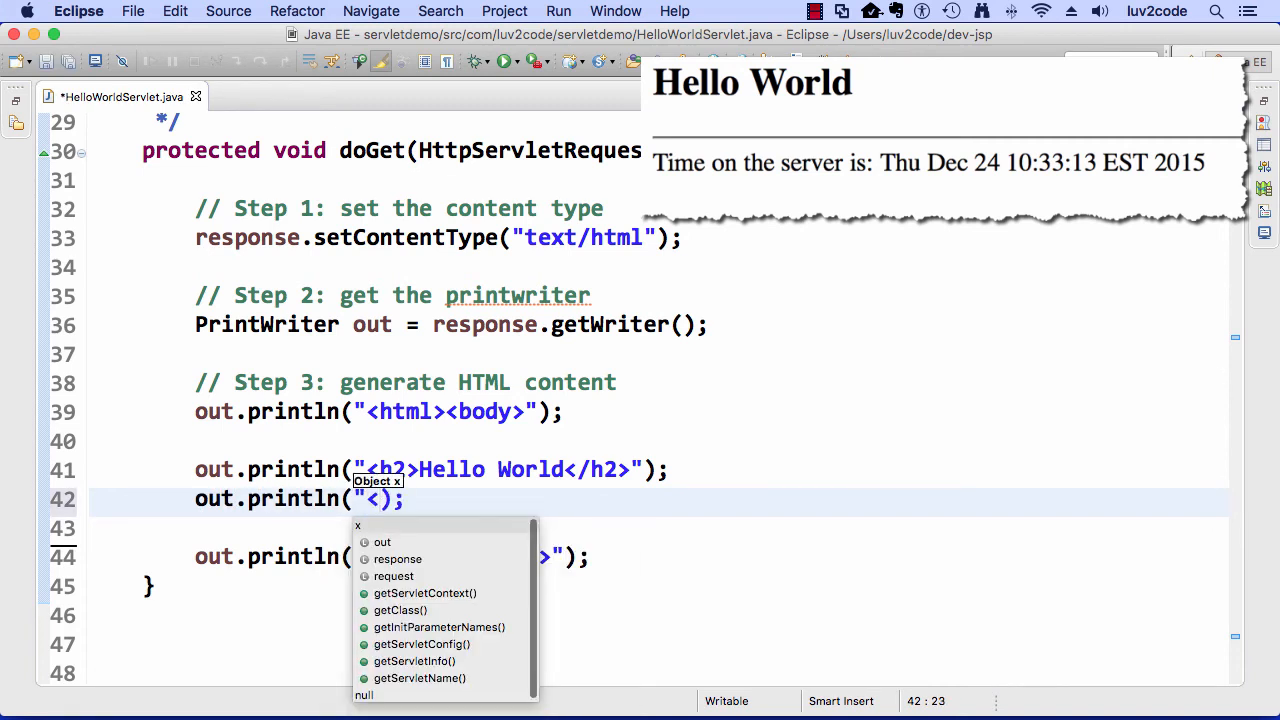
text(hr>")
click(660, 528)
text(out.println("<);)
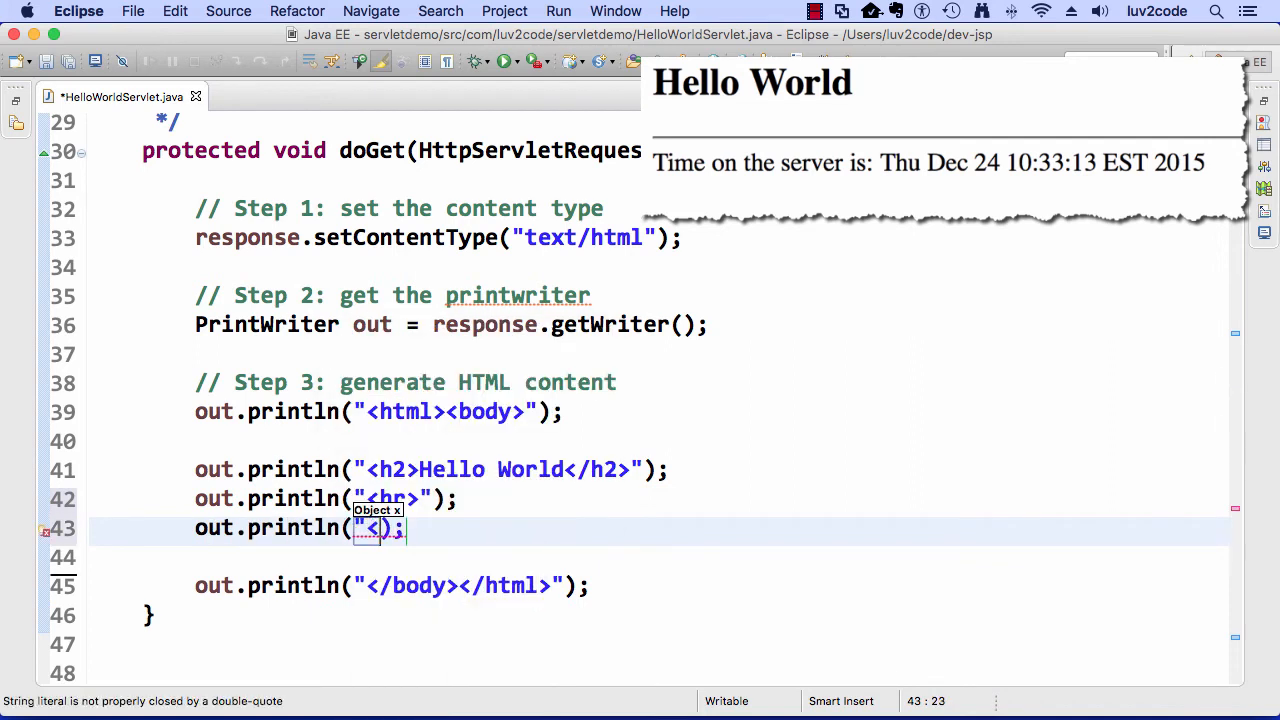
text(Time on the server is: " + new)
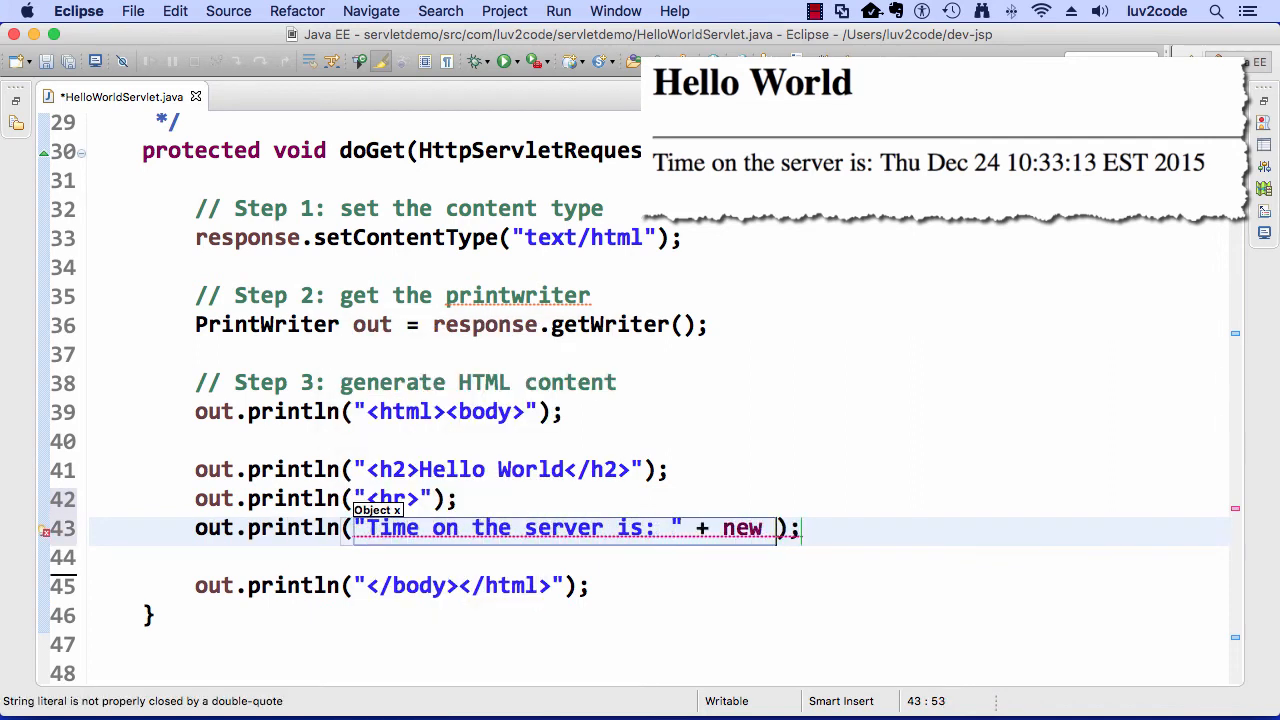
text(java.)
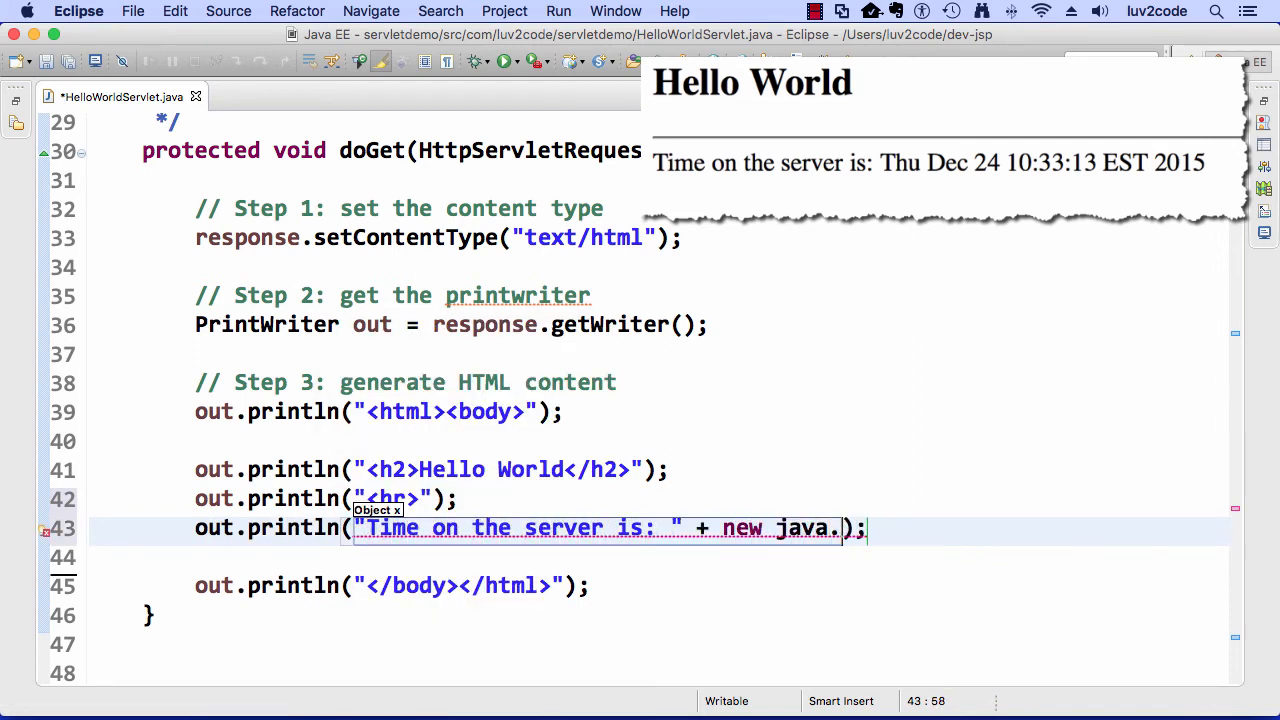
text(util.Date()
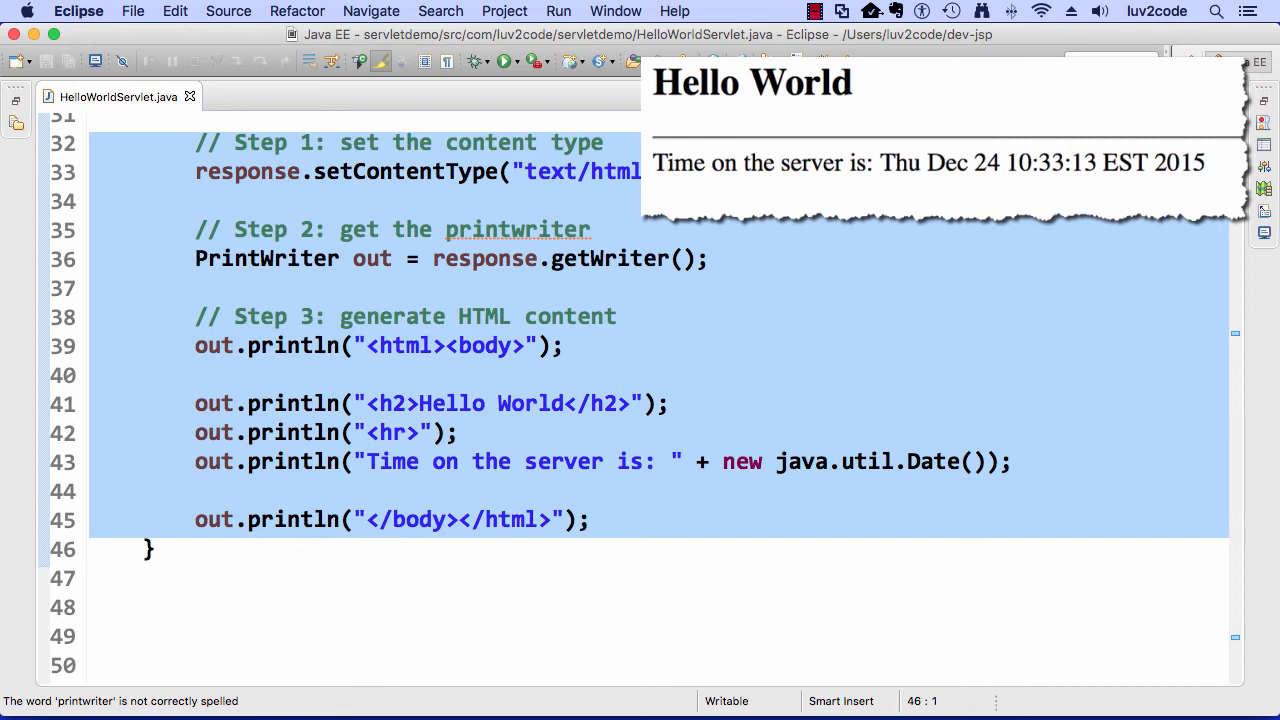
click(95, 548)
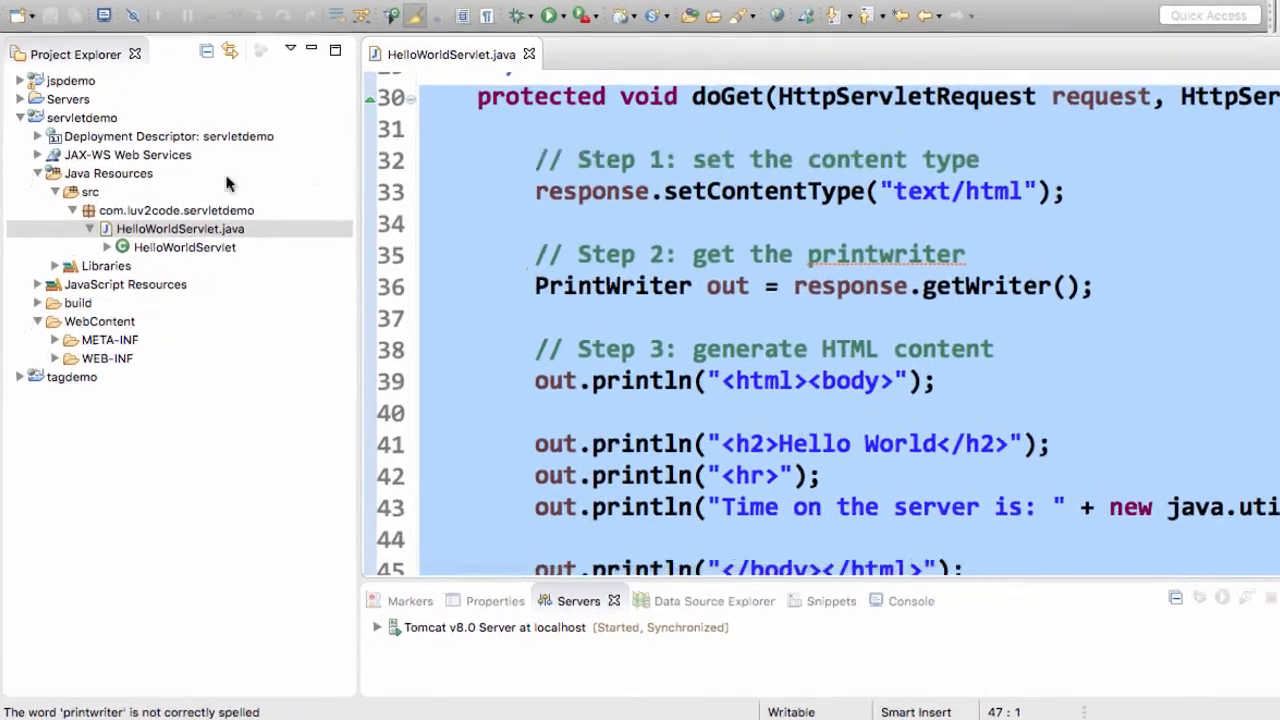
Run HelloWorldServlet.java on Tomcat v8.0 at localhost, always using this server
click(179, 228)
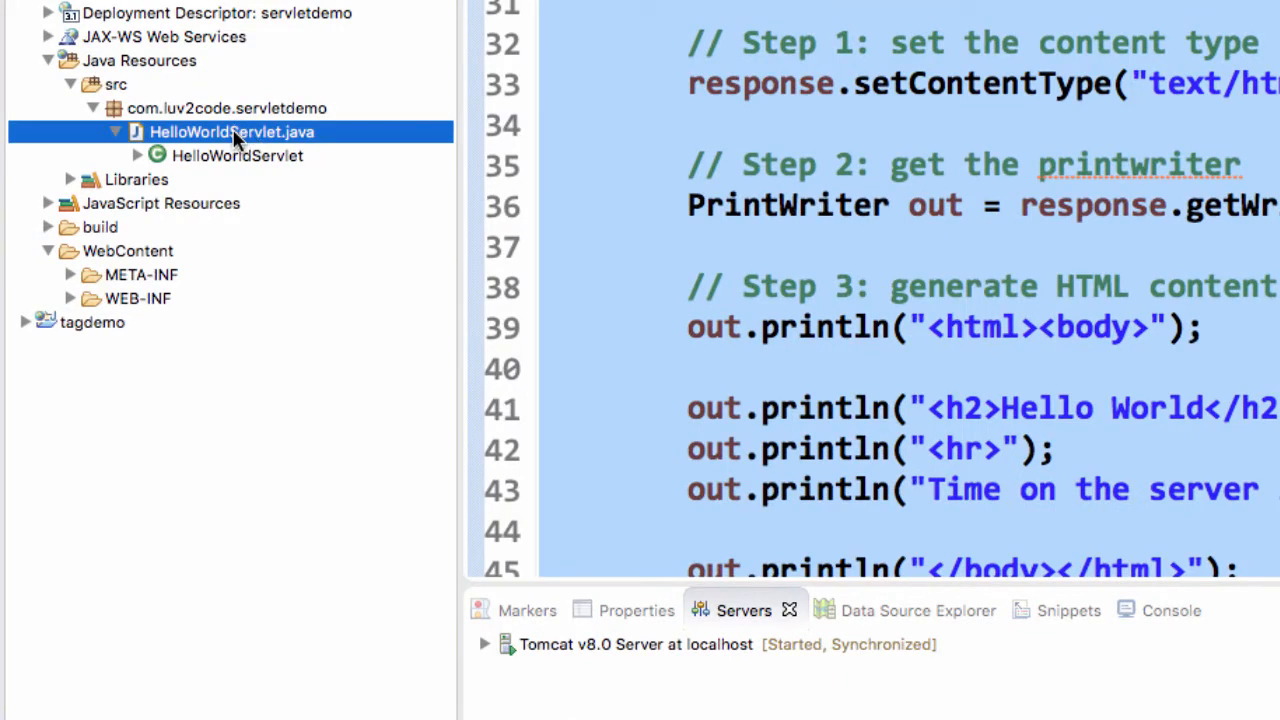
right_click(231, 131)
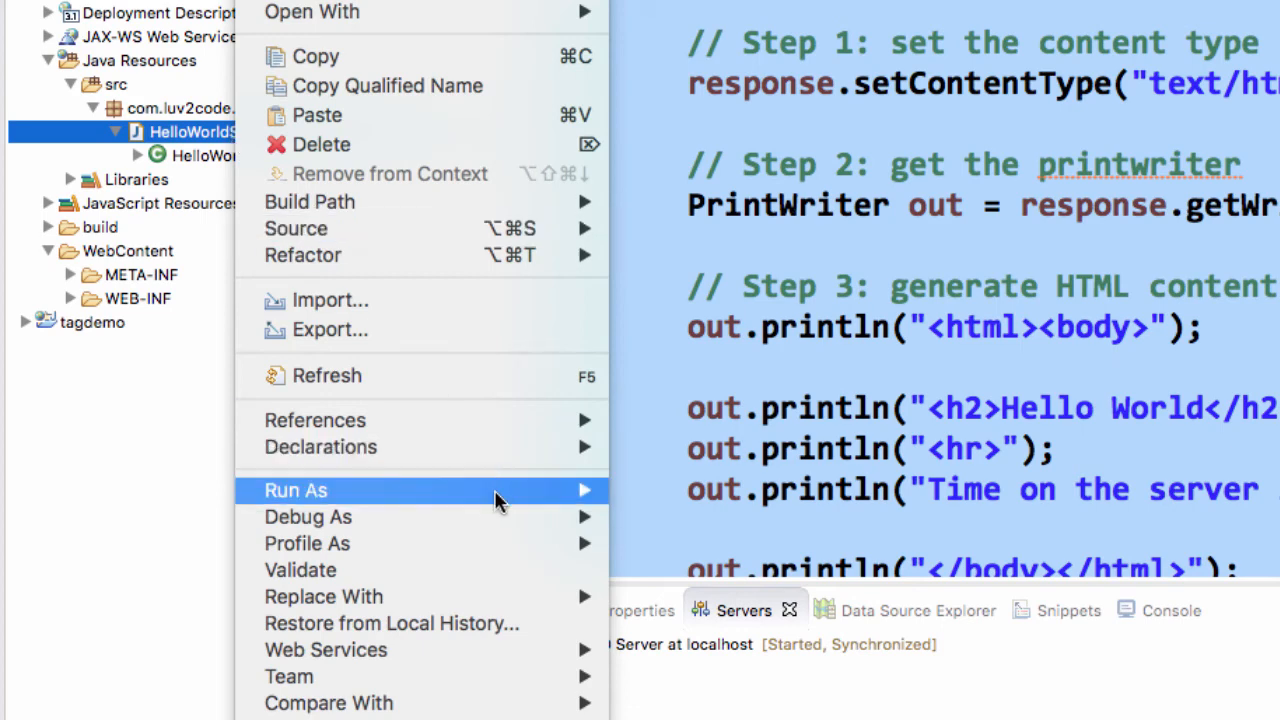
mouse_move(296, 490)
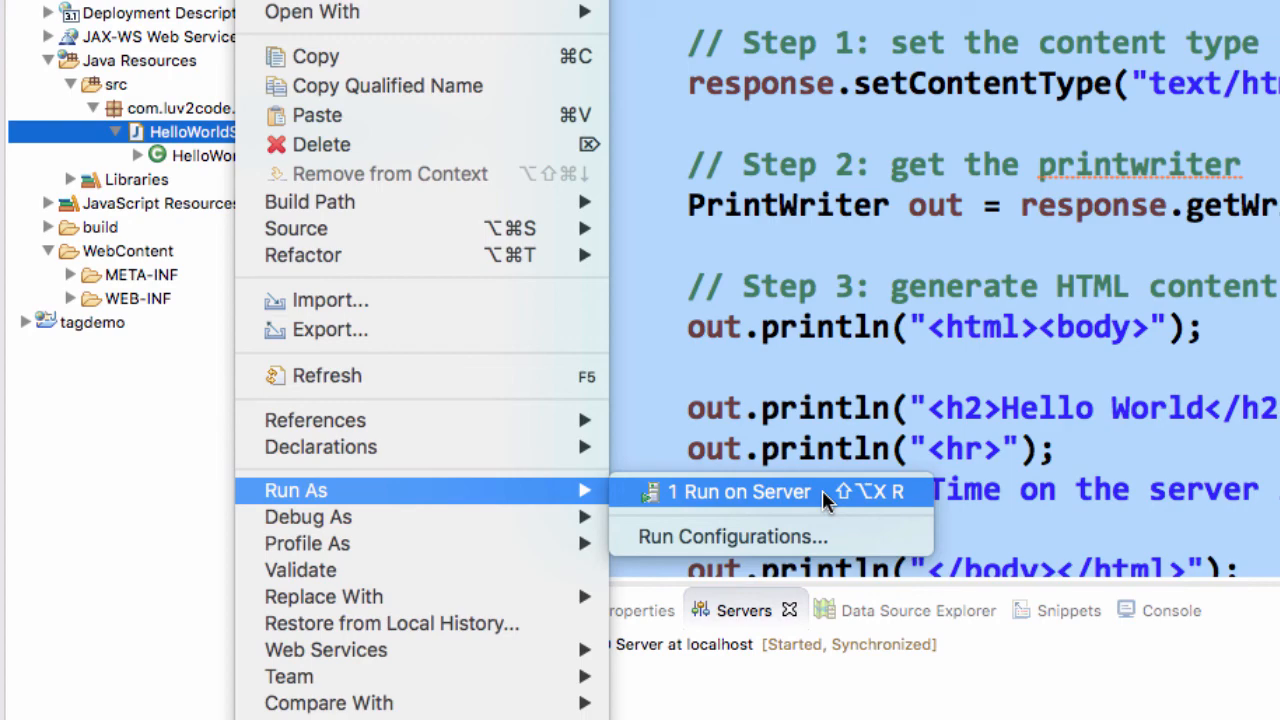
click(740, 491)
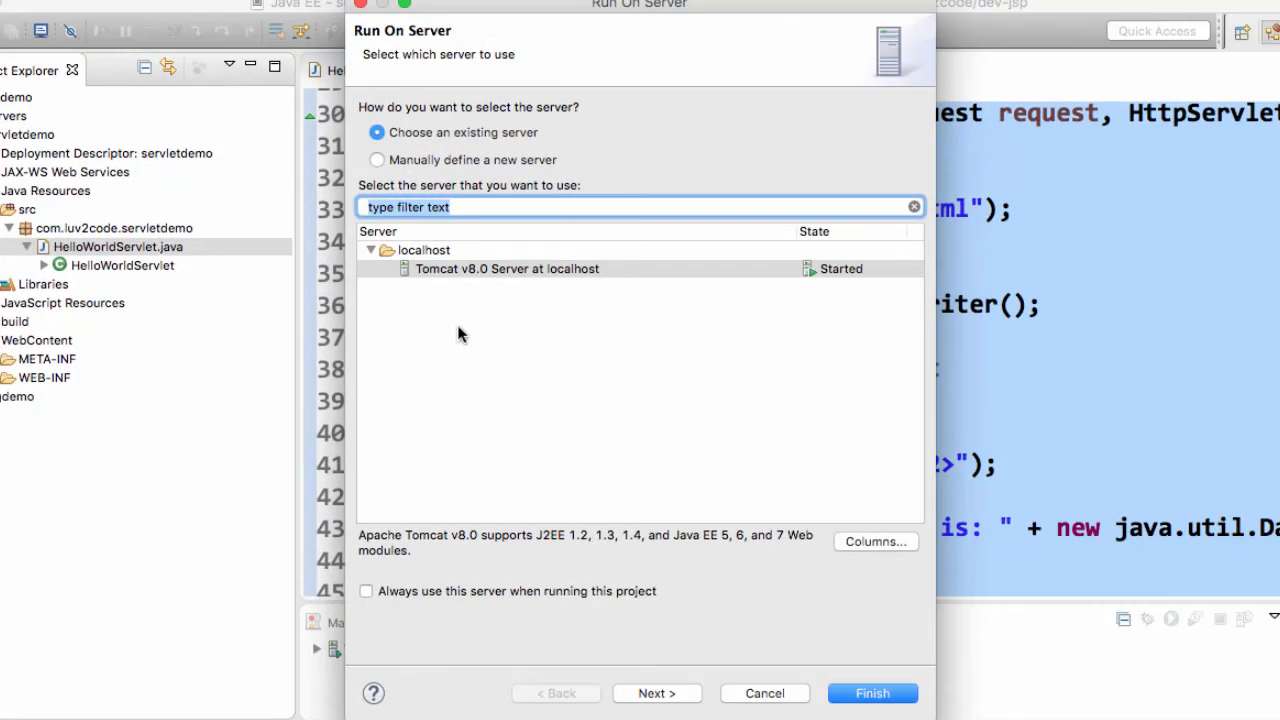
click(507, 268)
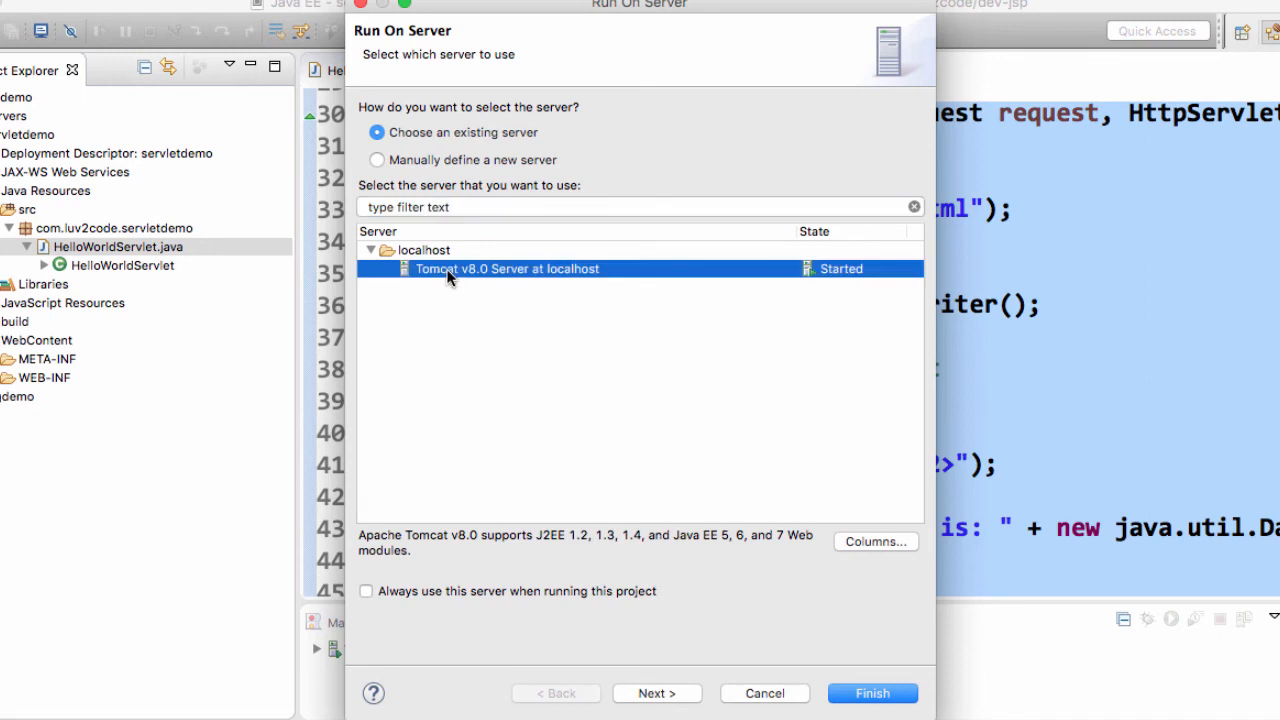
click(366, 591)
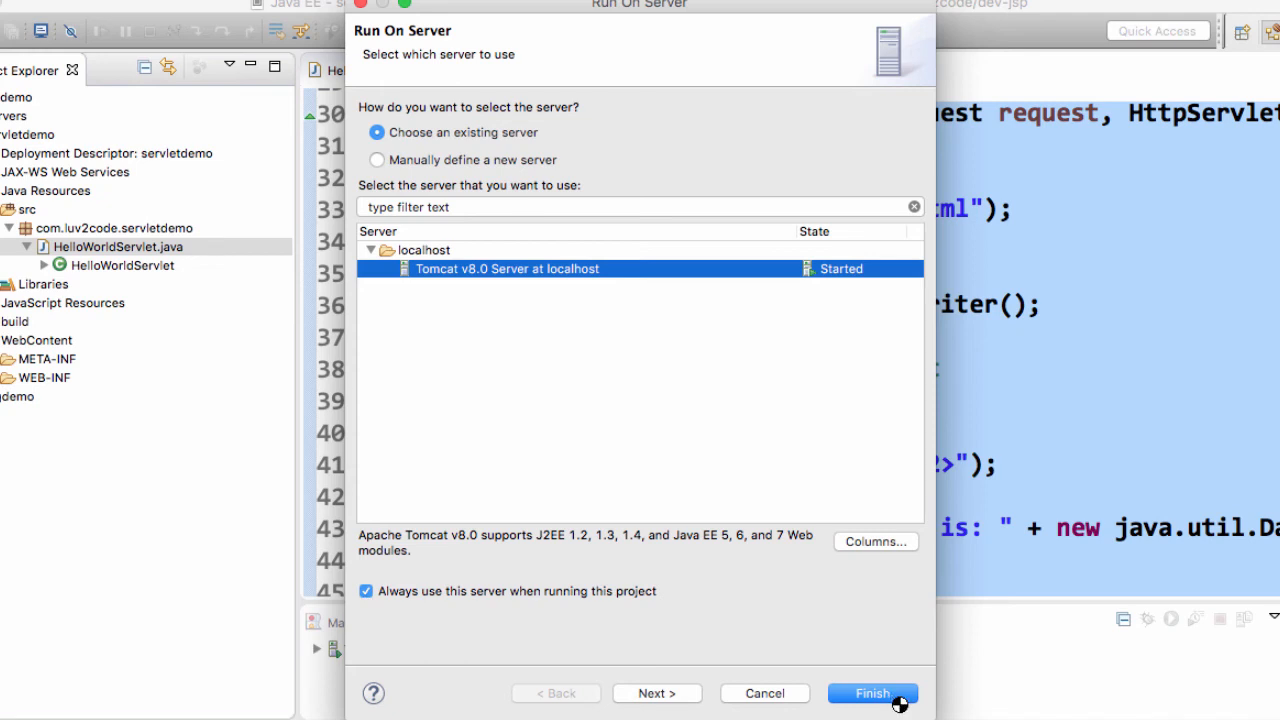
click(871, 693)
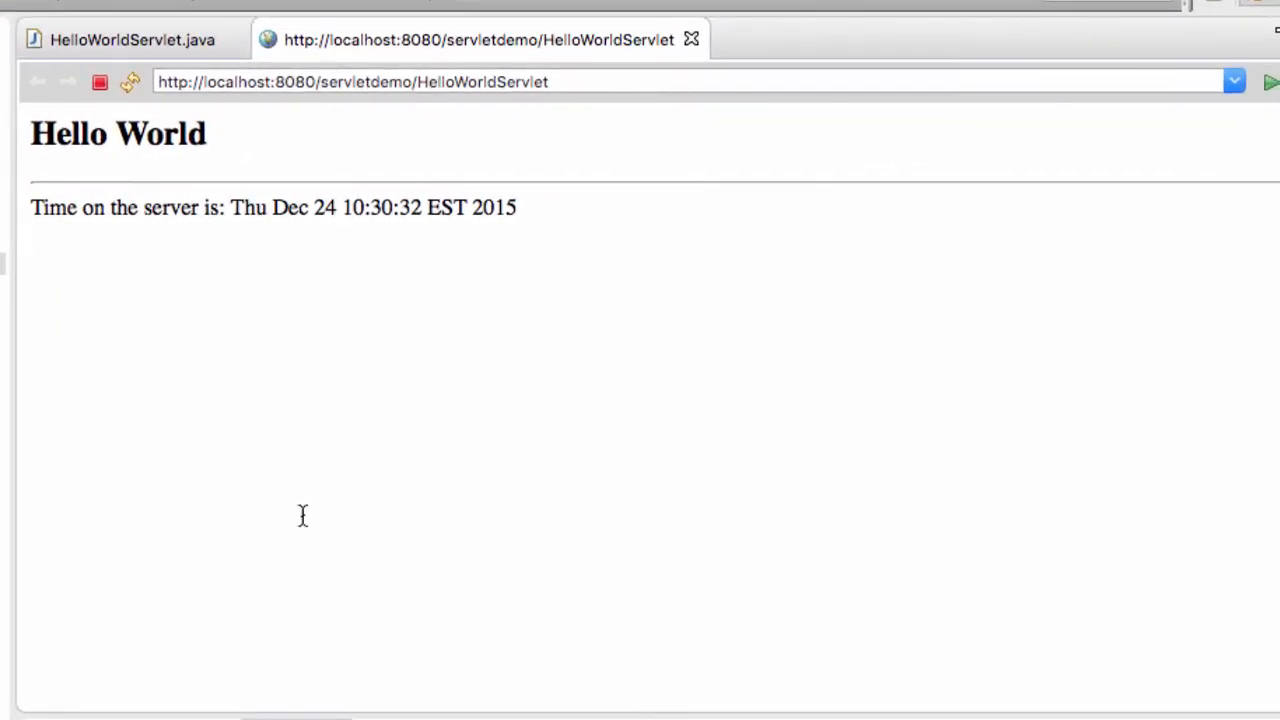
mouse_move(223, 202)
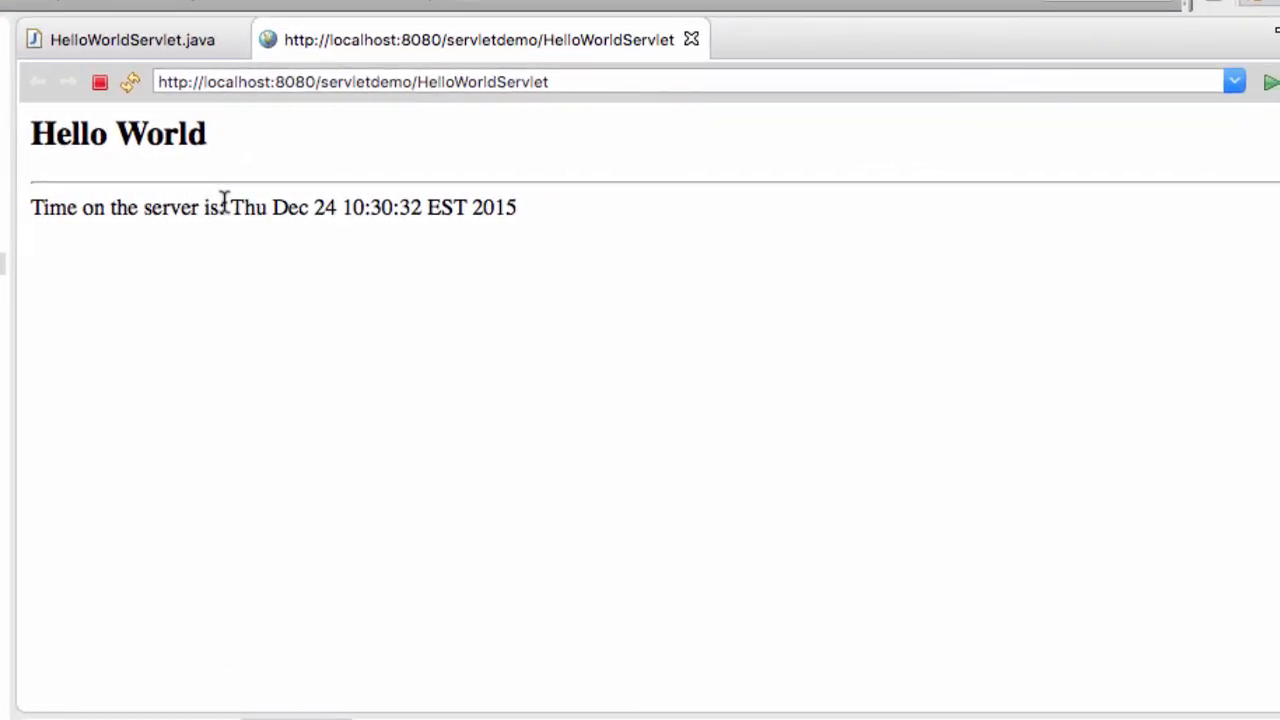
drag(230, 207, 517, 207)
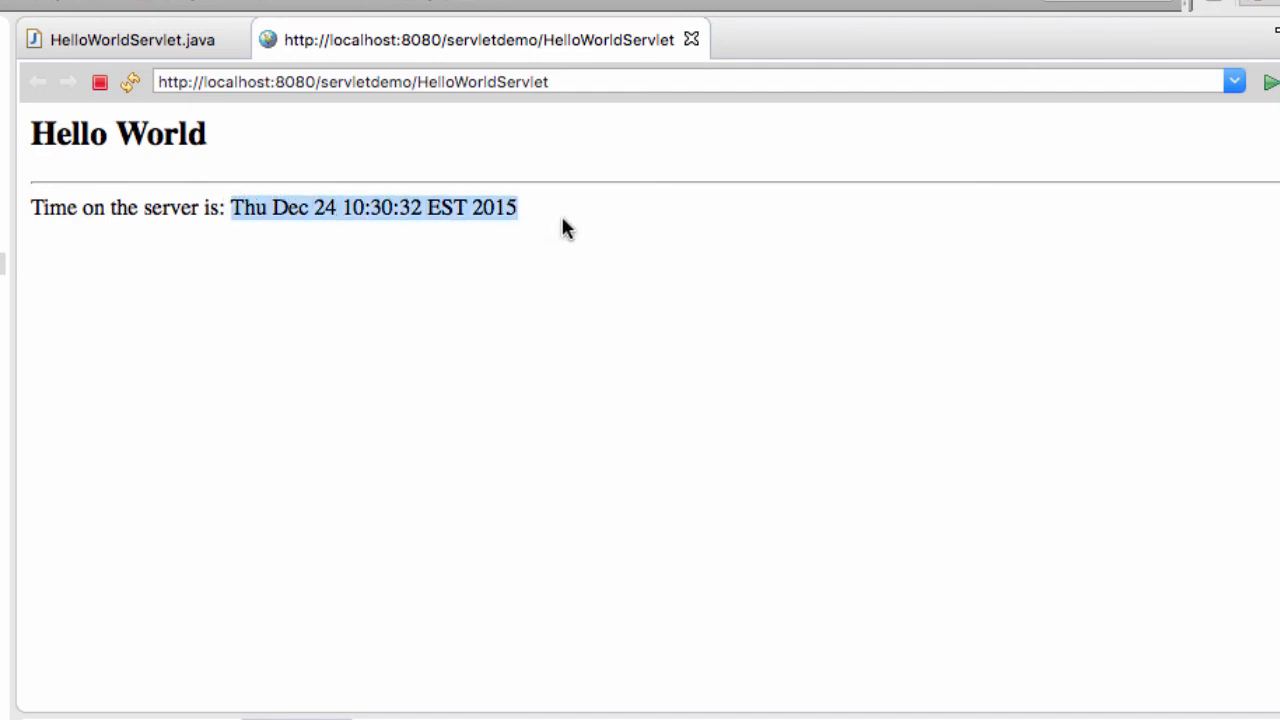
mouse_move(703, 275)
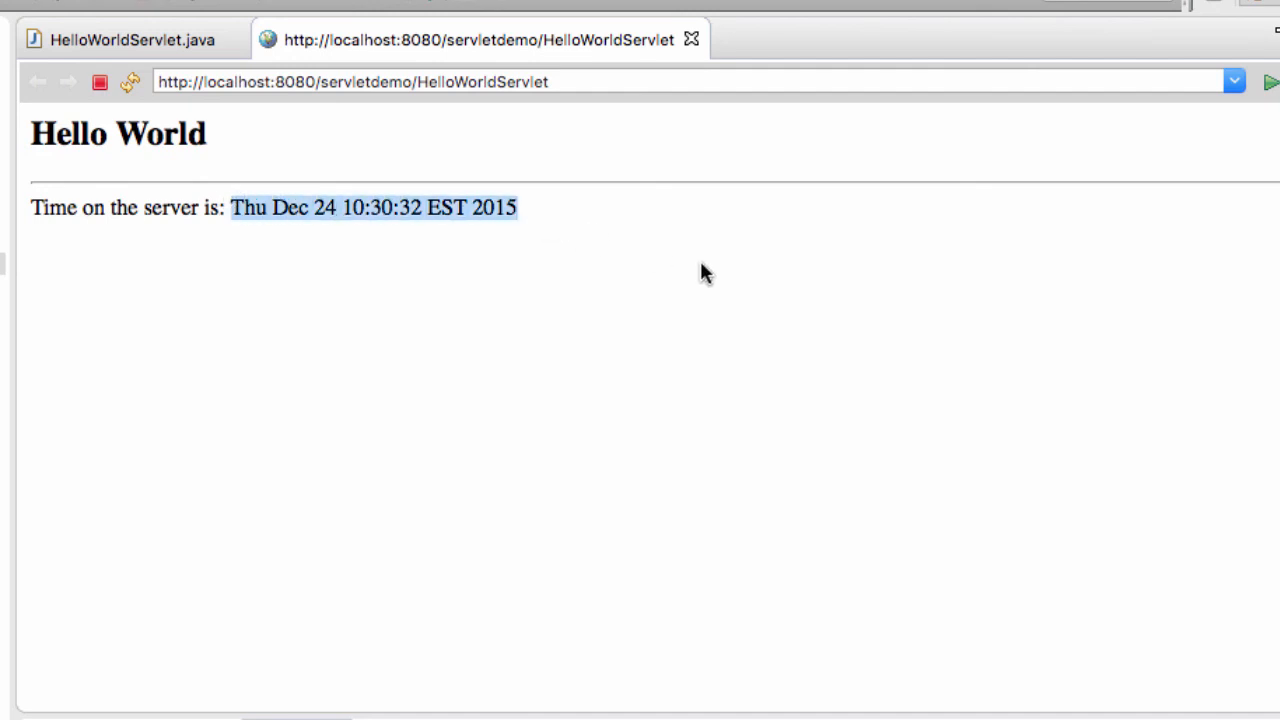